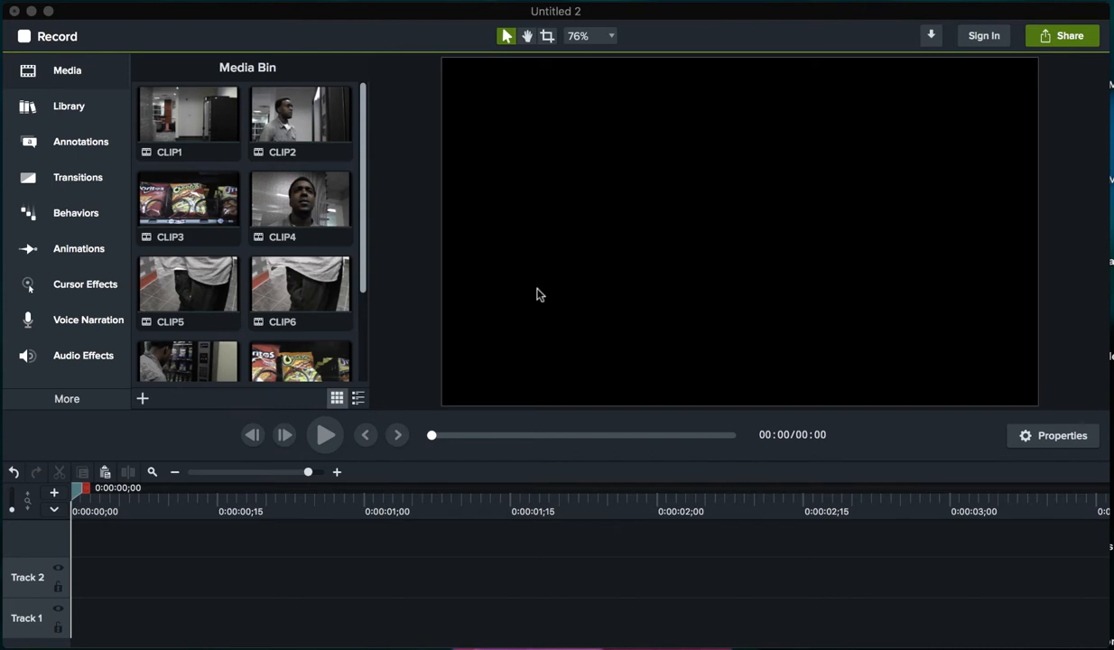
mouse_move(282, 101)
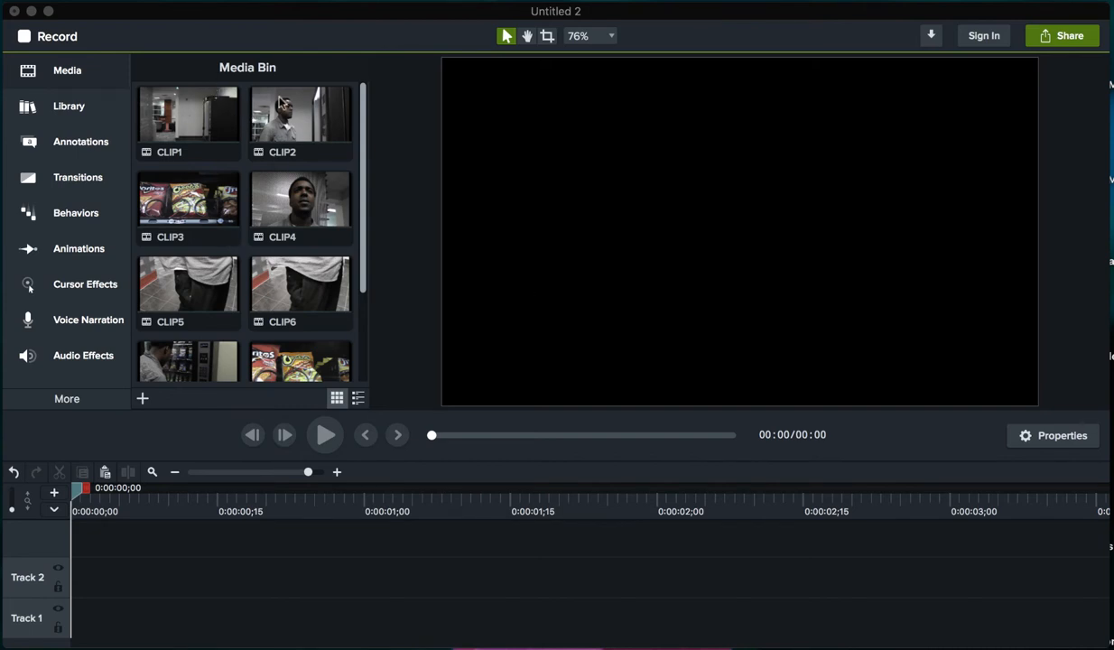
- Add CLIP1 from the Media Bin to Track 1 at the playhead
scroll(down, 3)
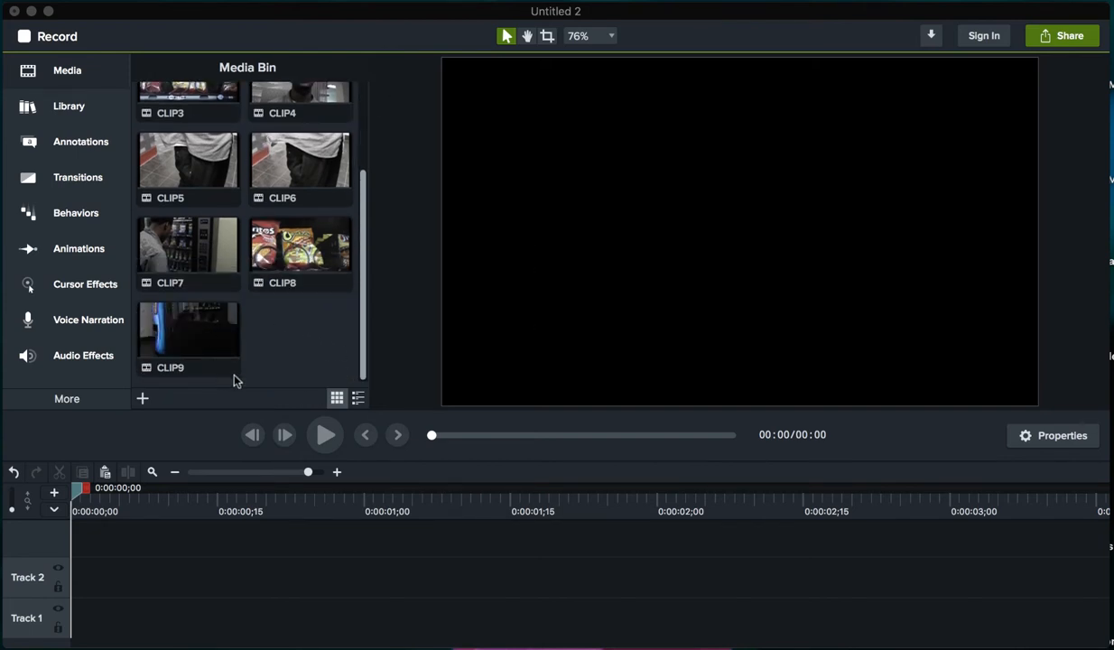
mouse_move(253, 329)
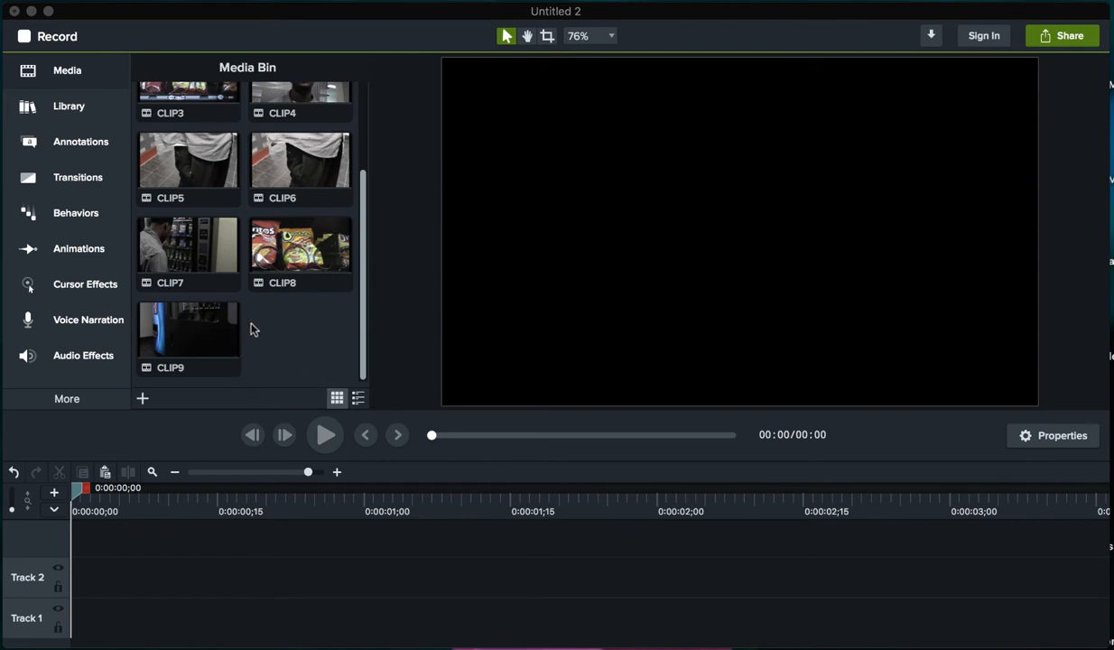
scroll(up, 3)
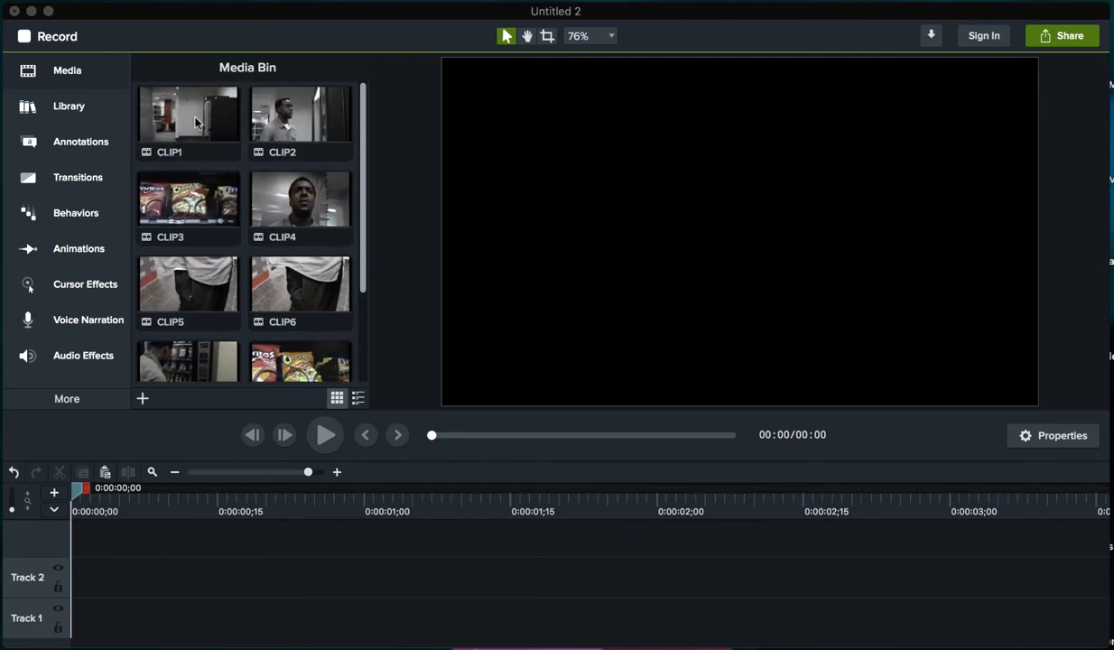
mouse_move(62, 472)
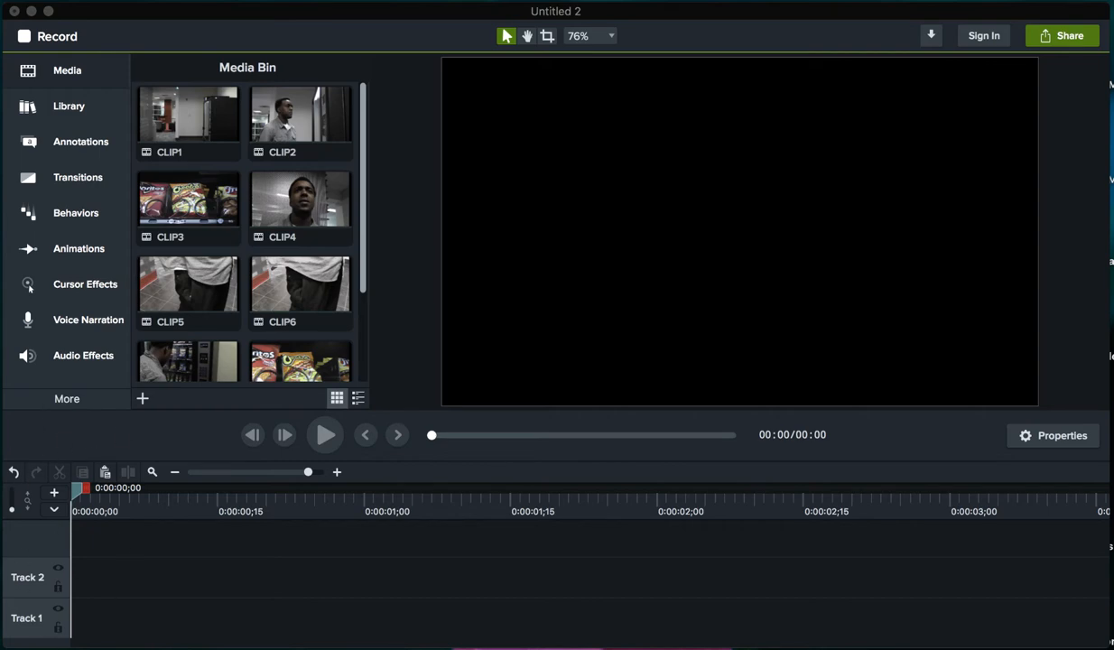
mouse_move(463, 571)
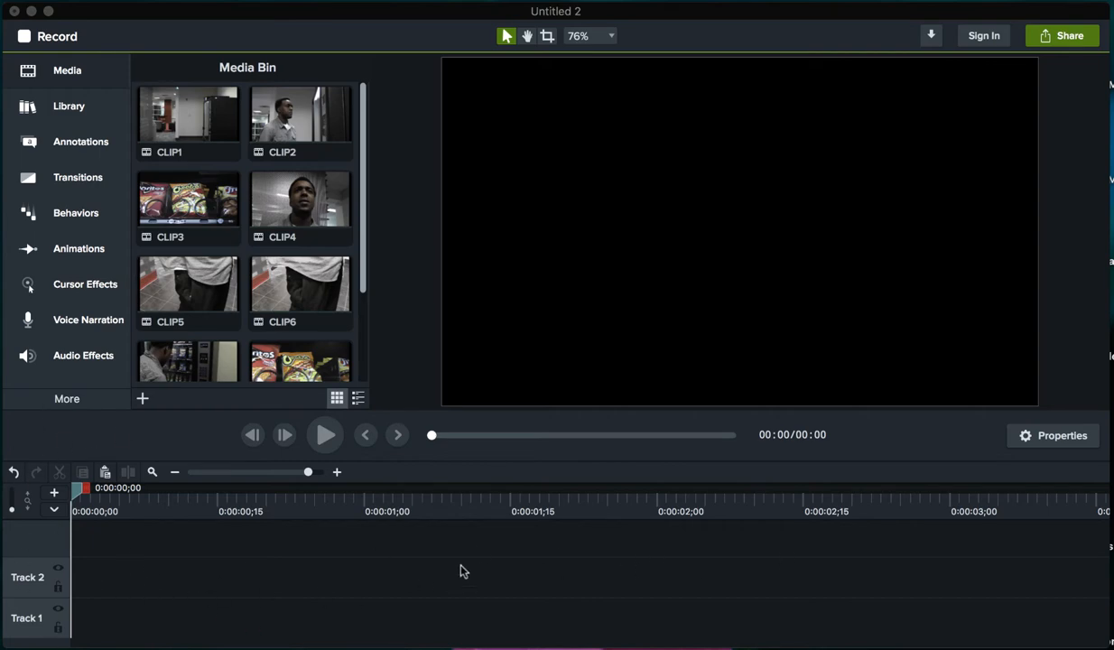
mouse_move(885, 260)
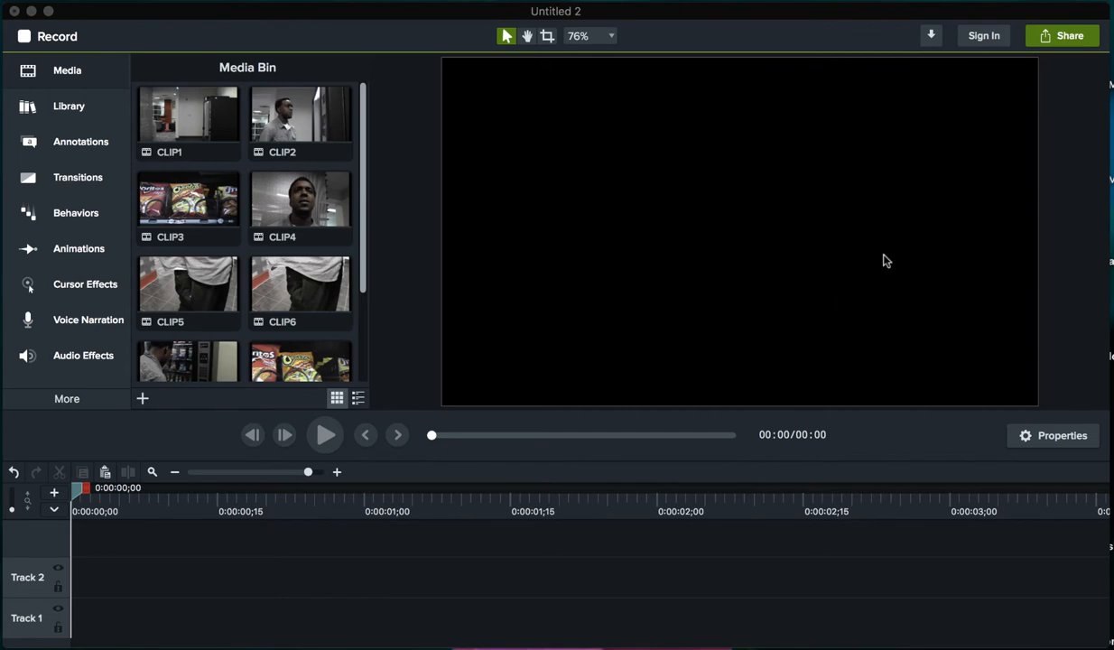
mouse_move(782, 213)
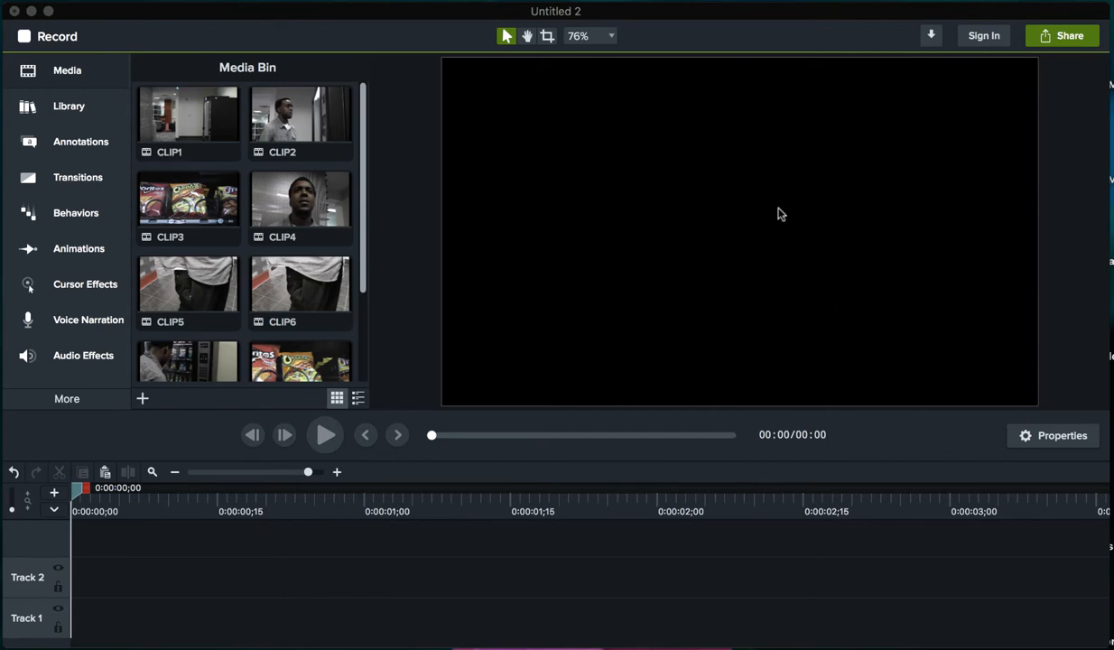
mouse_move(184, 138)
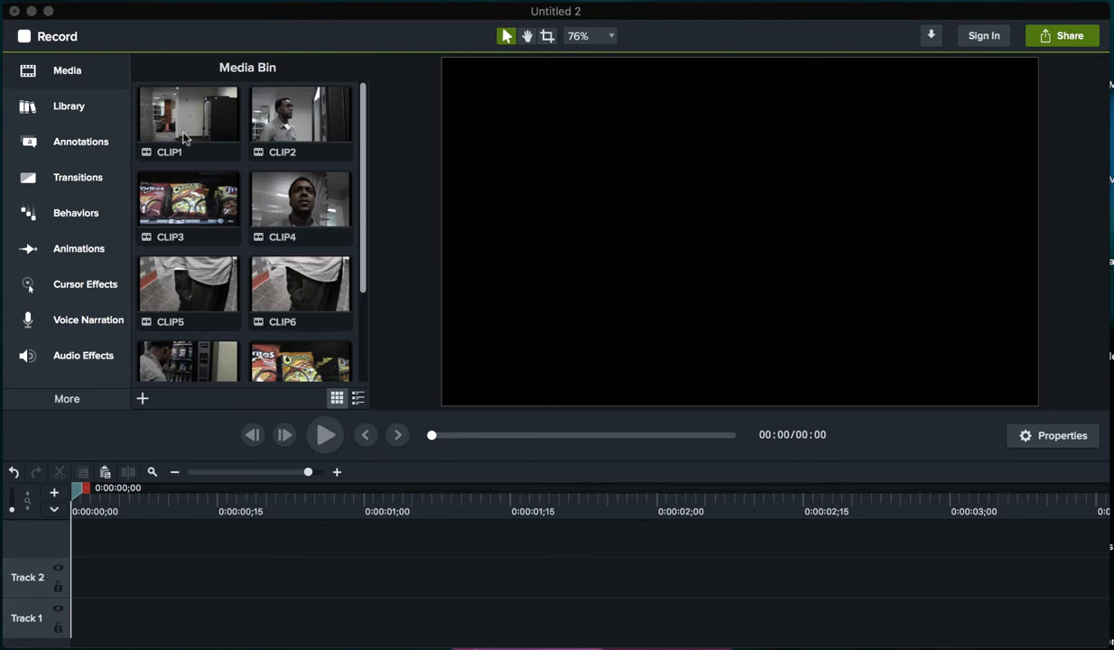
mouse_move(404, 343)
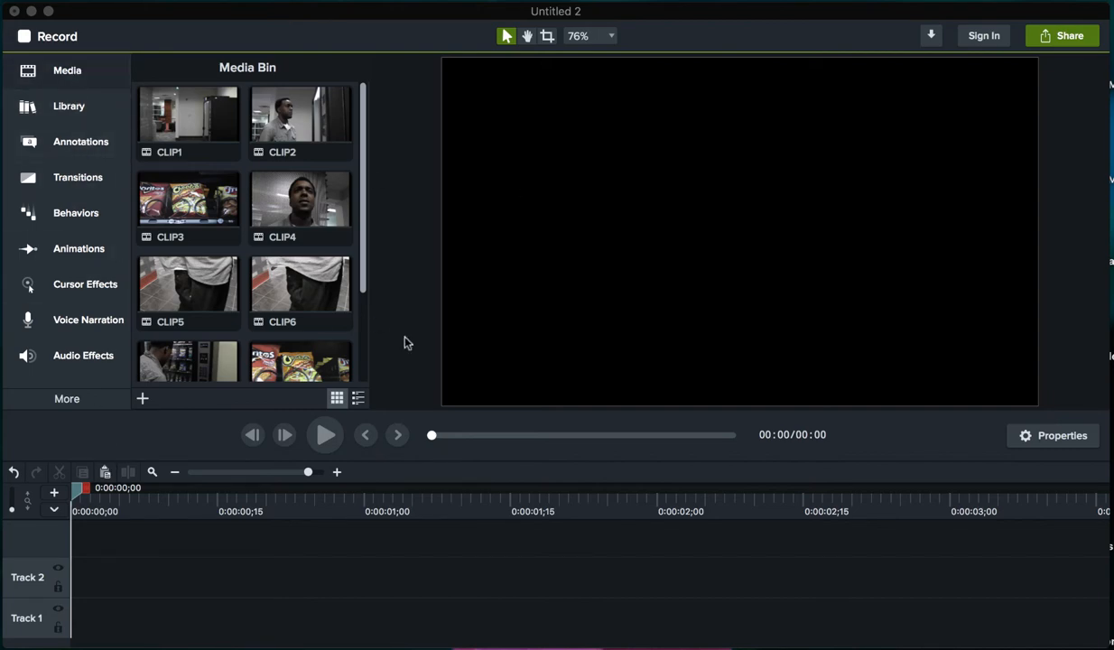
mouse_move(177, 82)
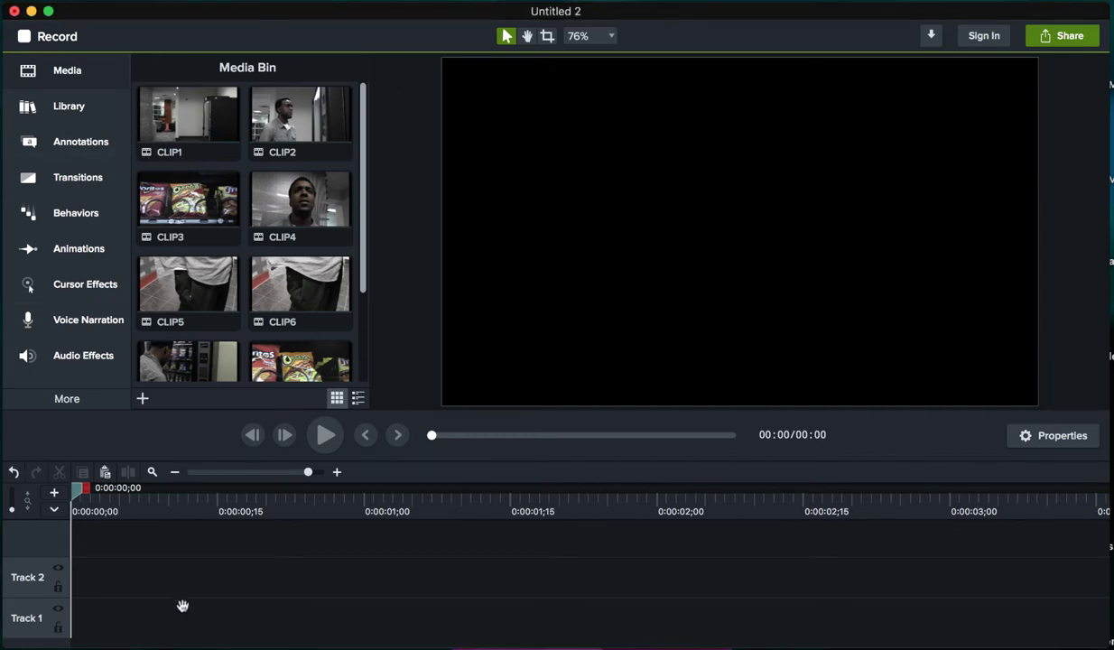
right_click(188, 123)
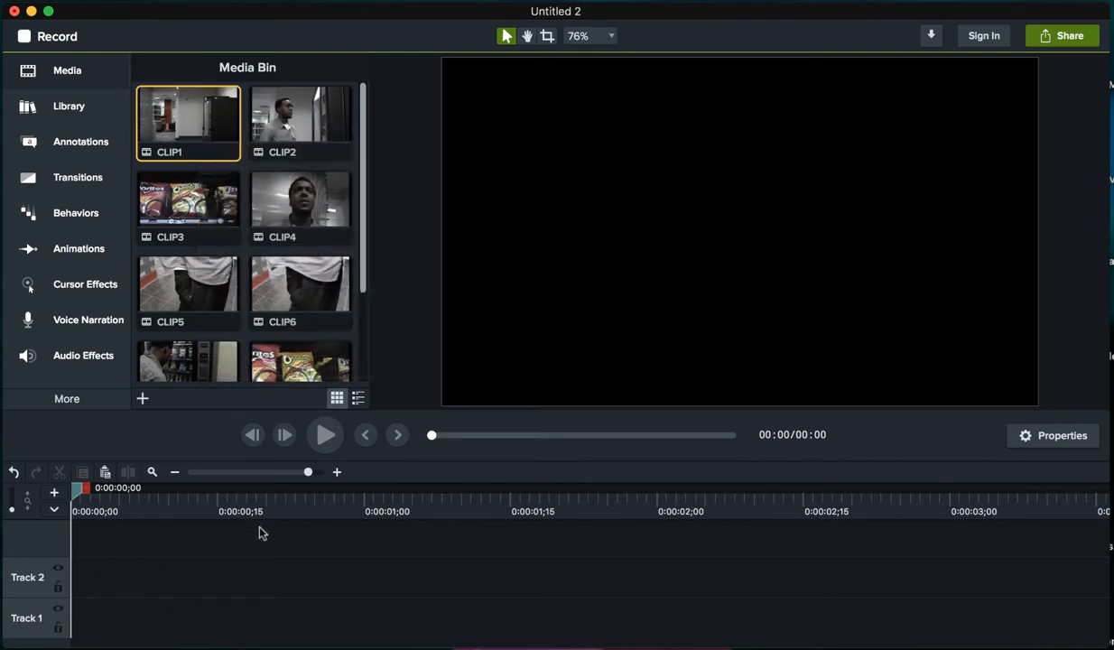
right_click(188, 122)
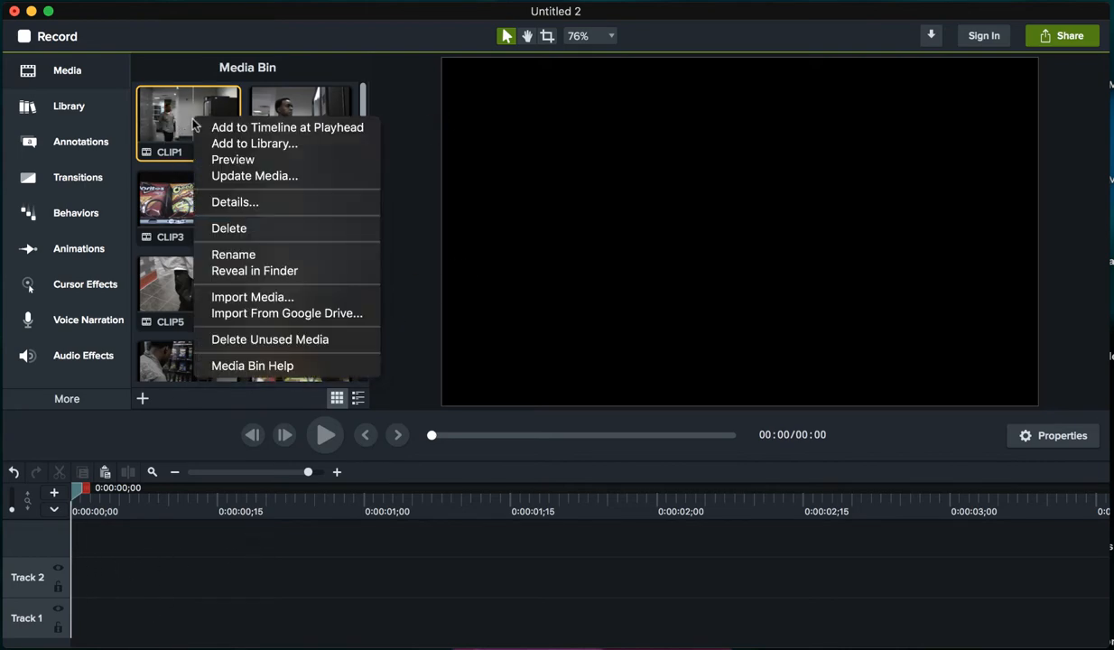
click(287, 127)
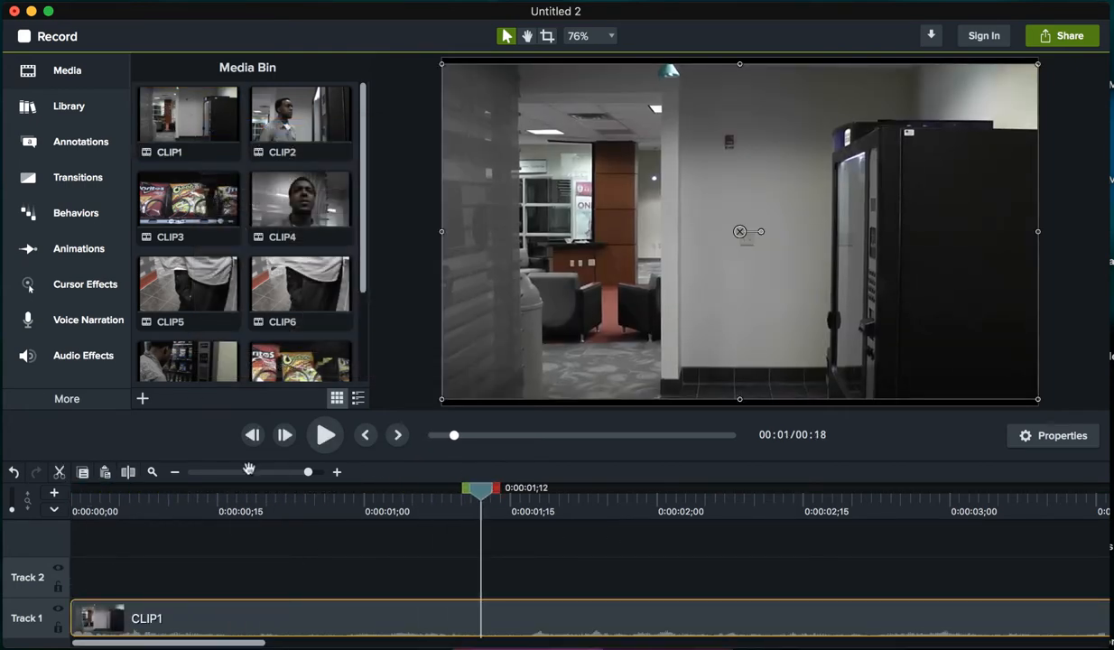
- Scrub through CLIP1 to find the point where the man enters the hallway, around six seconds in
drag(307, 471, 264, 471)
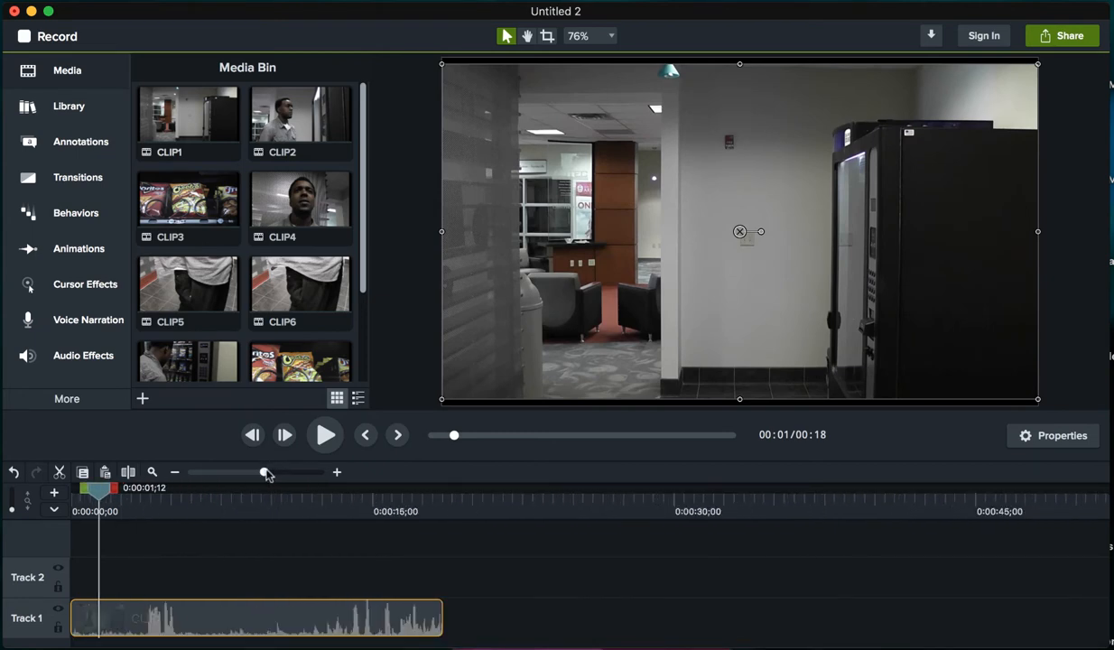
drag(97, 487, 130, 488)
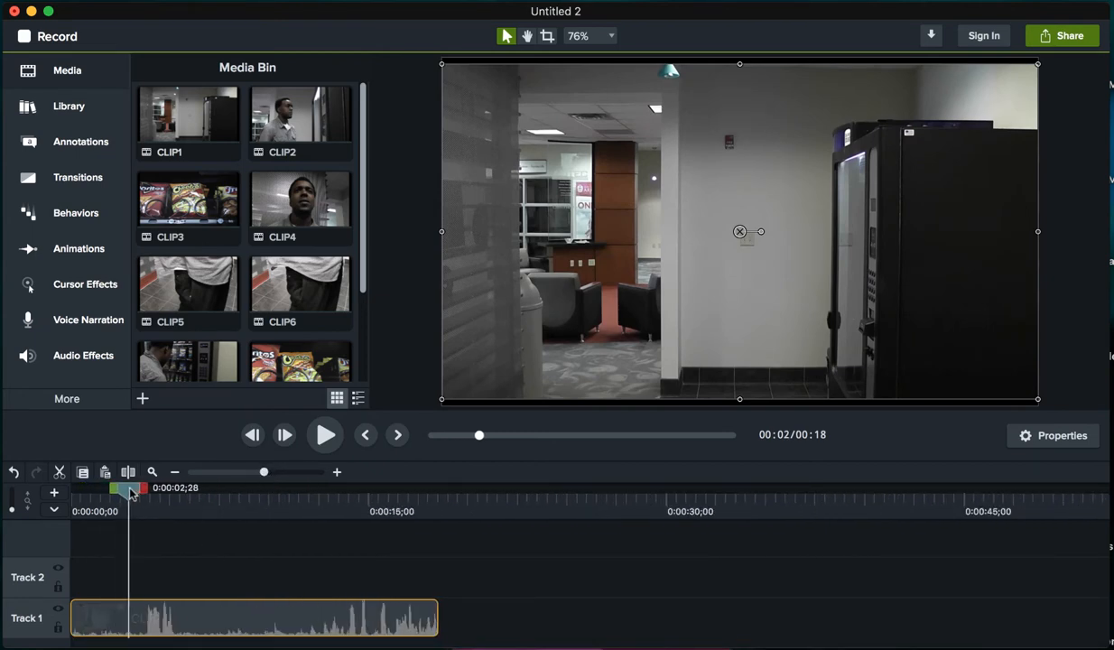
drag(130, 488, 197, 488)
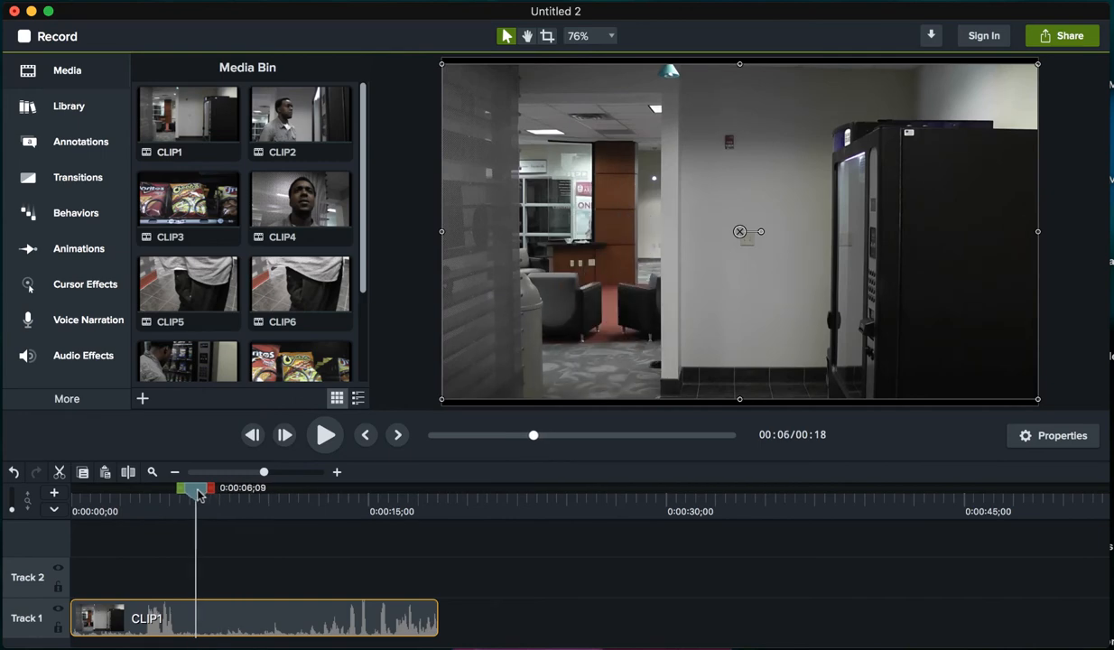
drag(199, 487, 339, 488)
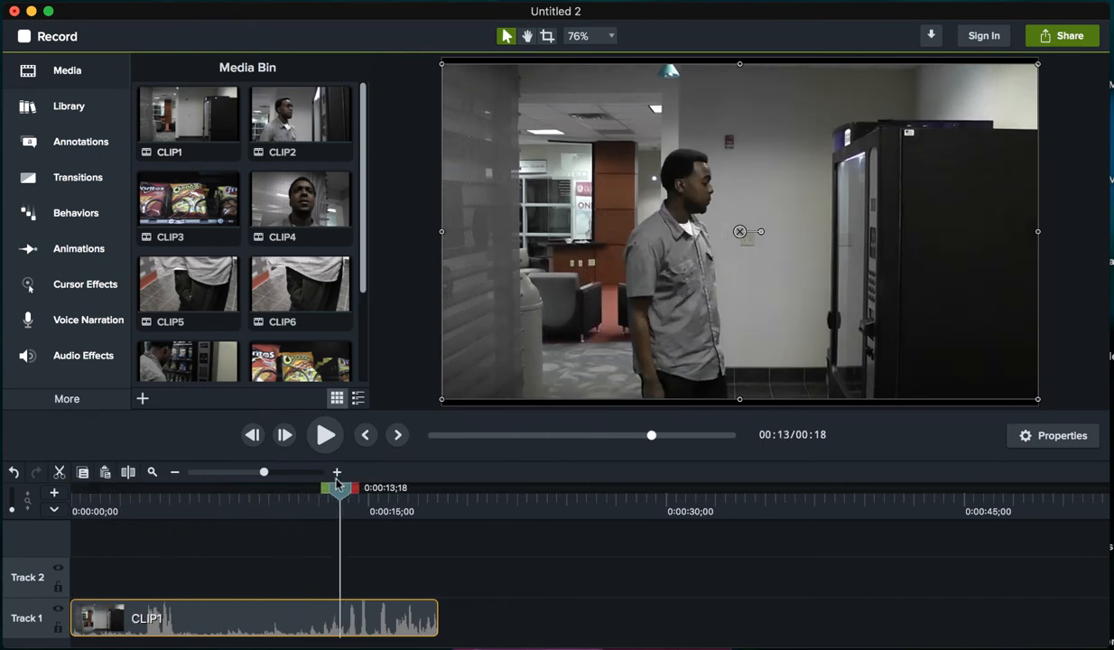
drag(336, 488, 220, 487)
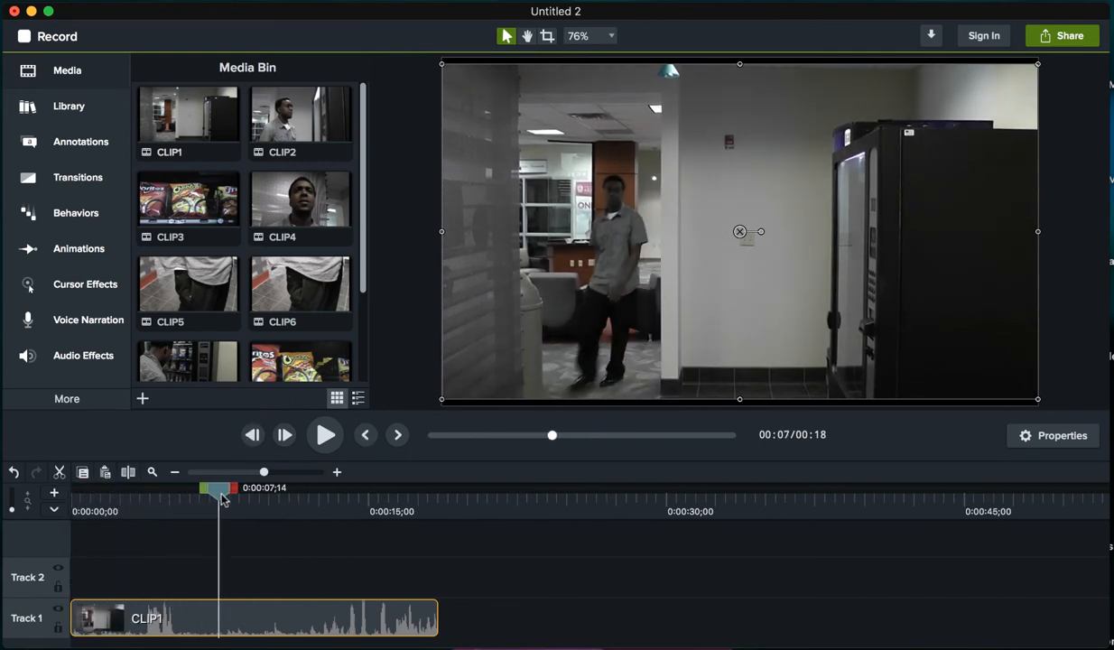
drag(224, 488, 197, 487)
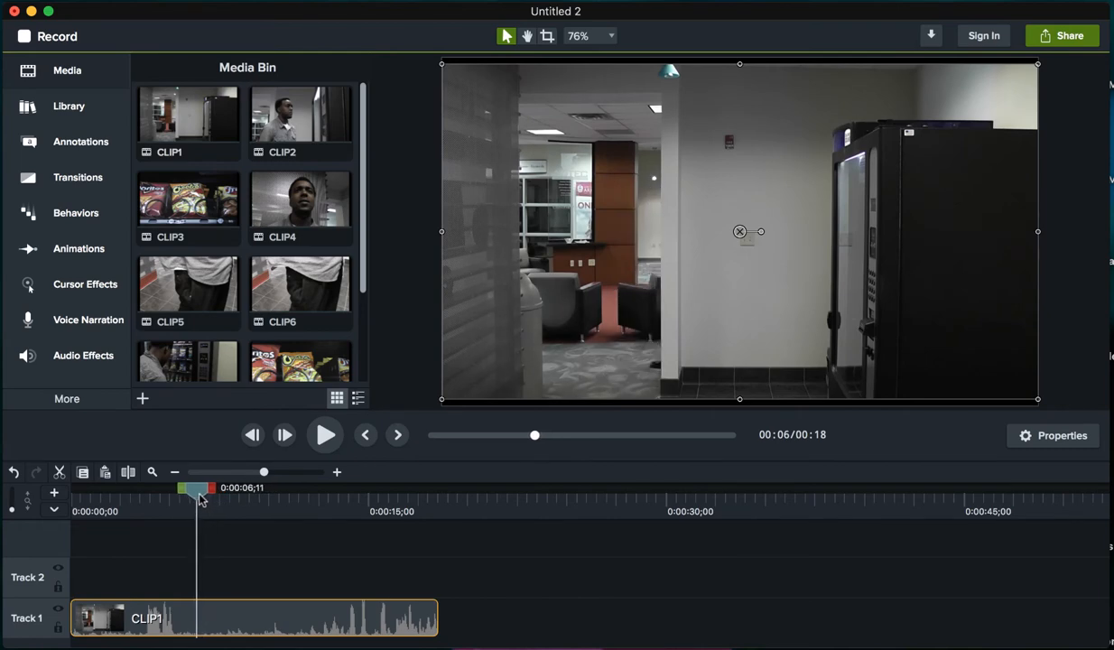
drag(199, 487, 195, 487)
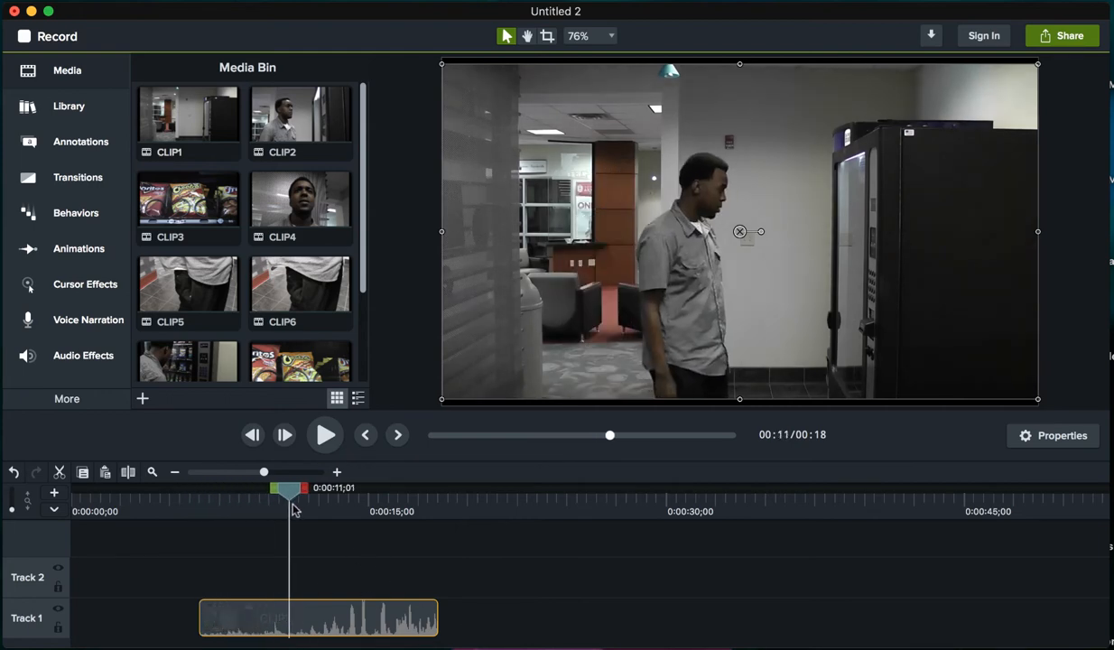
- Split CLIP1 at the playhead so the trimmed clip starts the timeline at about 11 seconds long
drag(289, 488, 203, 488)
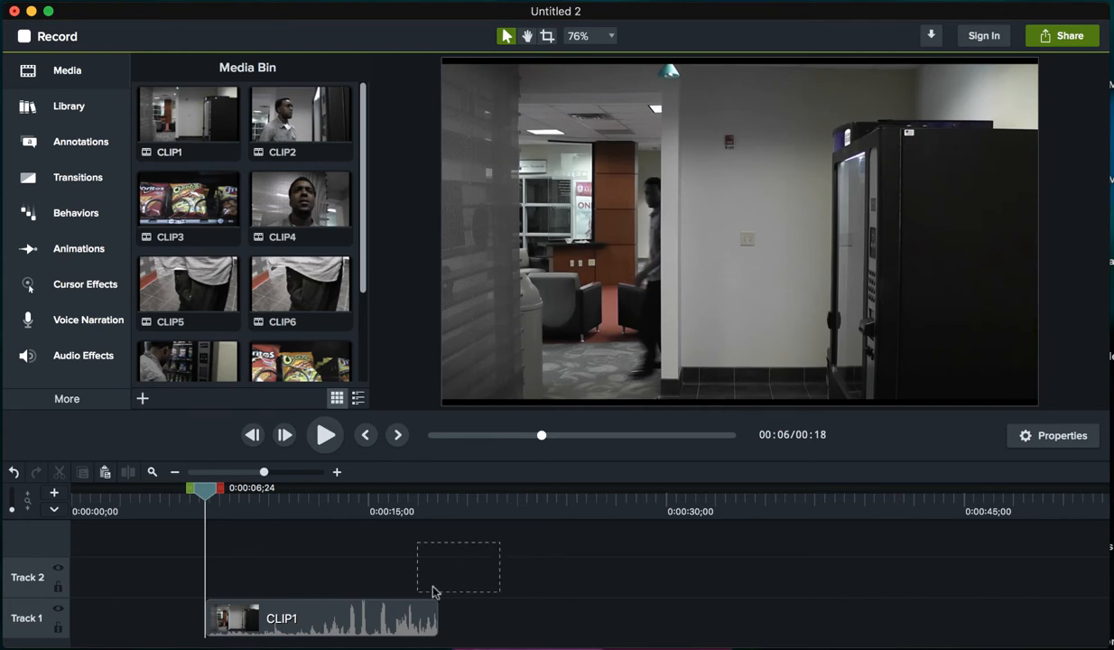
click(321, 618)
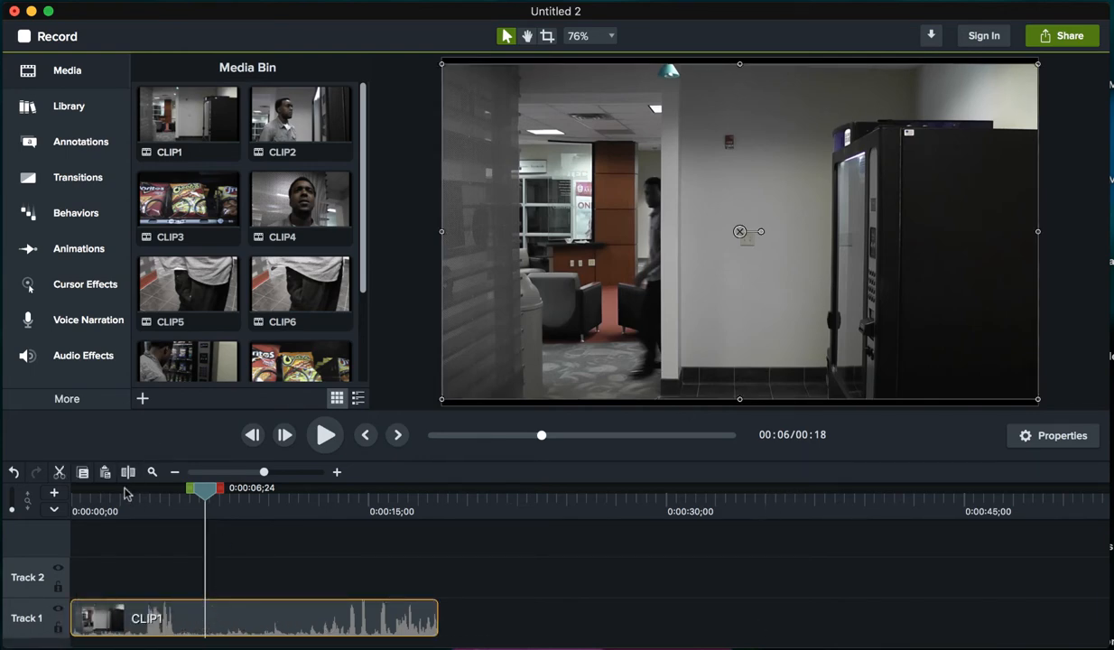
mouse_move(128, 471)
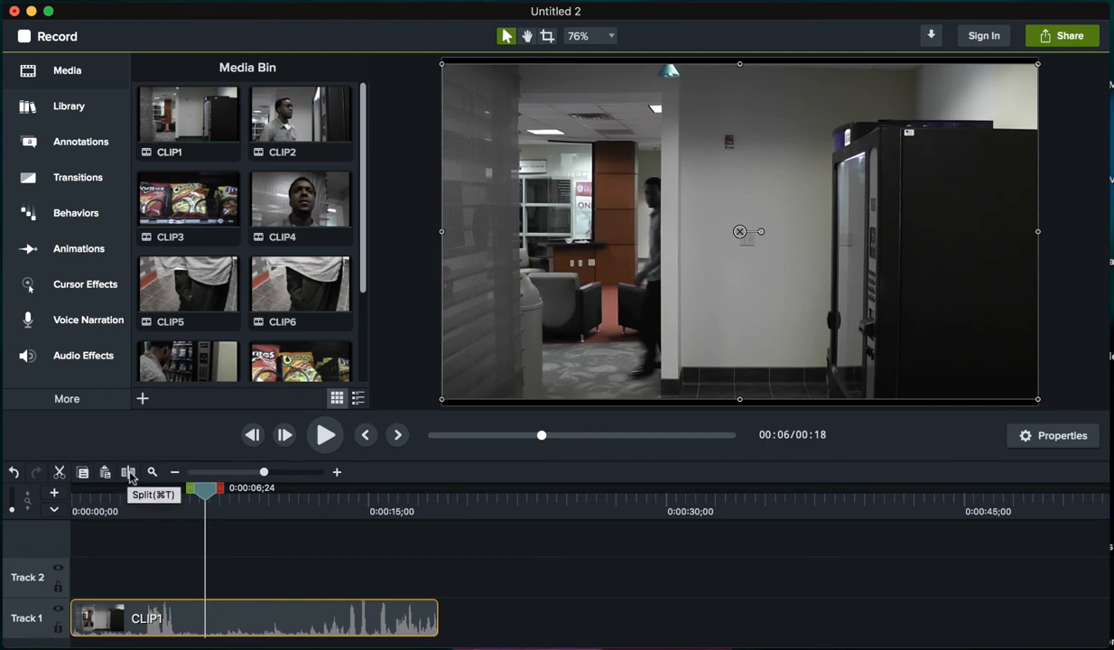
click(130, 473)
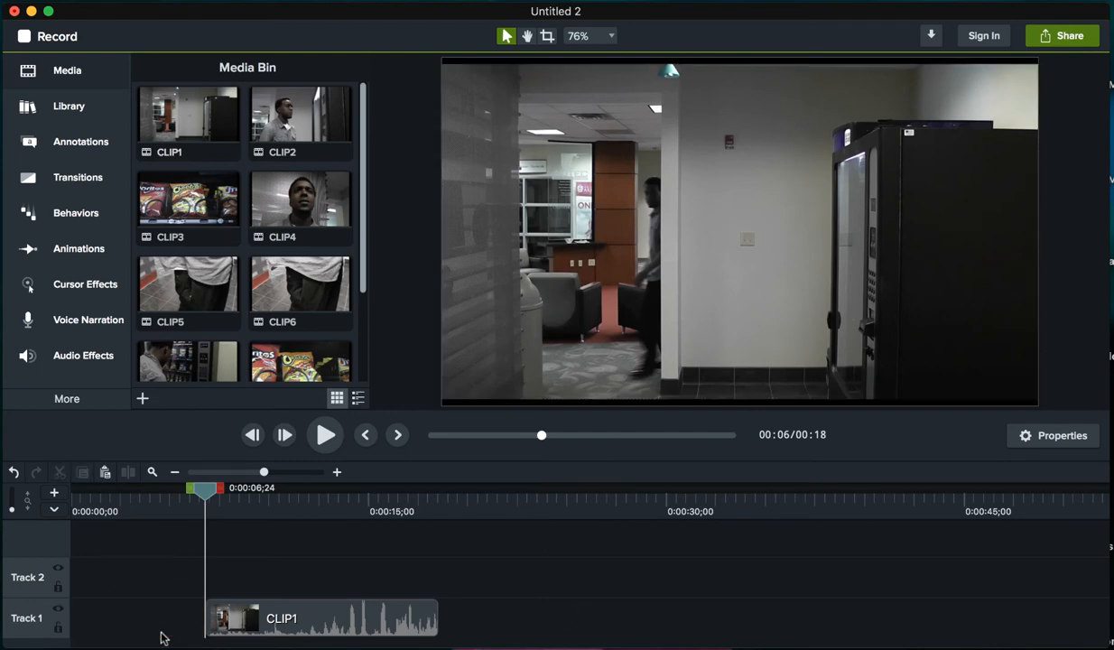
- Select the remaining part of CLIP1, view its context menu and dismiss it unused
click(322, 617)
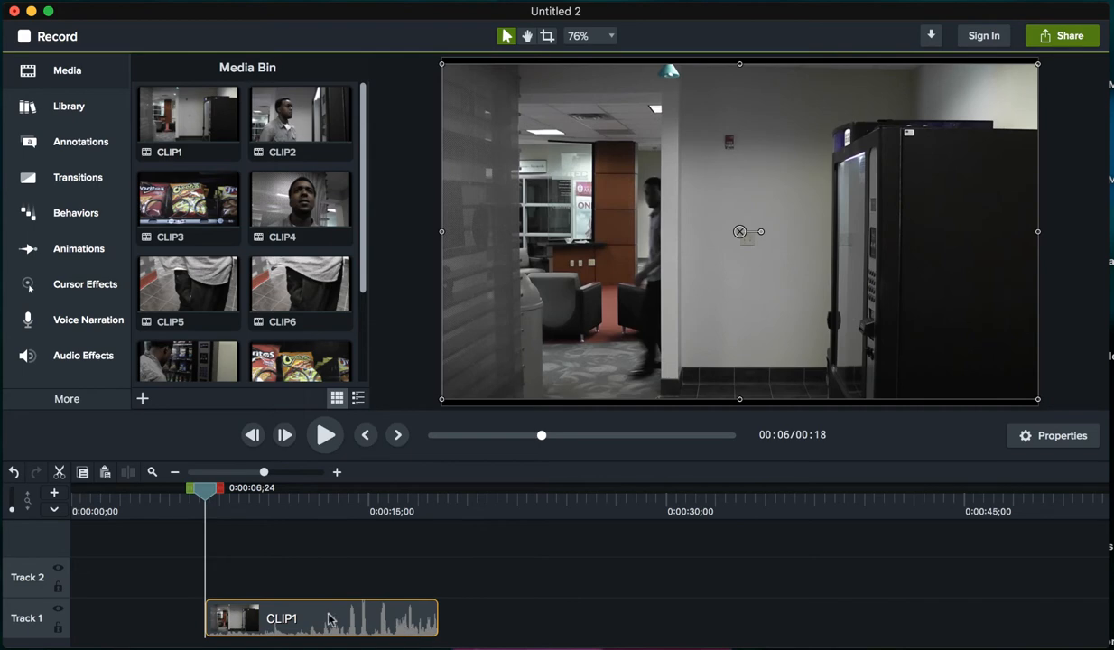
right_click(321, 618)
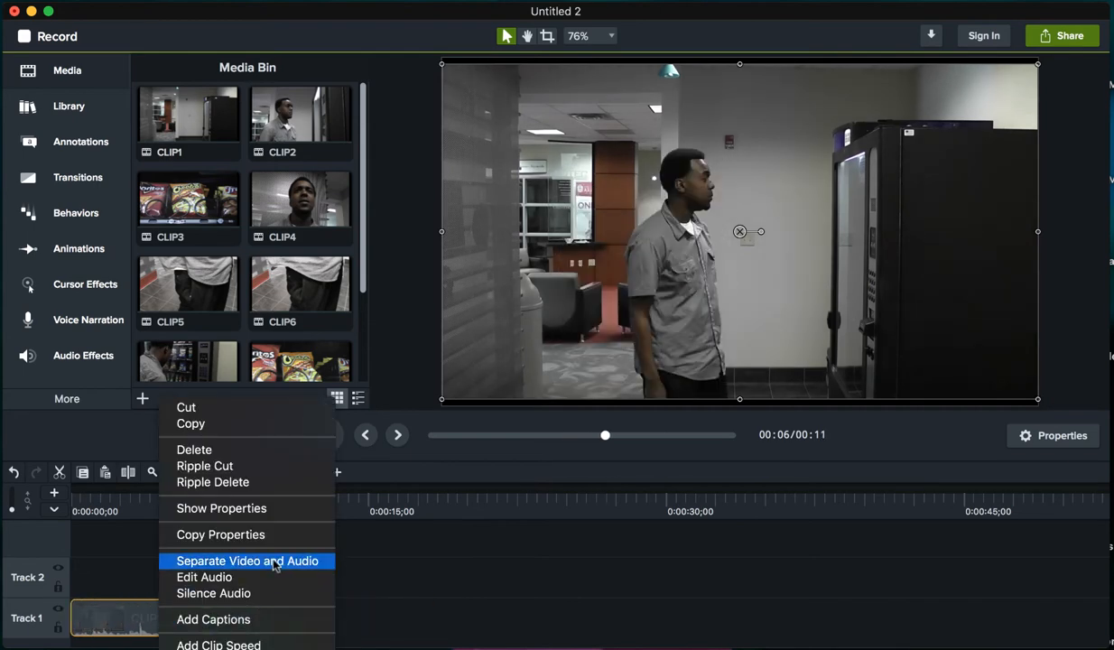
click(246, 560)
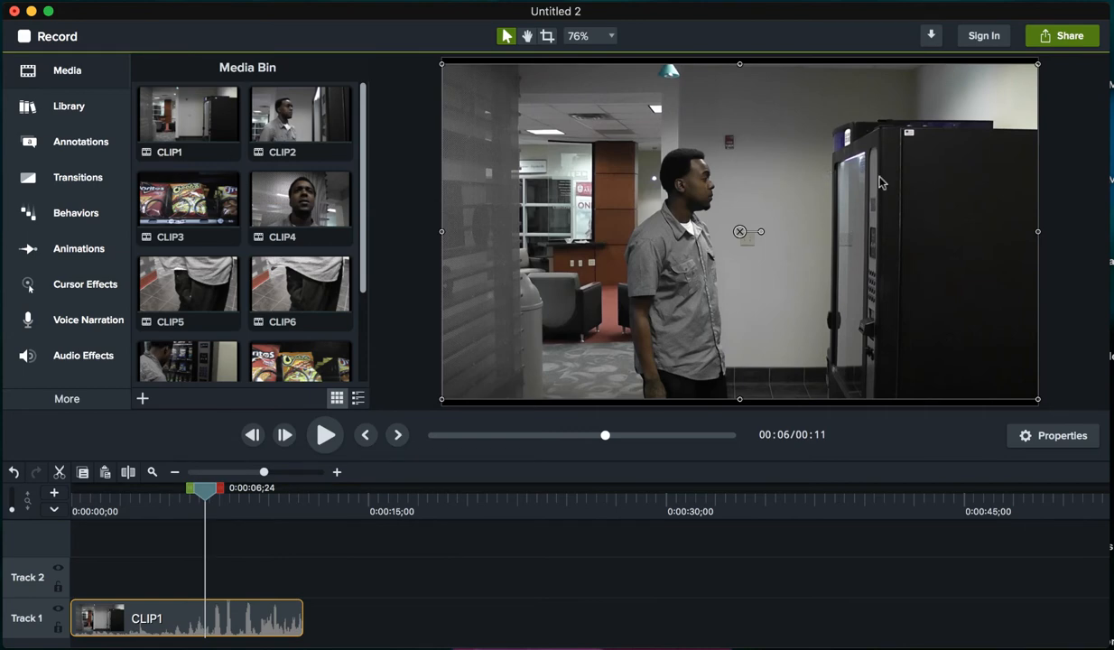
mouse_move(189, 217)
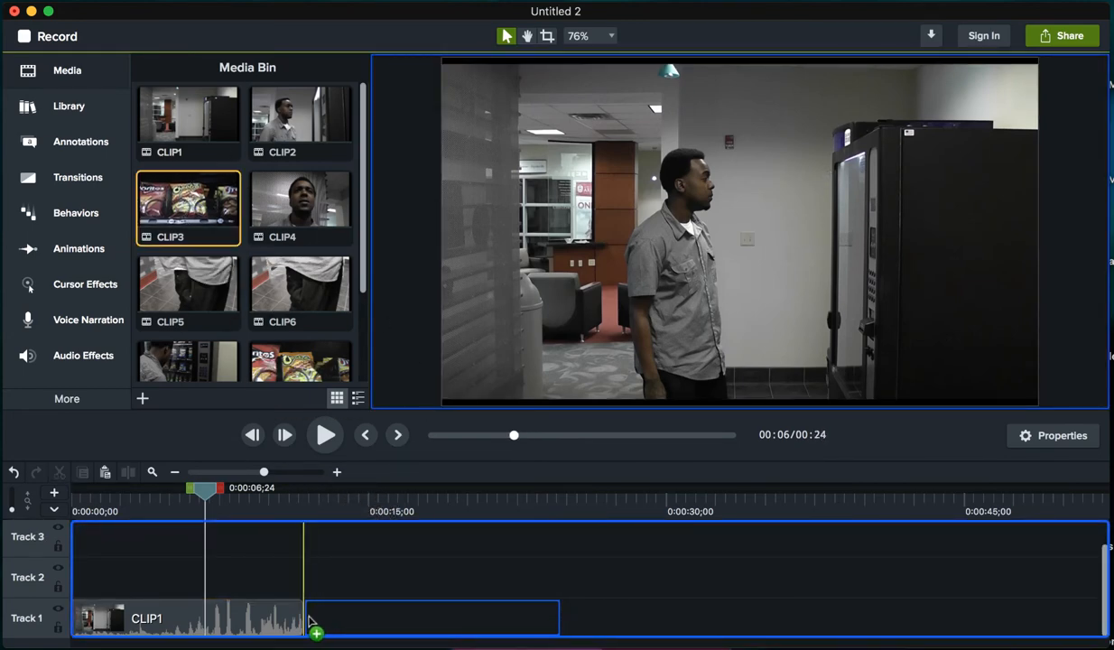
- Place CLIP3 of the vending-machine snacks on Track 1 after CLIP1 and preview it
drag(188, 208, 432, 617)
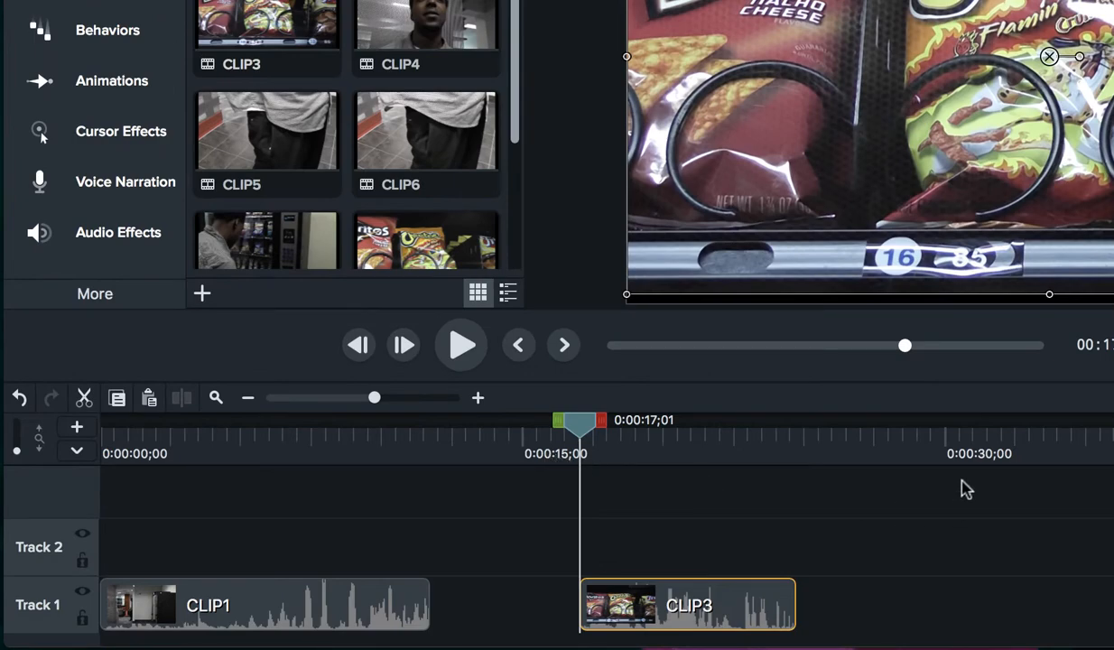
mouse_move(1008, 466)
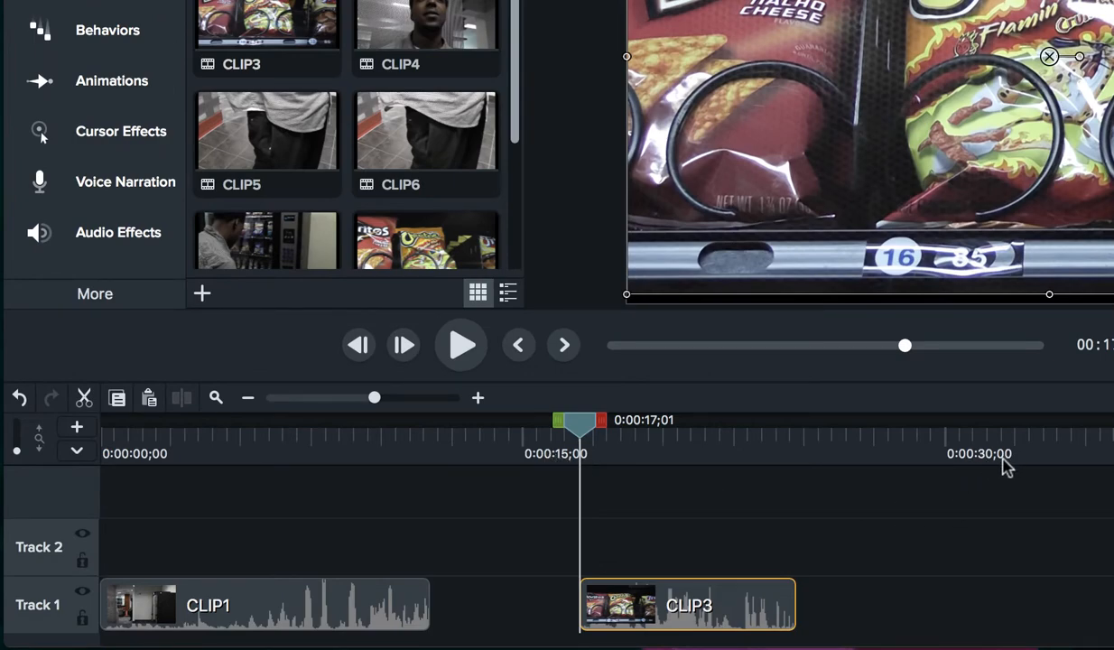
mouse_move(1012, 459)
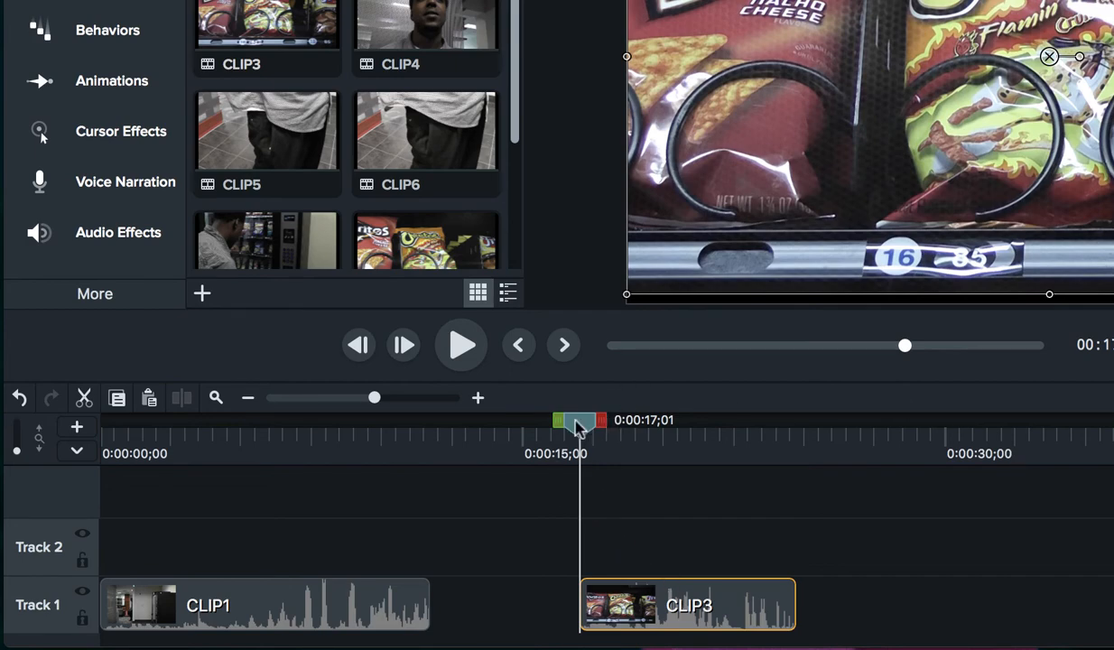
drag(375, 398, 407, 397)
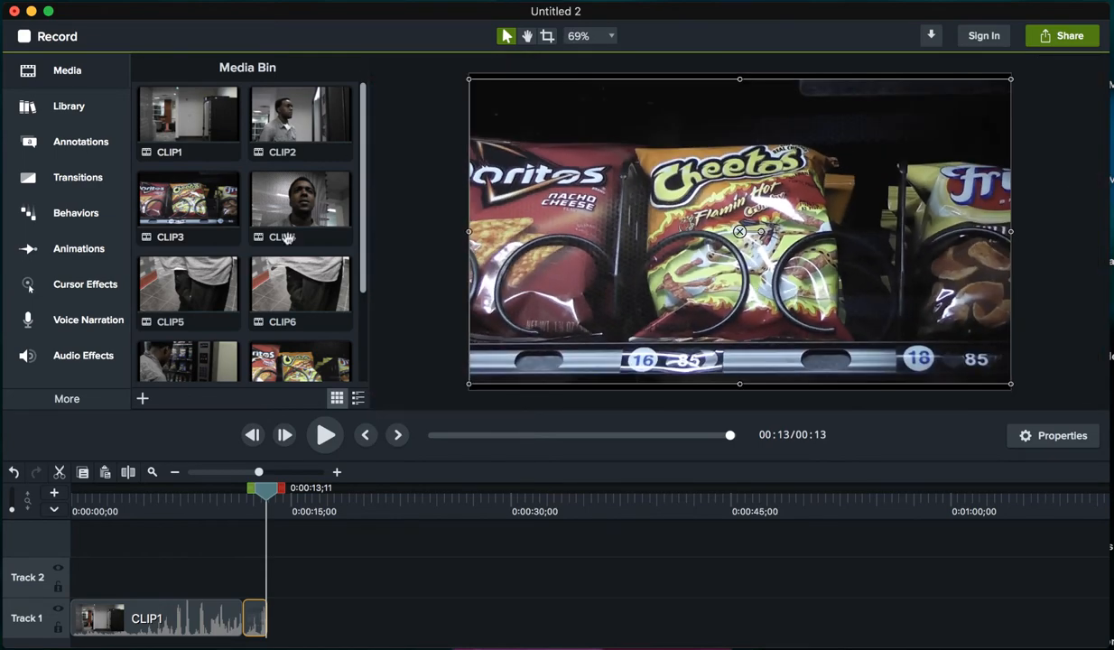
- Add CLIP4 of the man talking after CLIP3 and trim it to a brief shot, about 15 seconds total
click(300, 123)
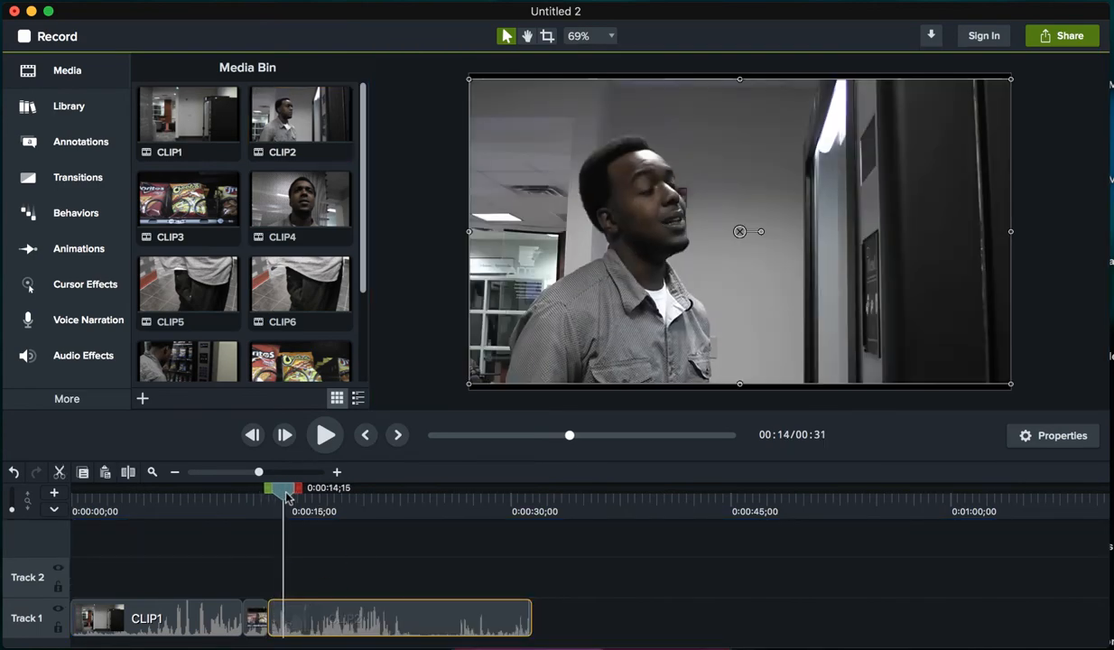
drag(285, 496, 334, 497)
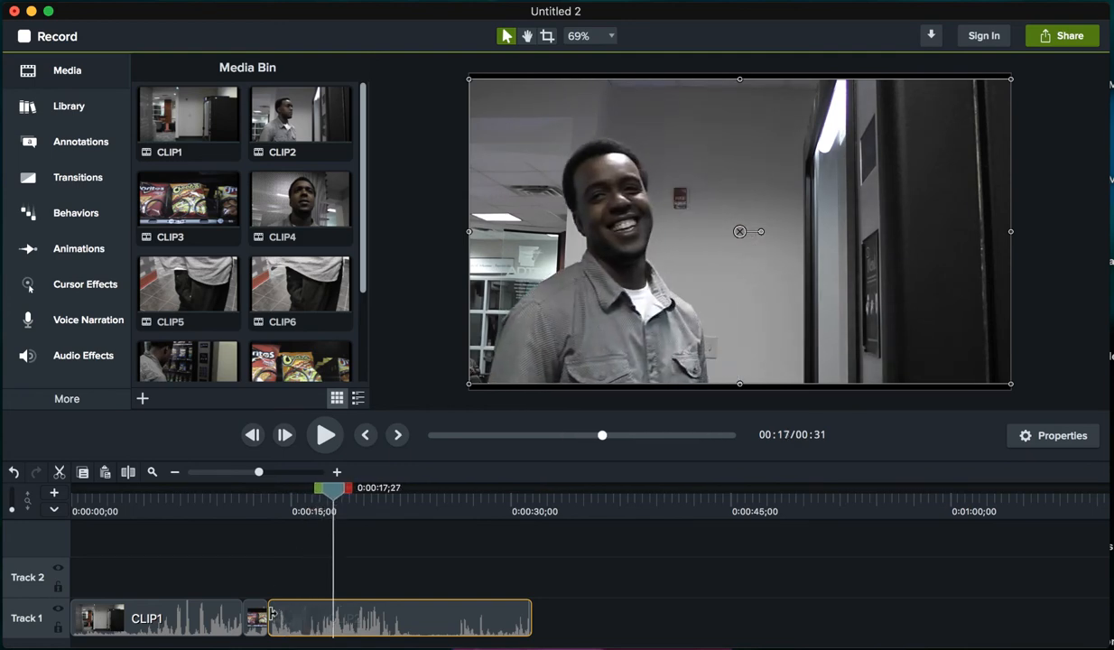
drag(271, 617, 303, 617)
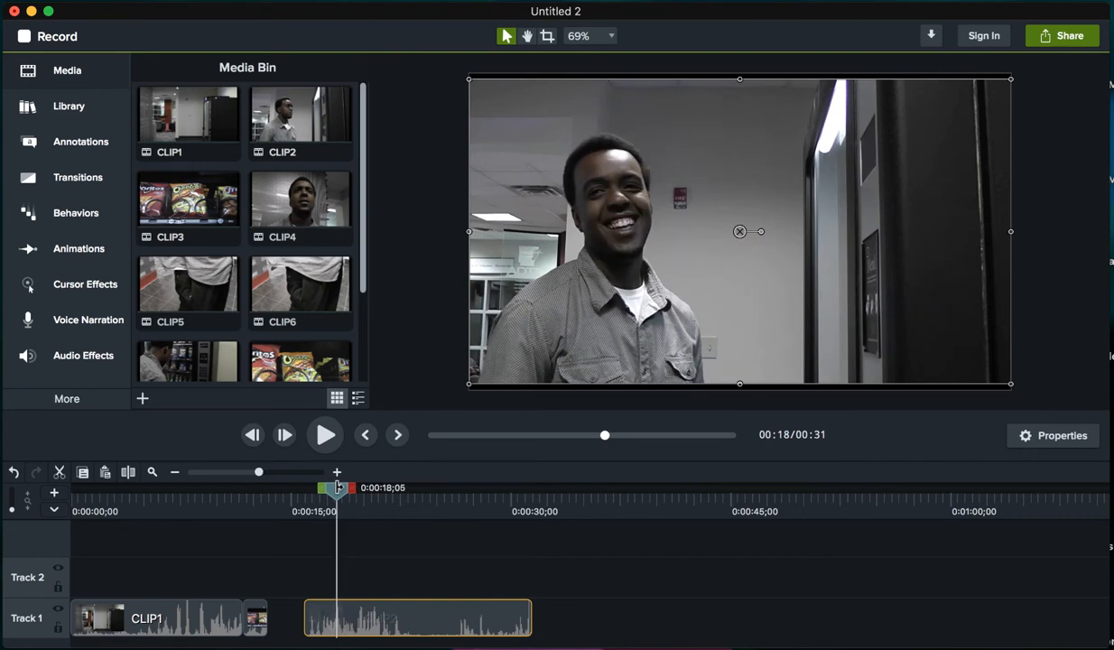
drag(531, 618, 406, 618)
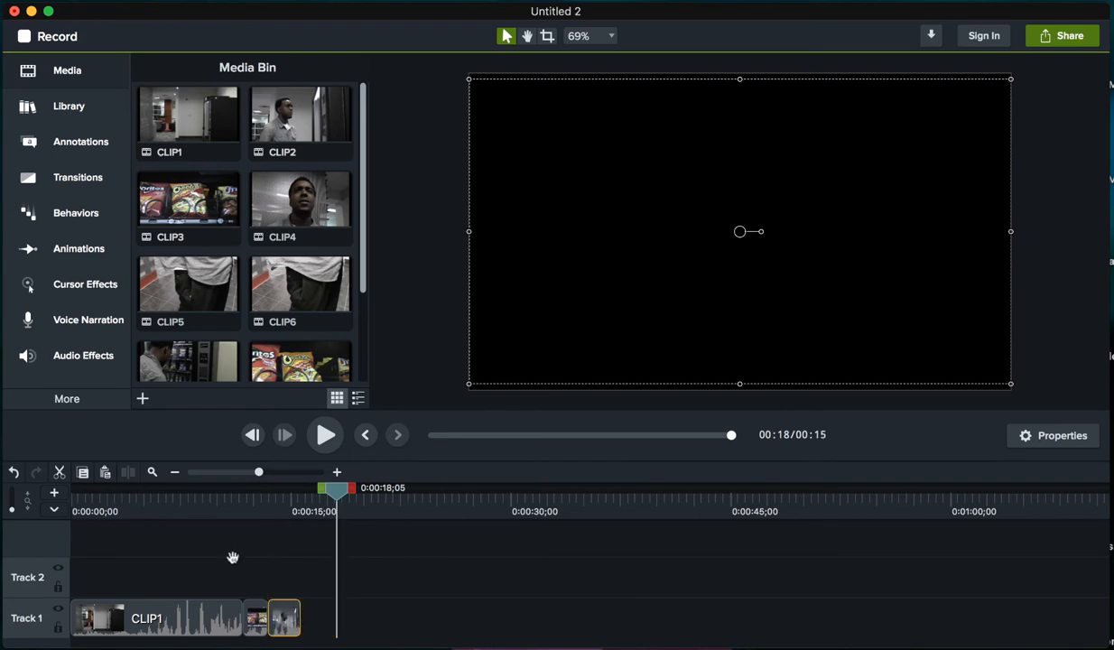
drag(260, 471, 239, 471)
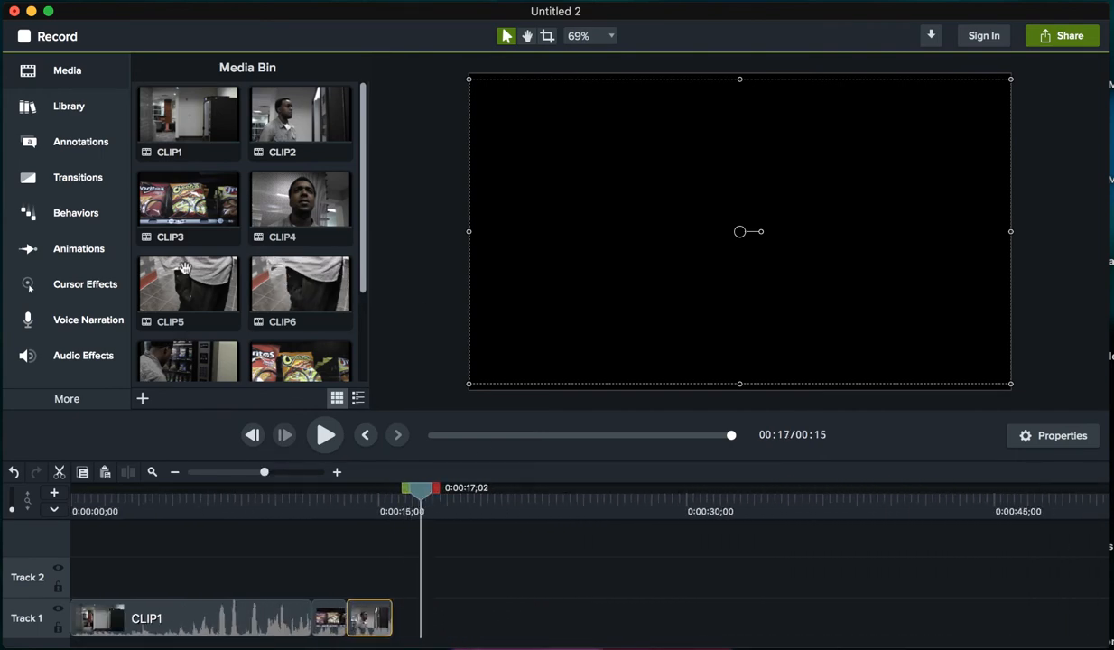
mouse_move(217, 274)
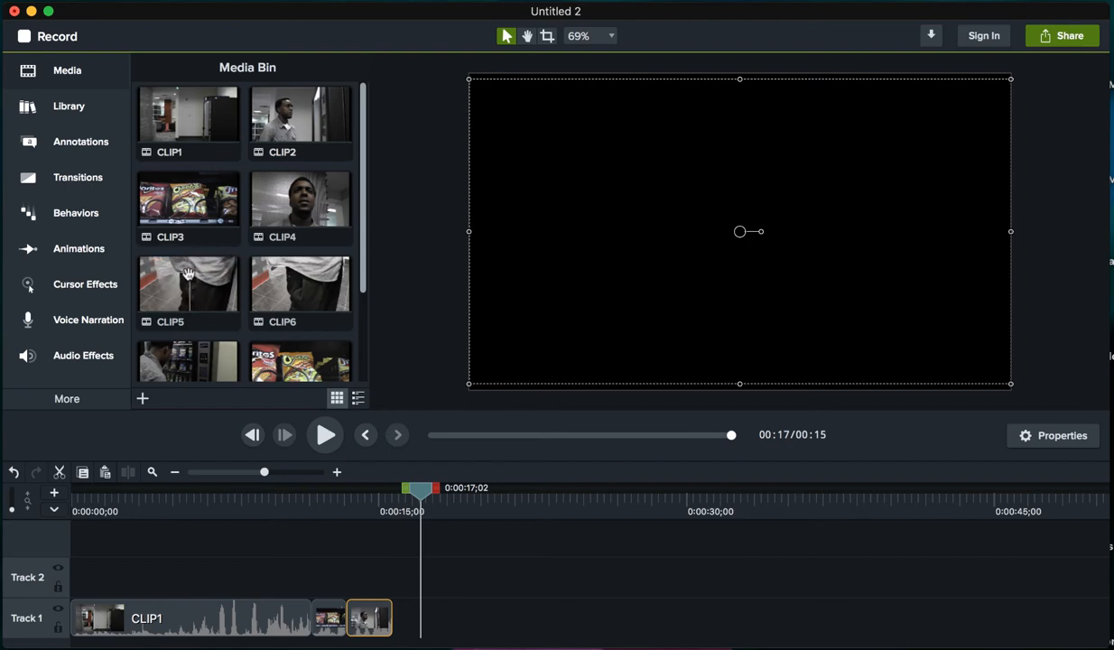
mouse_move(222, 278)
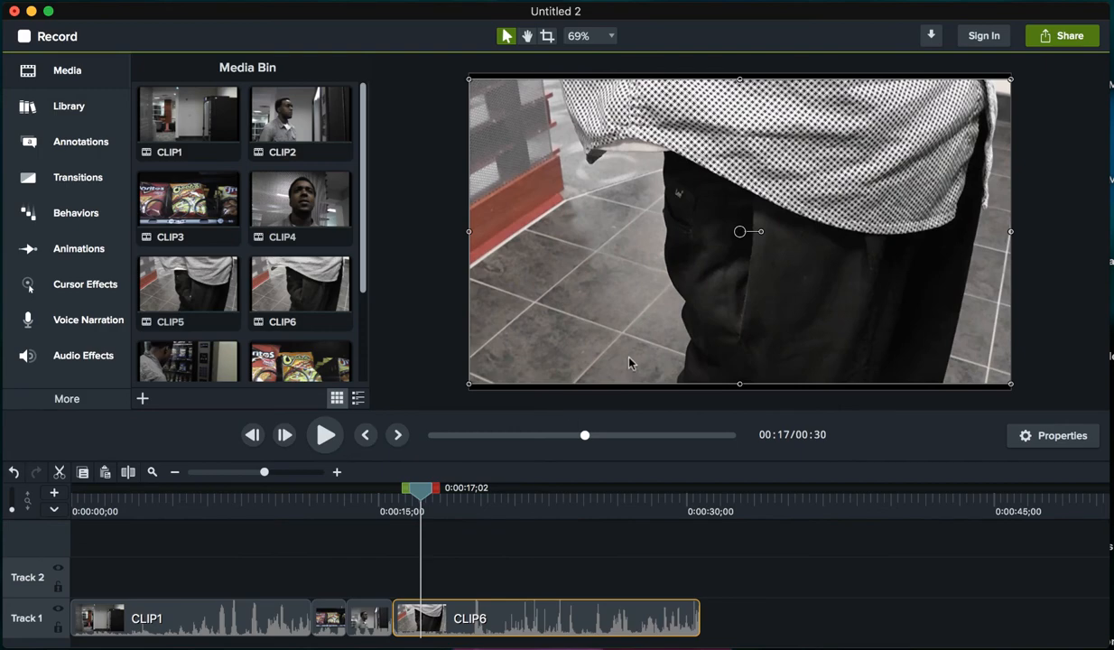
- Slide CLIP6 of the shirt footage against the earlier clips and trim it shorter, to about 21 seconds total
click(174, 473)
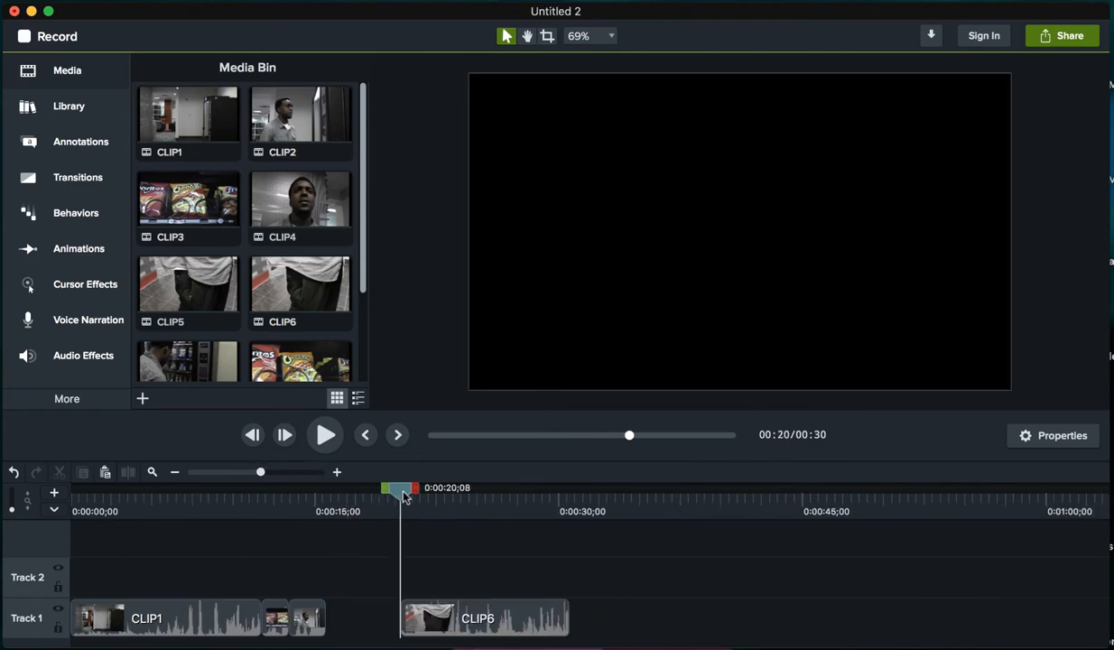
click(427, 618)
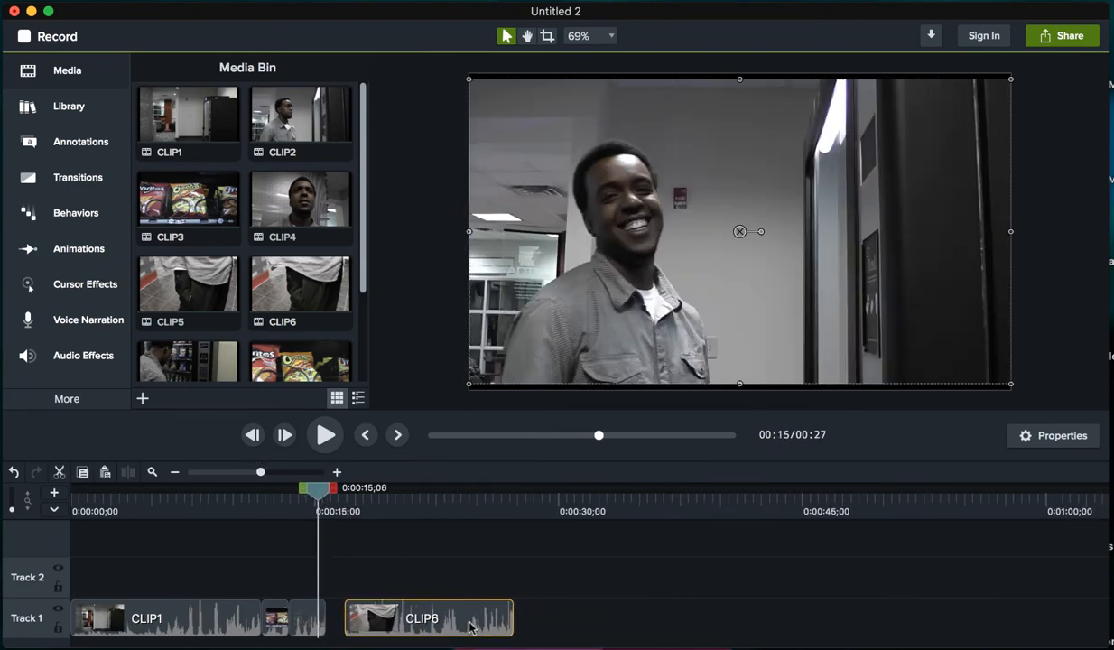
drag(316, 487, 334, 488)
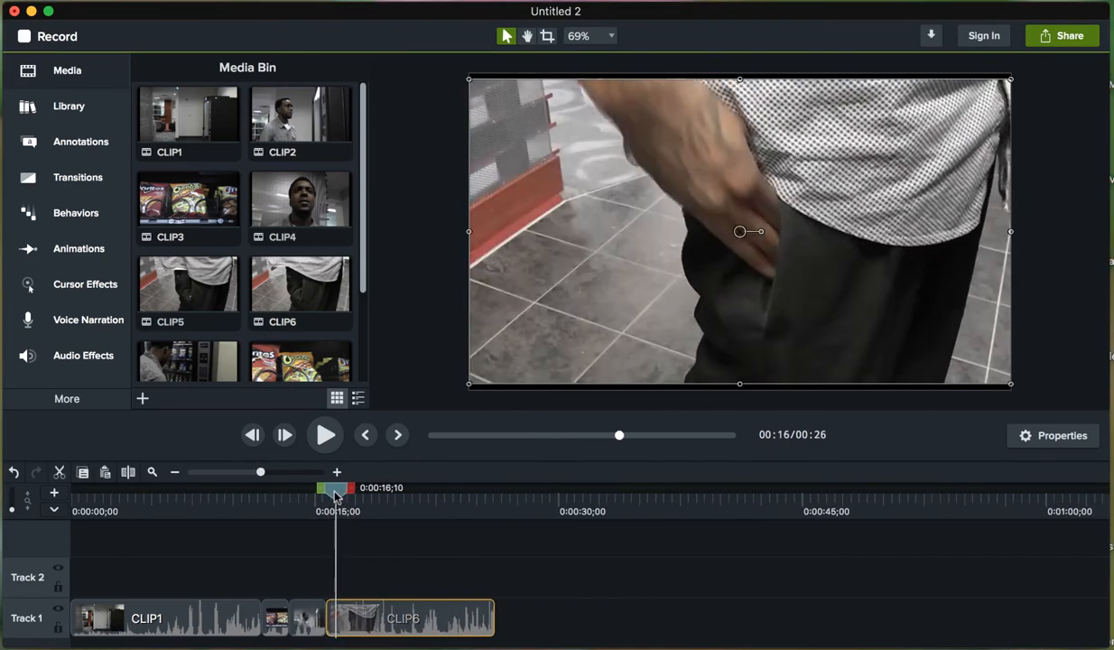
drag(336, 487, 383, 488)
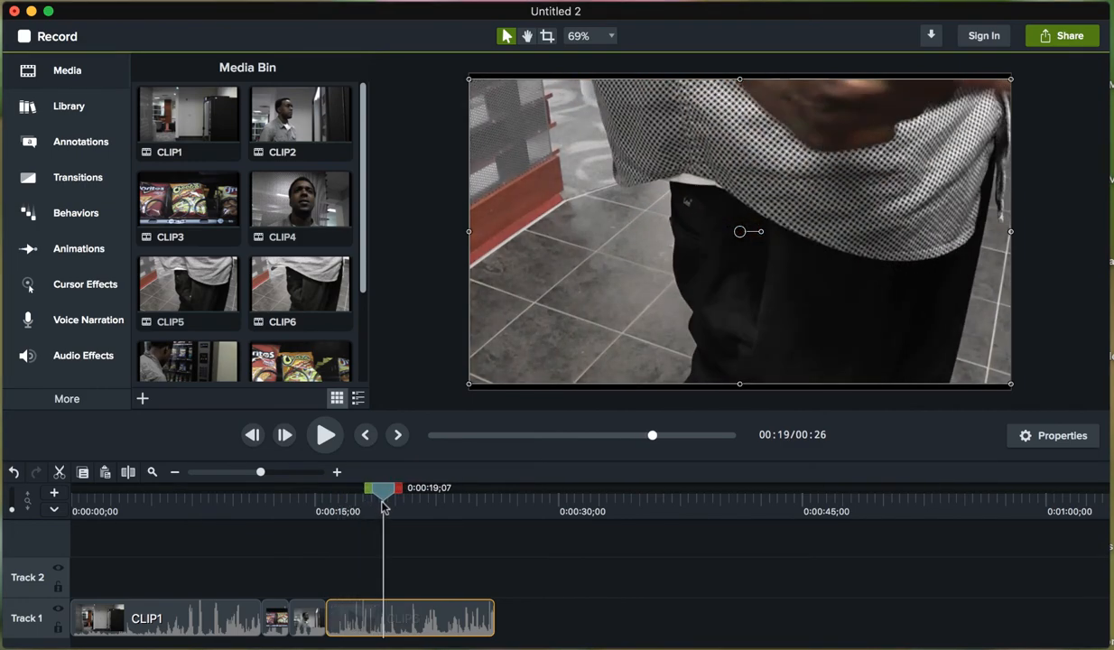
drag(383, 498, 412, 498)
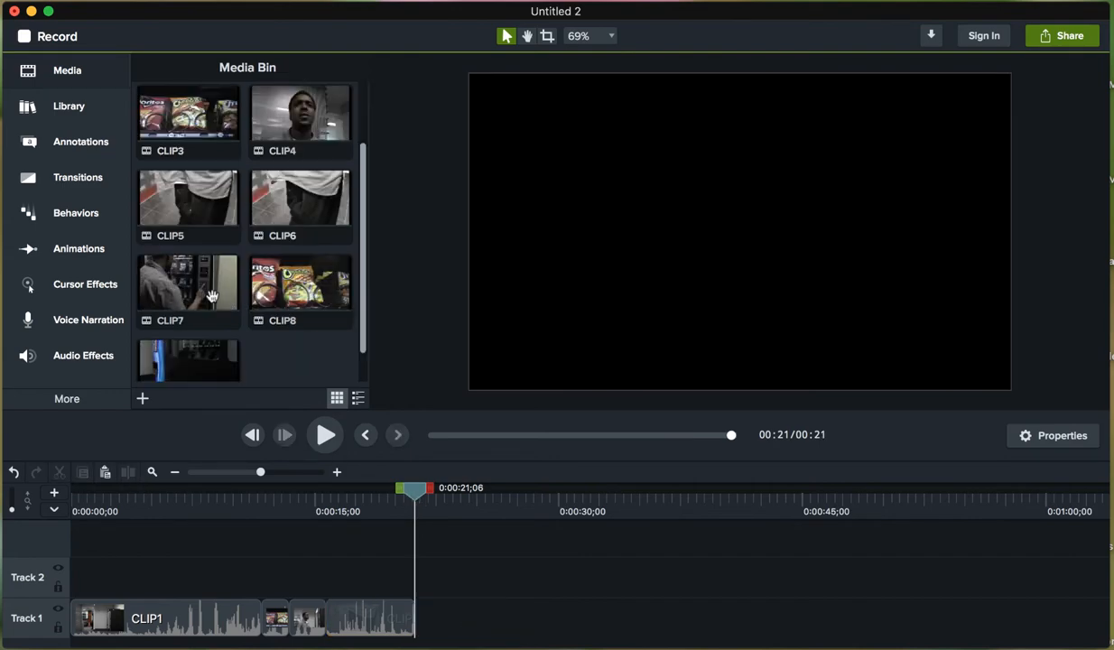
- Drop CLIP7 of the vending machine purchase on Track 1 after CLIP6 and trim its opening
scroll(up, 3)
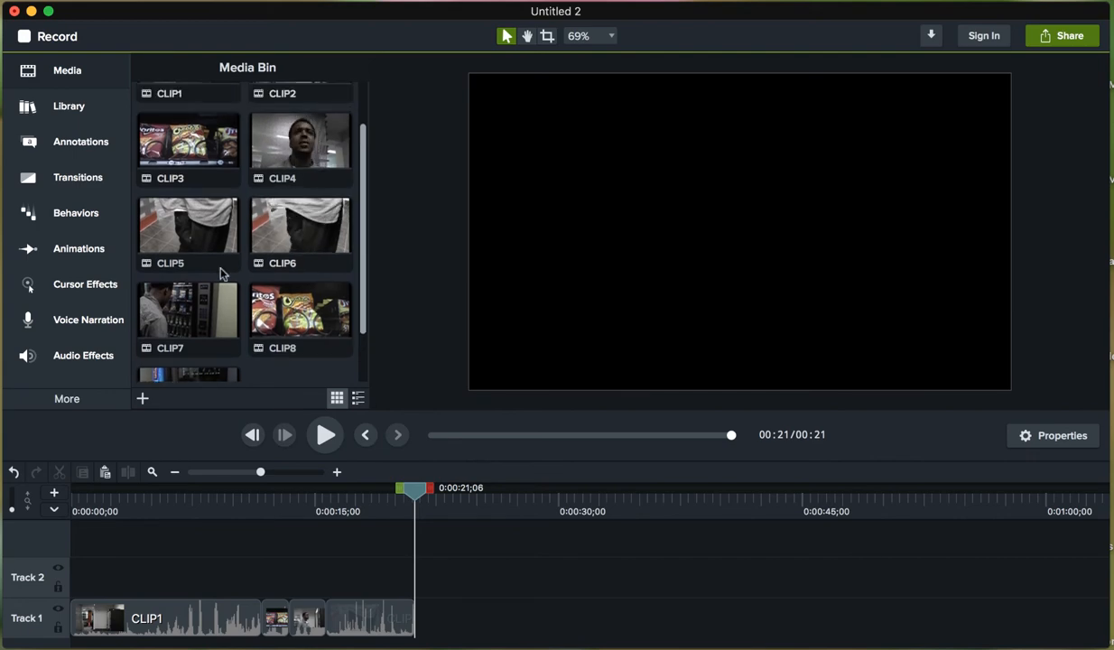
drag(188, 316, 621, 617)
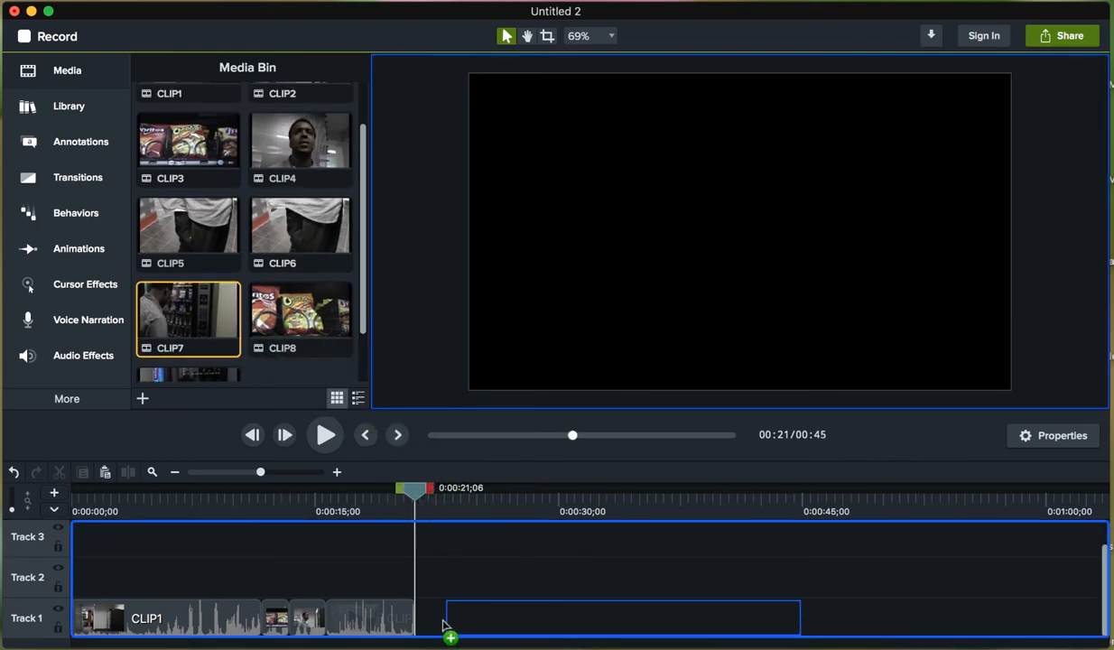
drag(187, 316, 587, 618)
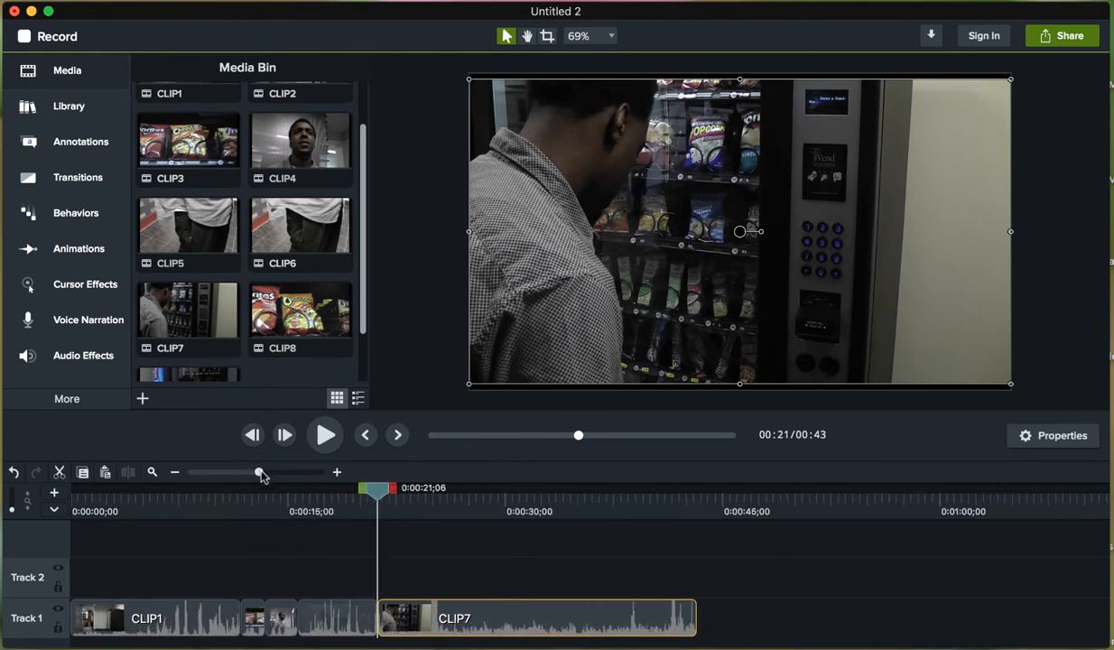
drag(375, 487, 368, 488)
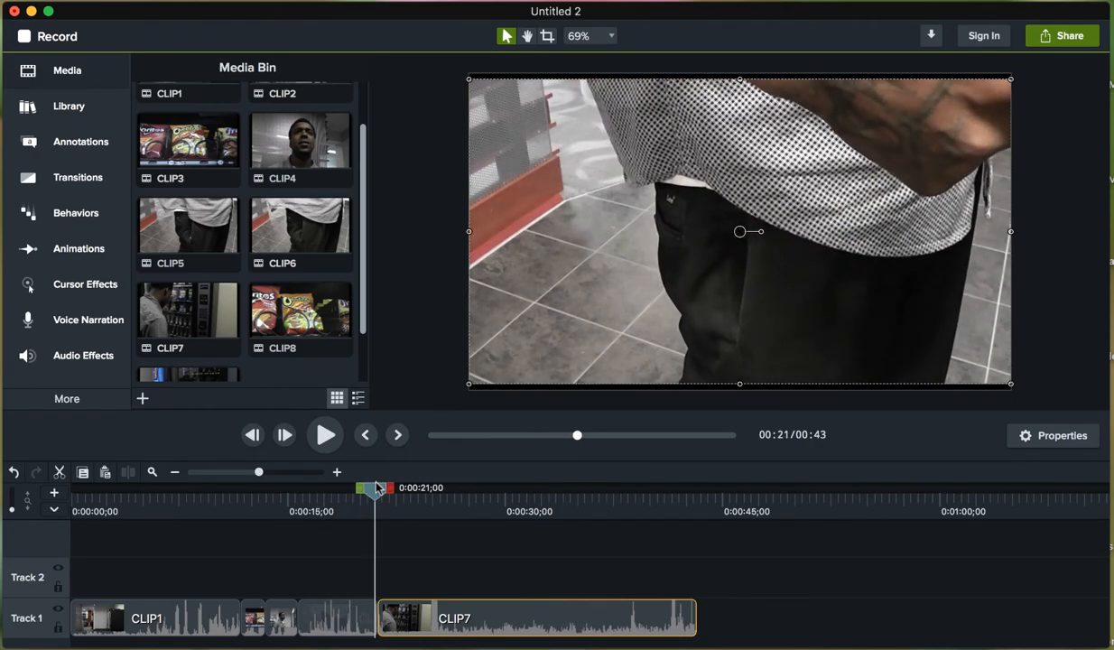
drag(372, 487, 476, 487)
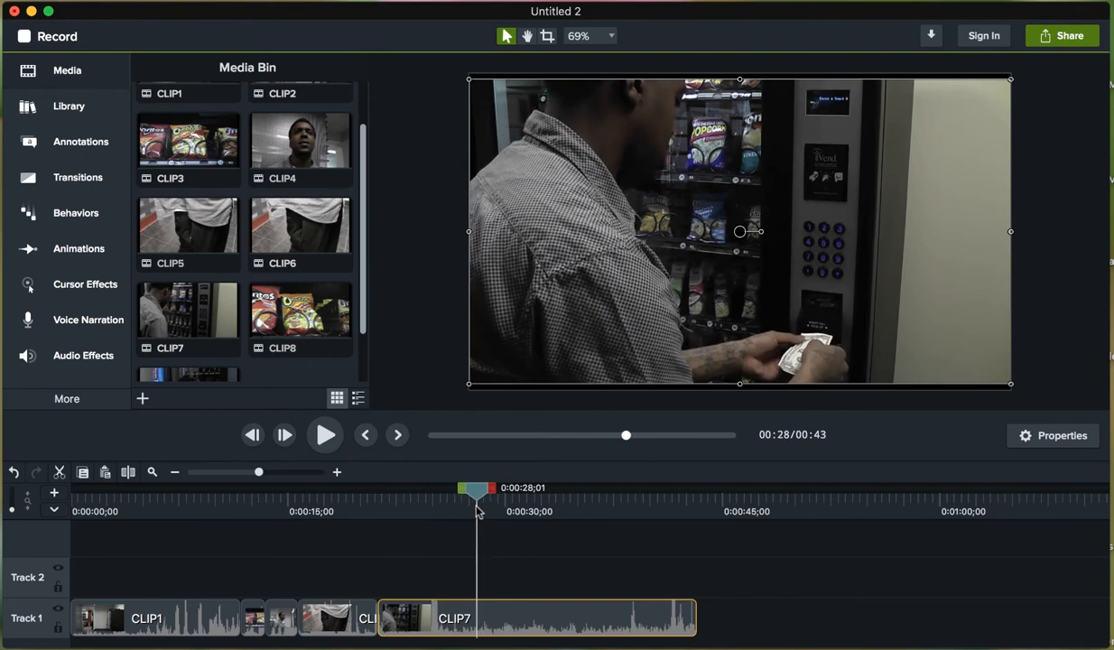
drag(477, 487, 470, 488)
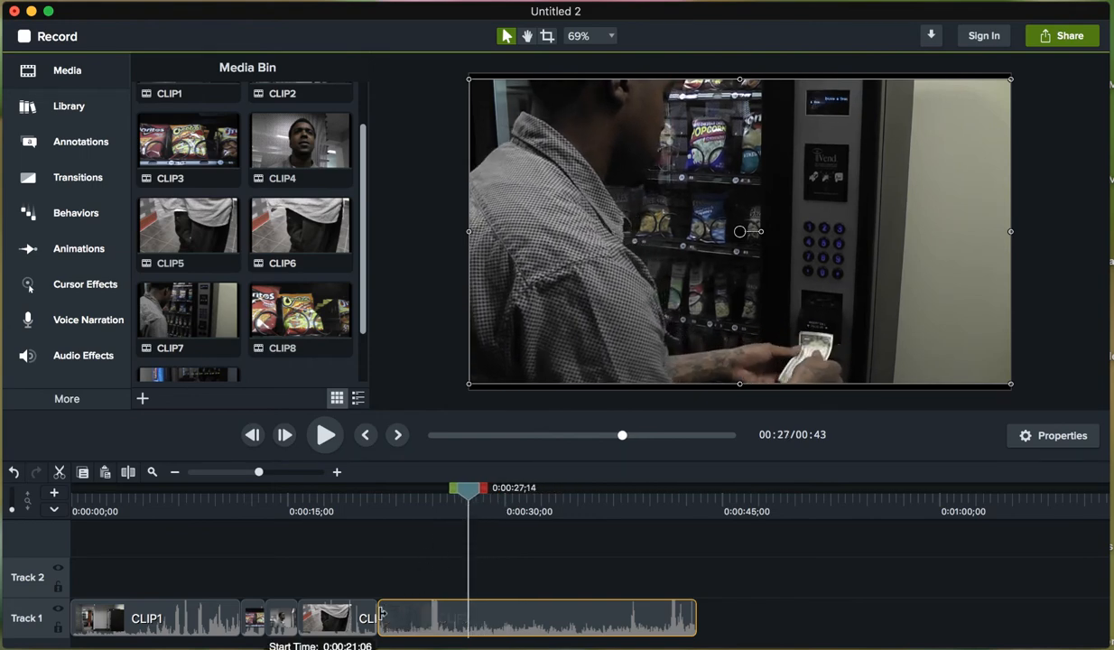
click(581, 617)
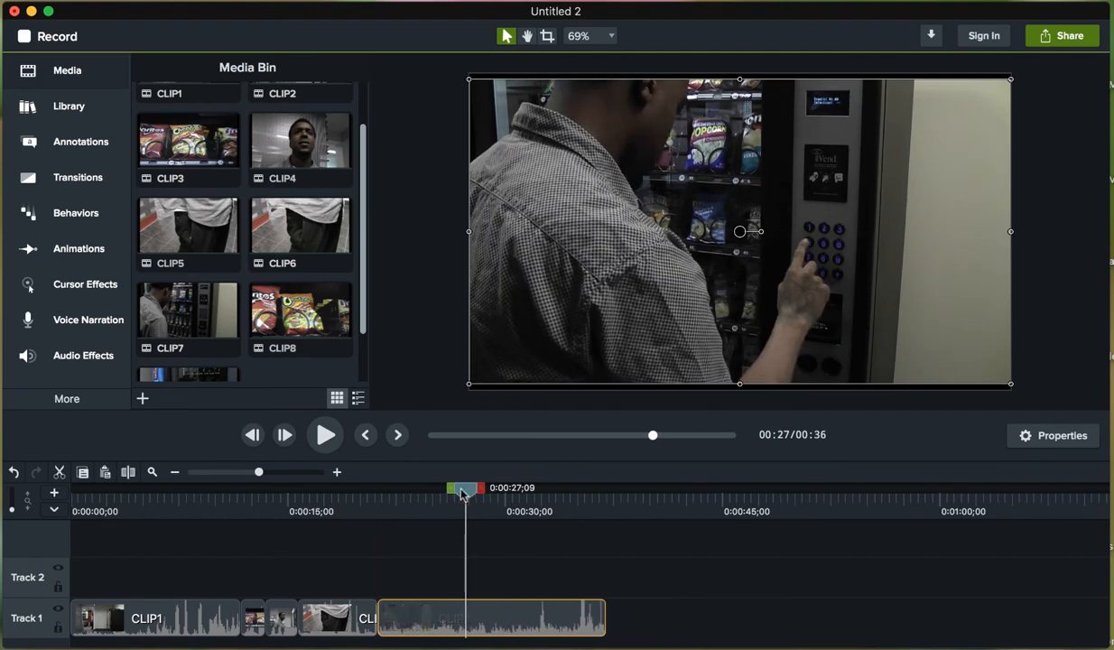
- Scrub for a cut point and trim CLIP7 to end around 31 seconds
drag(463, 488, 341, 487)
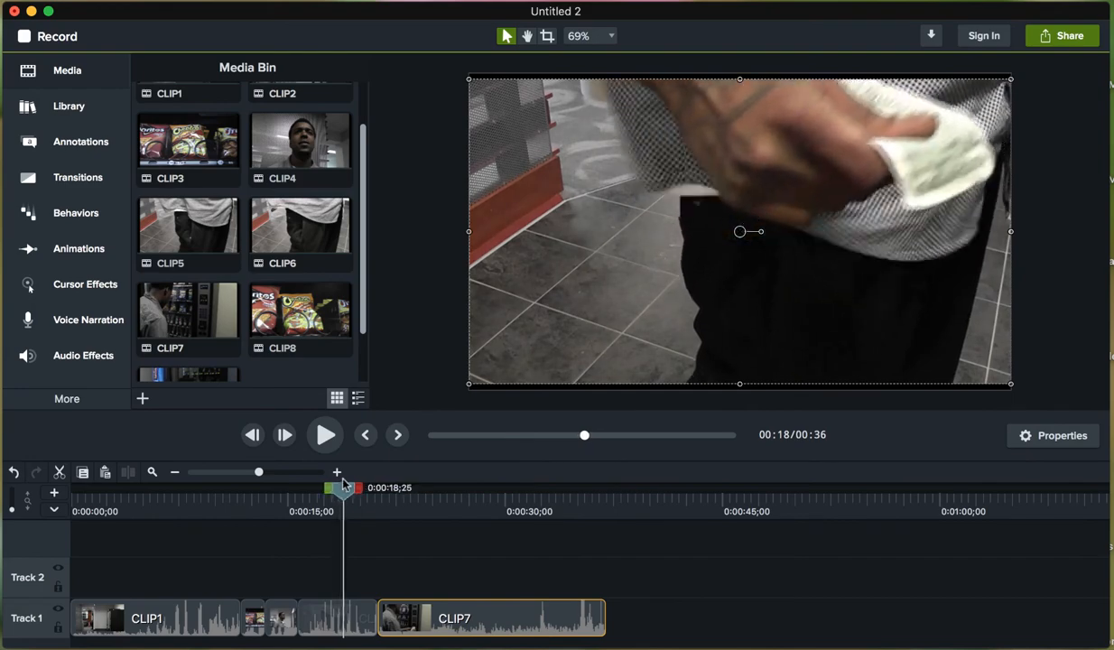
drag(343, 487, 392, 487)
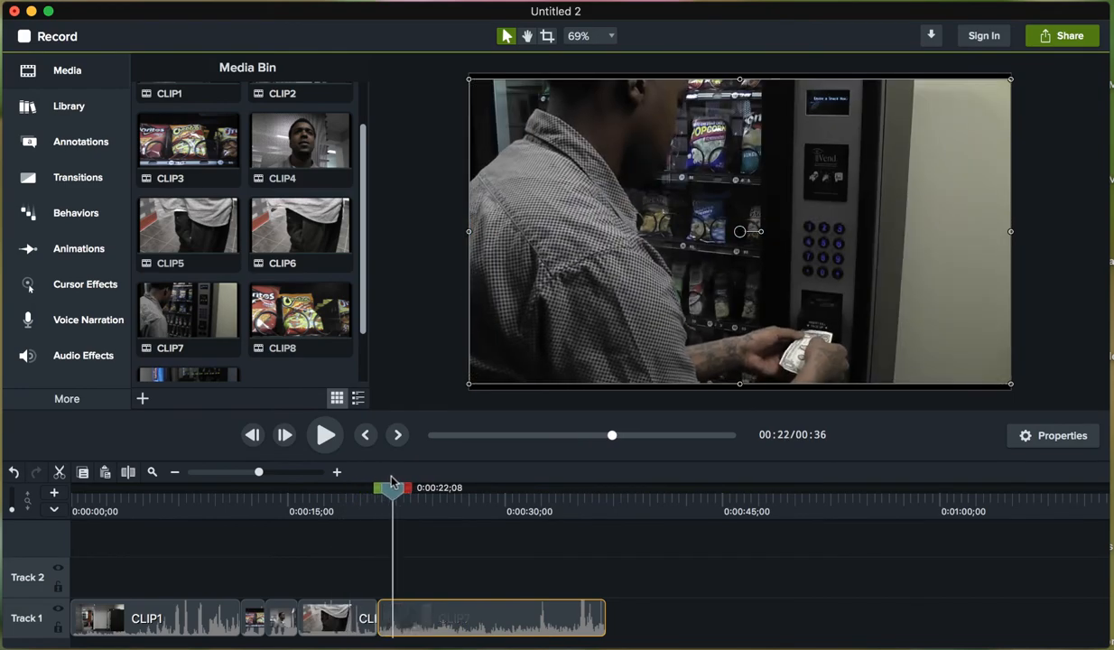
drag(394, 487, 443, 488)
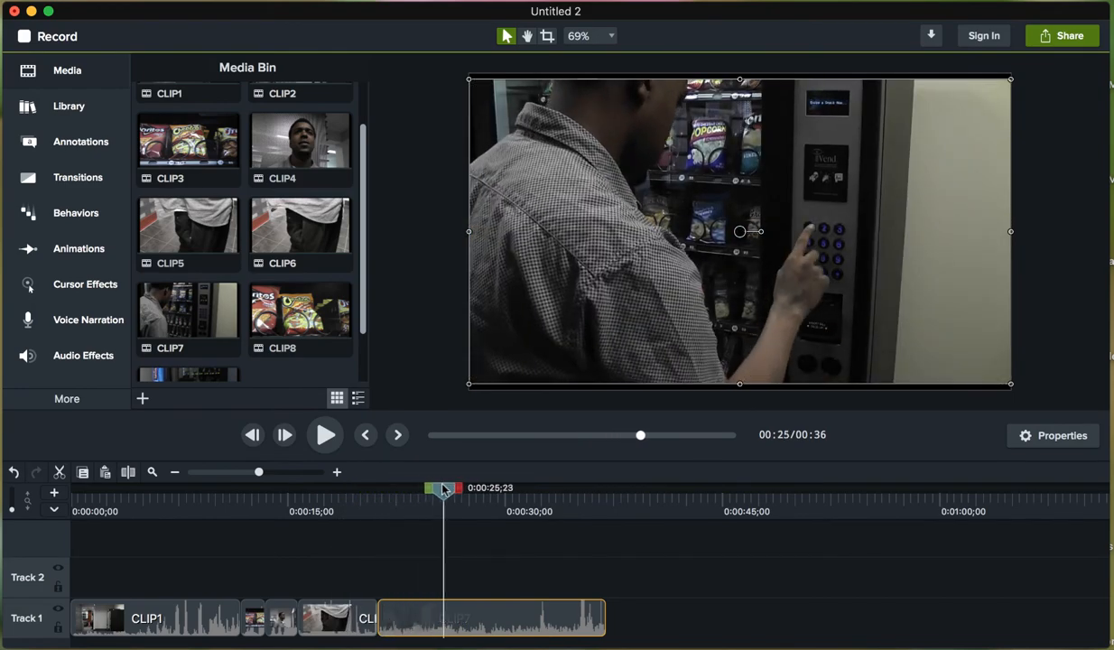
drag(442, 488, 502, 488)
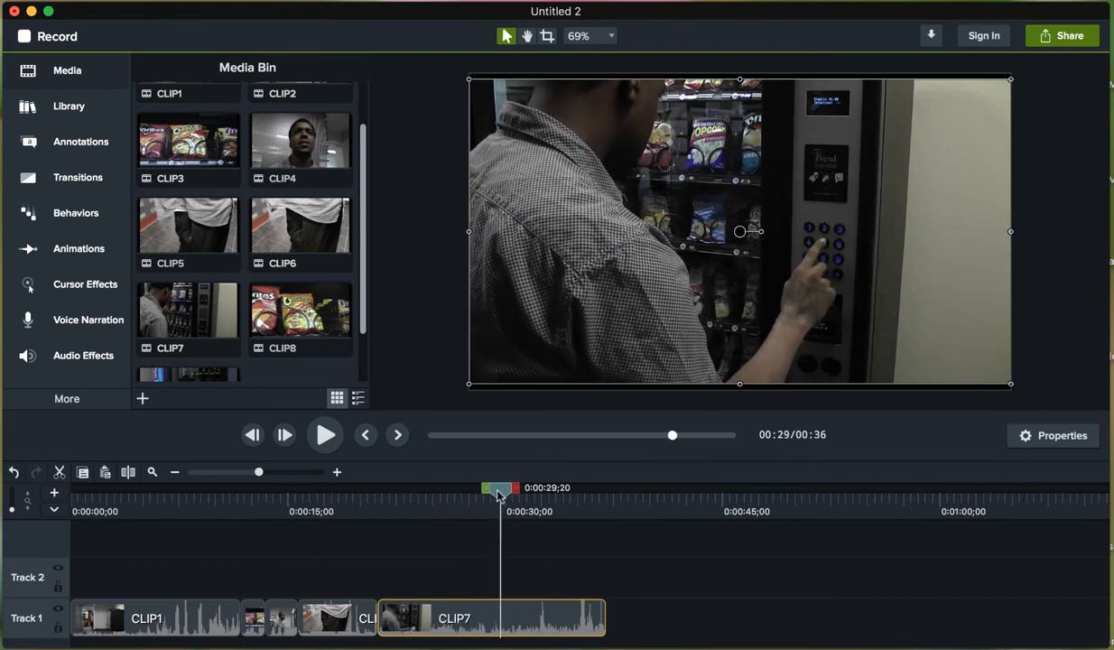
drag(499, 488, 531, 488)
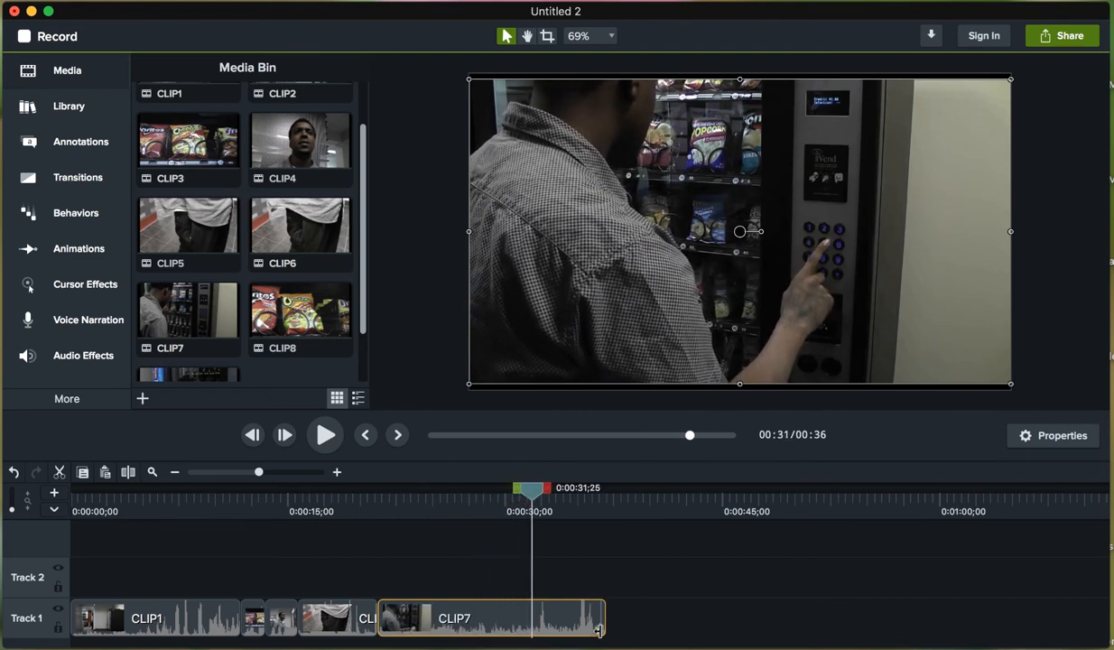
drag(600, 617, 524, 617)
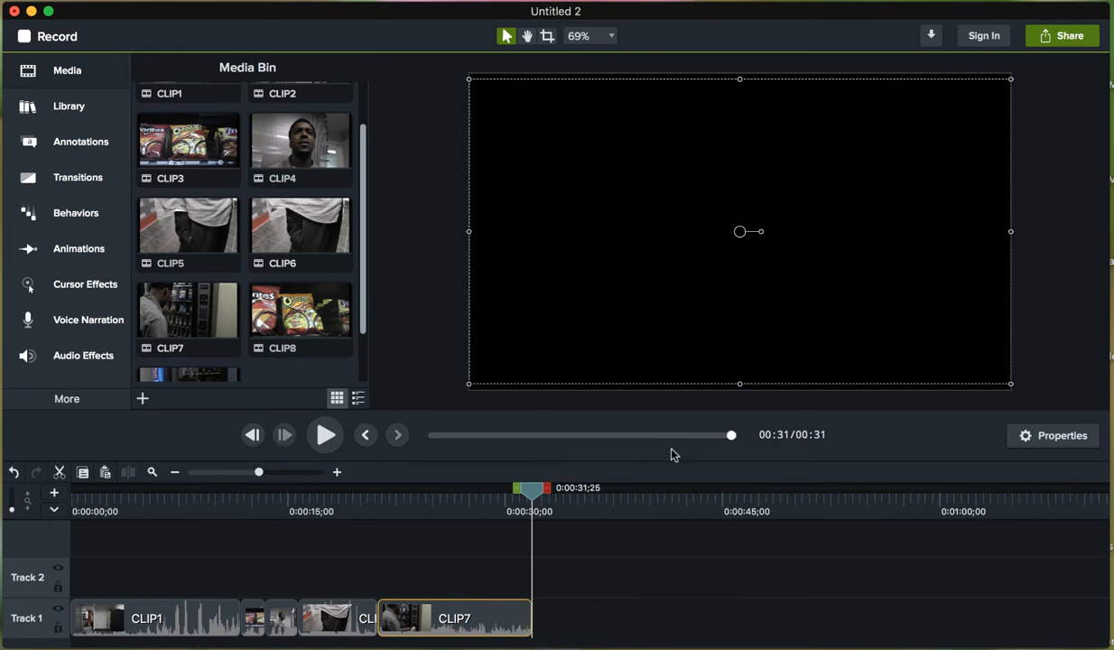
- Add the chips clip CLIP8 after CLIP7 and CLIP9 after it, reaching about 50 seconds
drag(300, 311, 627, 556)
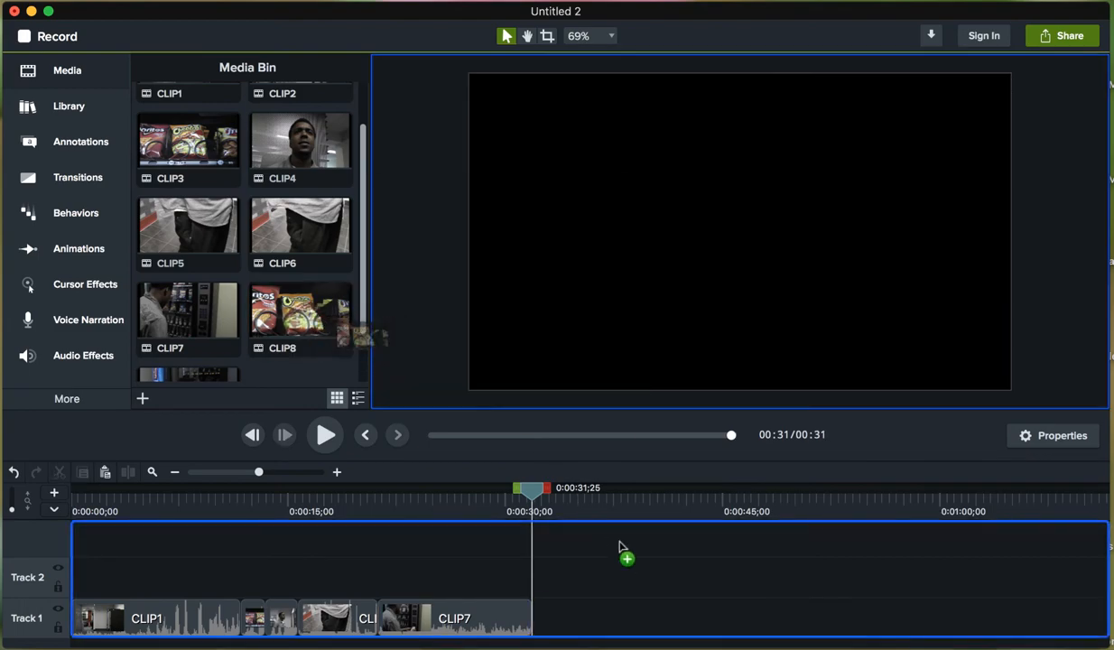
drag(300, 311, 627, 617)
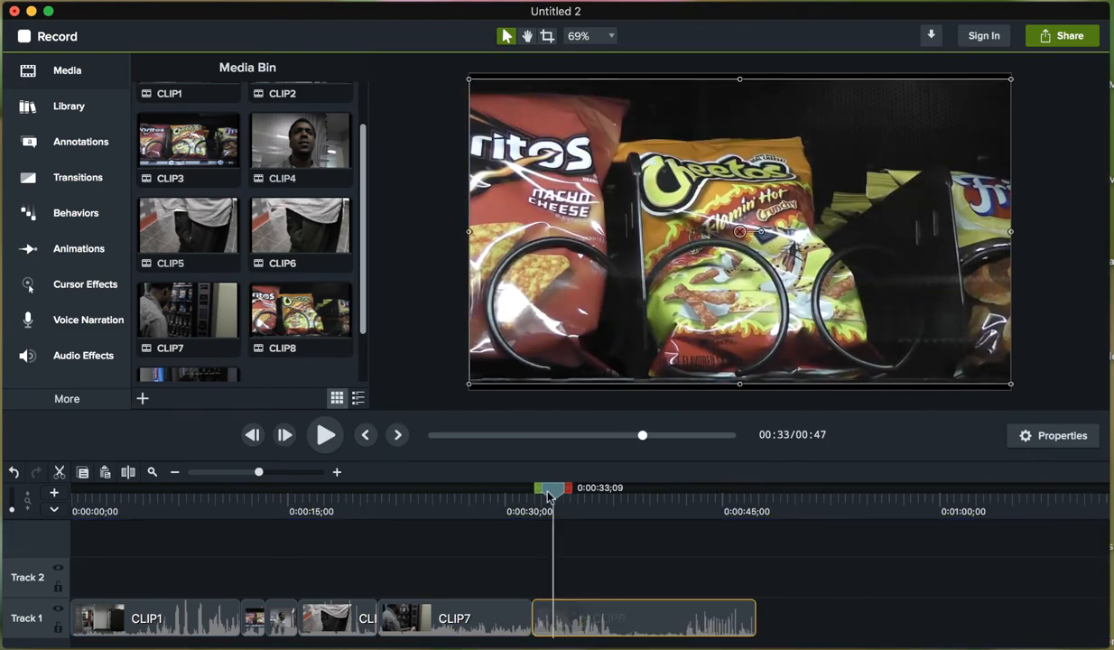
drag(551, 487, 632, 487)
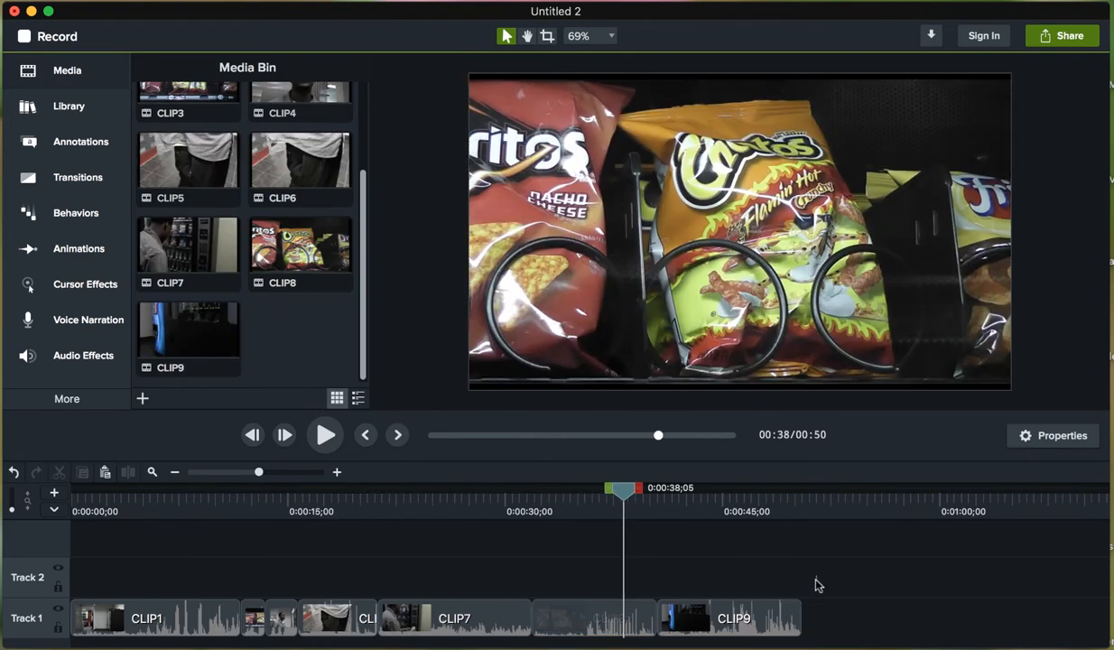
- Trim the end of CLIP9 shorter
click(730, 617)
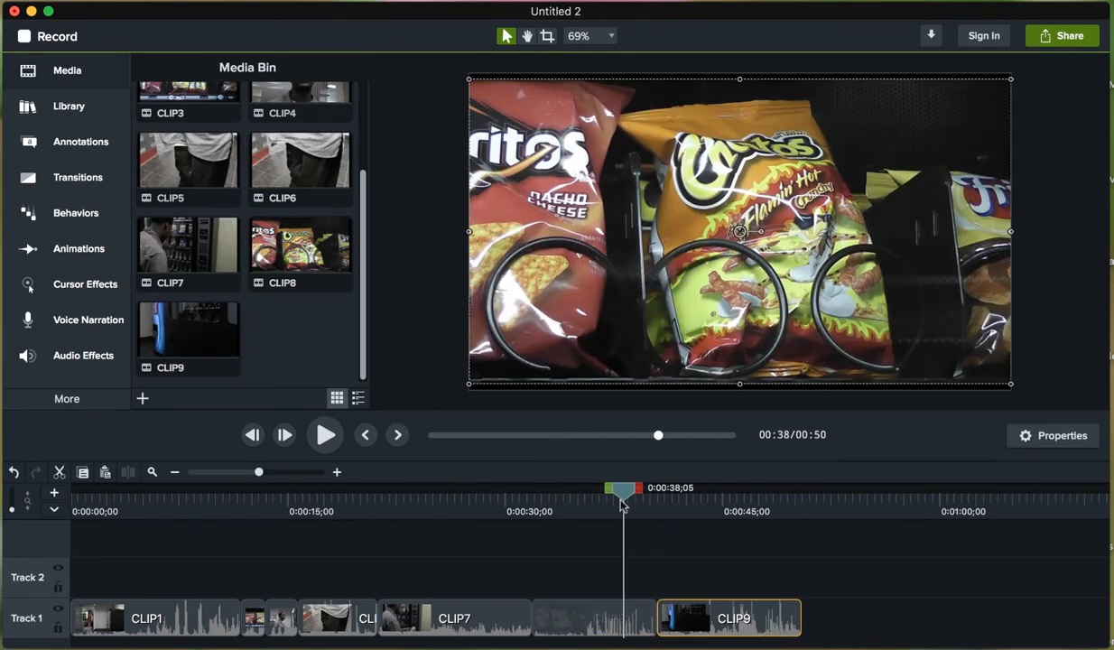
drag(623, 488, 731, 488)
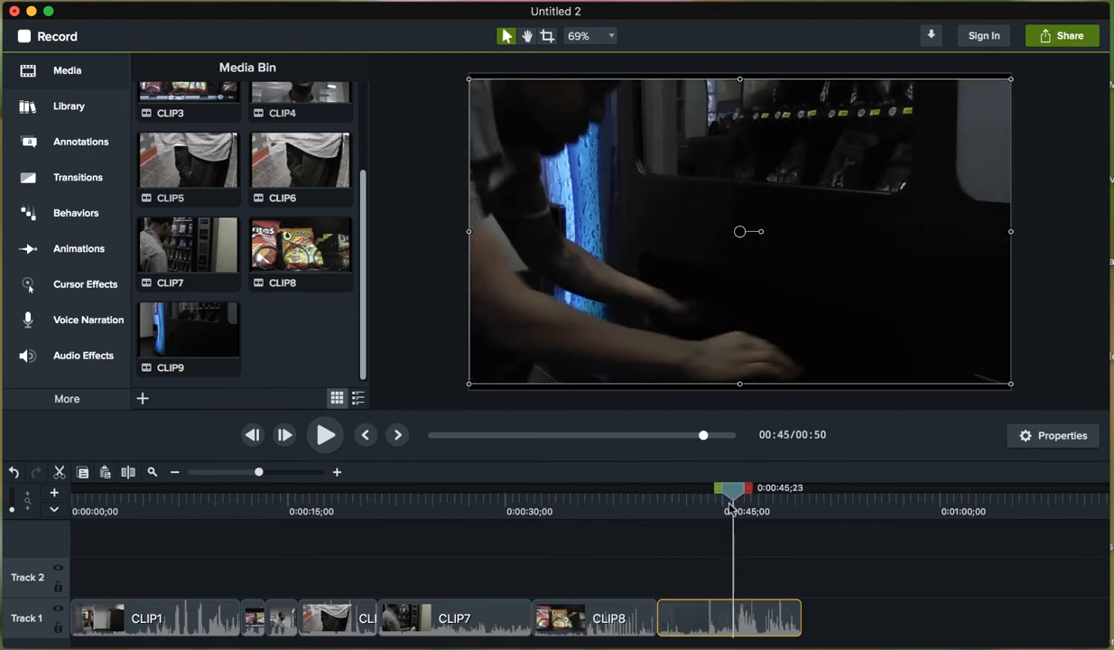
drag(732, 503, 712, 502)
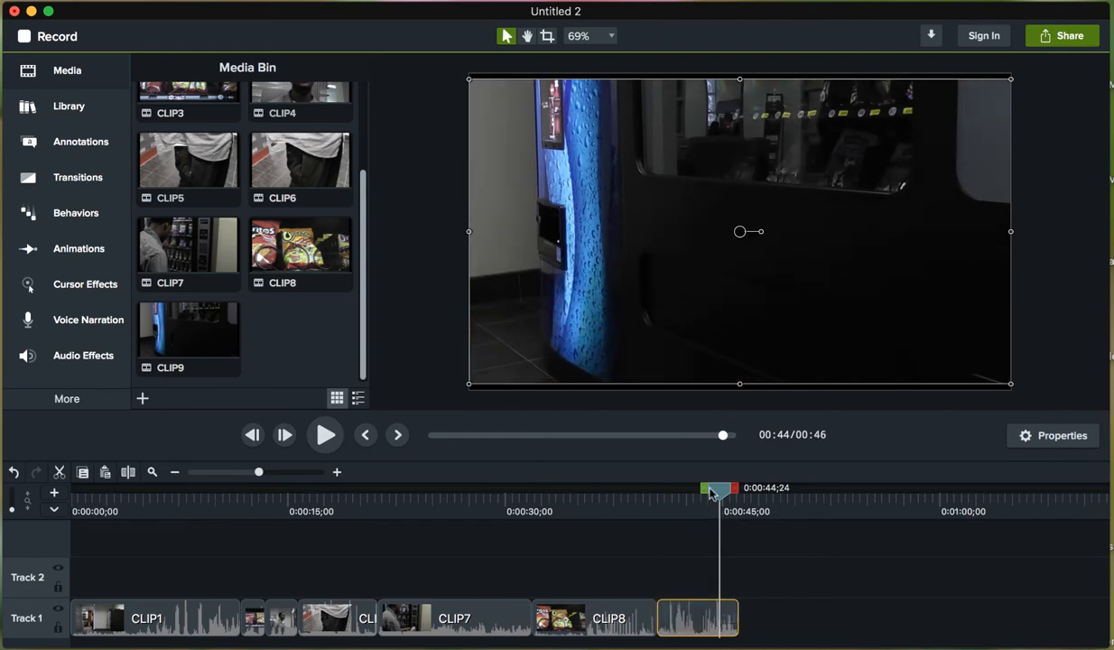
- Trim the chips clip CLIP8 shorter, bringing the project to about 41 seconds
drag(715, 495, 136, 495)
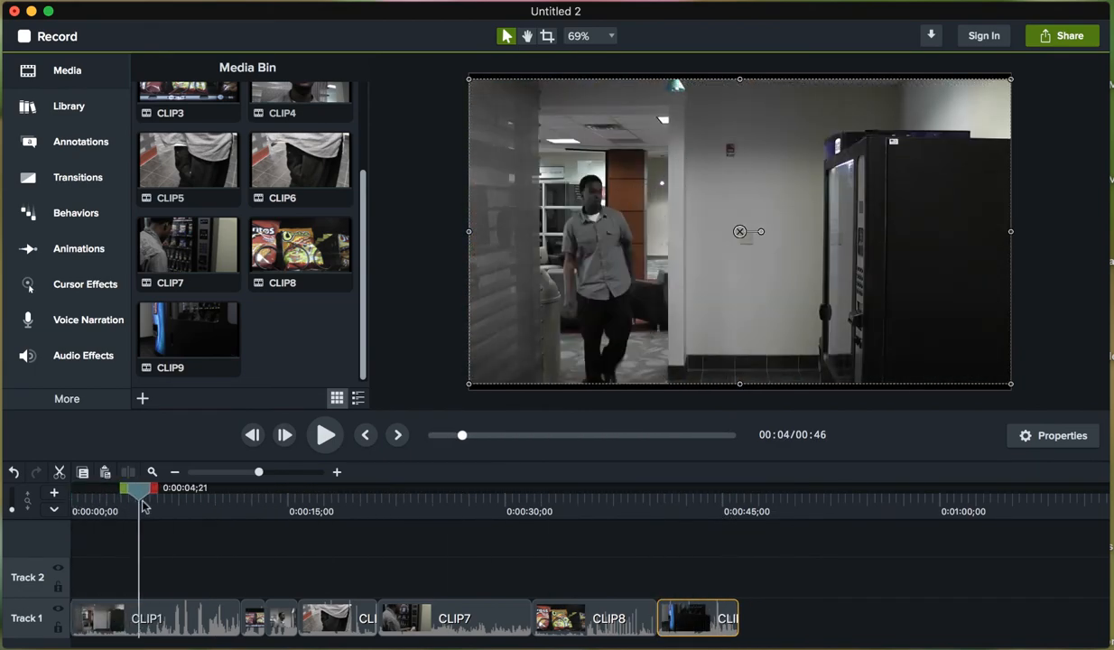
drag(138, 487, 477, 488)
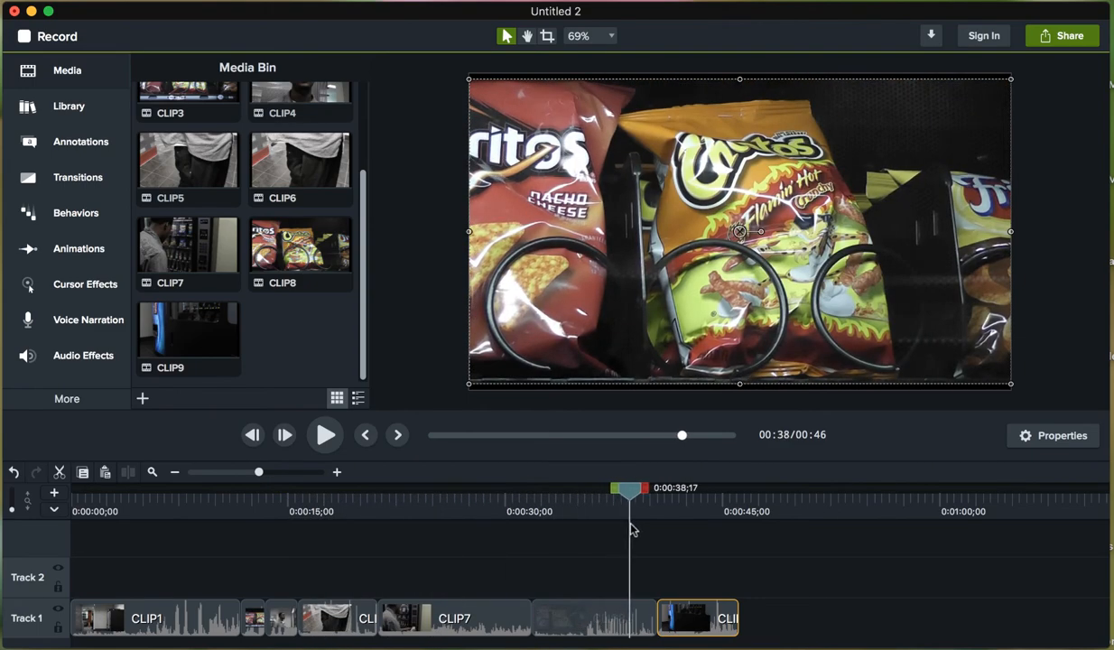
drag(628, 498, 689, 499)
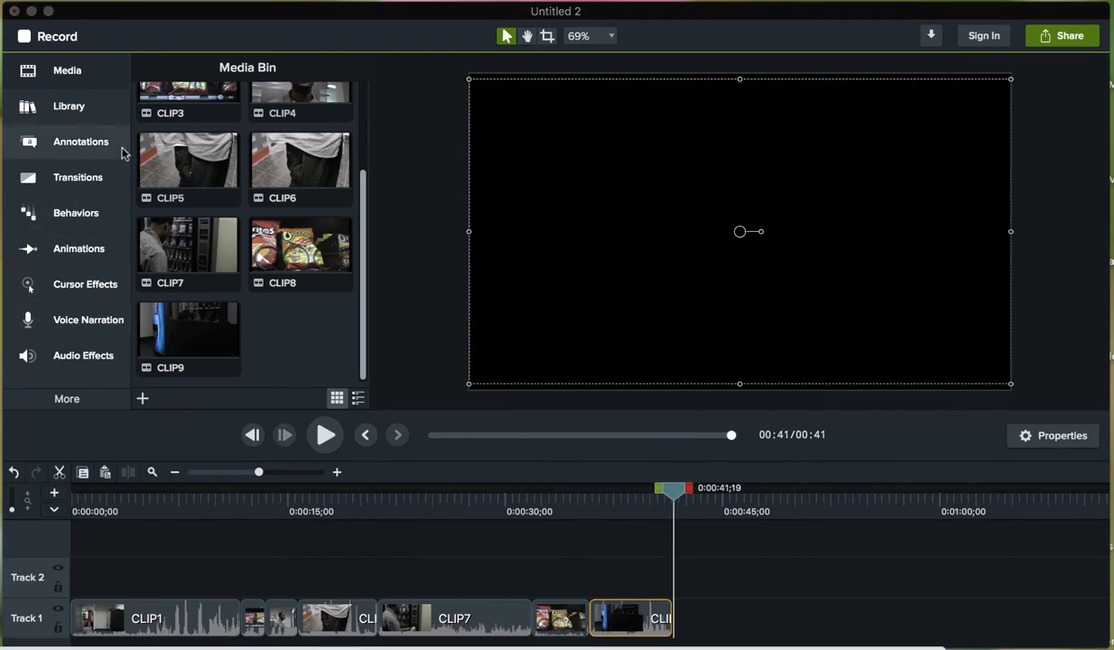
mouse_move(130, 343)
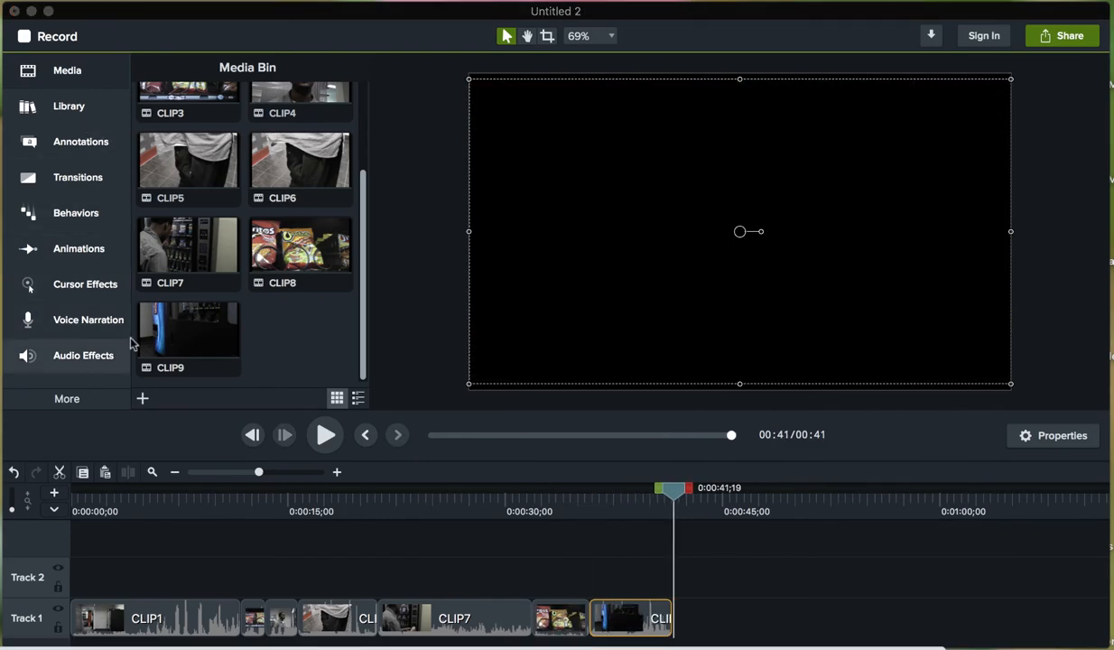
mouse_move(89, 319)
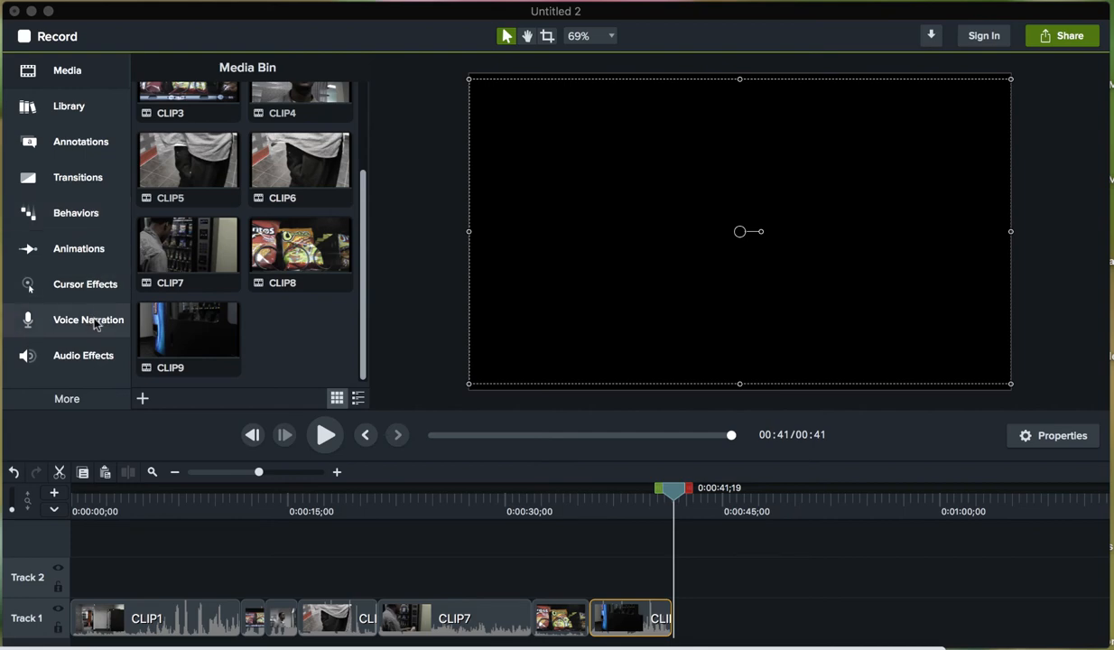
mouse_move(67, 71)
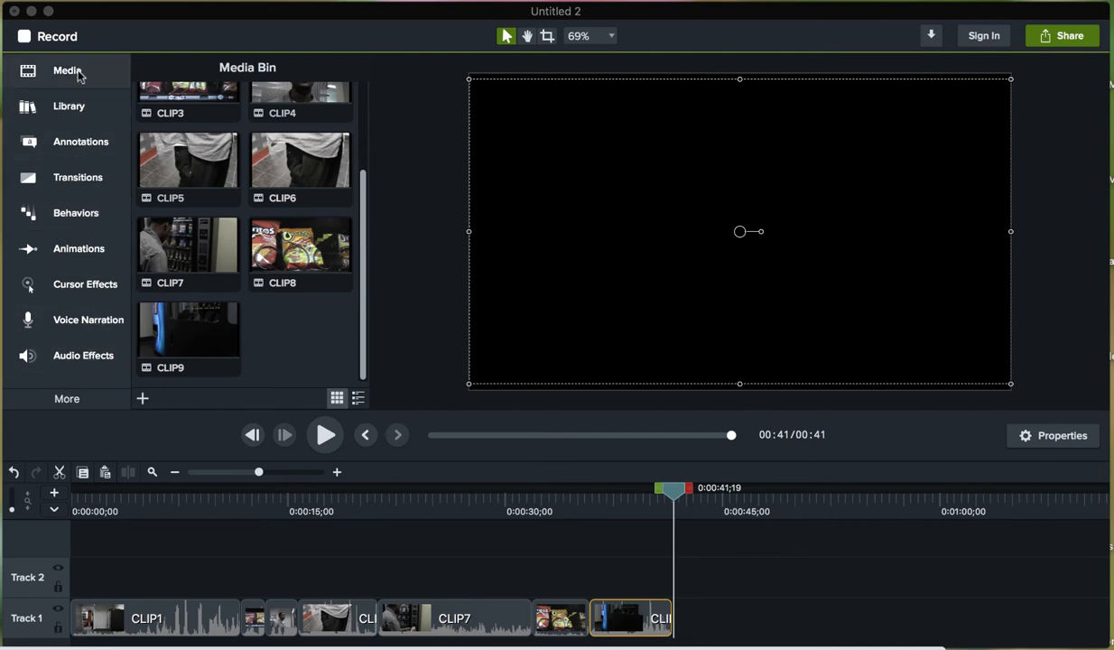
- Show the additional effect categories from the sidebar's More list
click(67, 399)
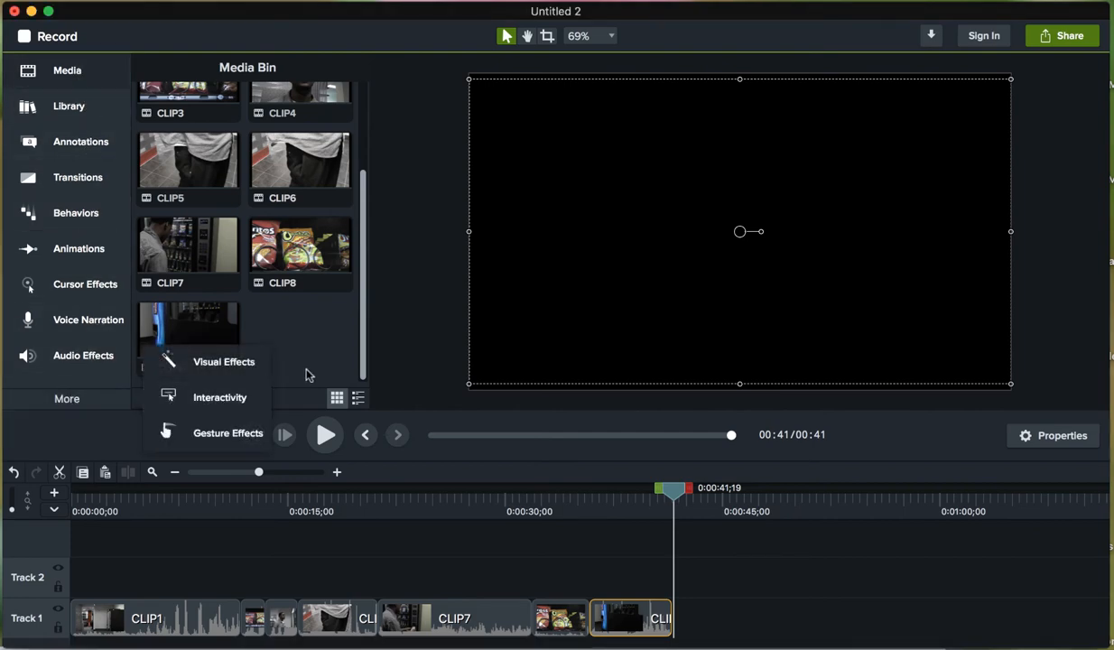
- Add a plain ABC text callout after CLIP9 reading 'Flaming Hot Cheetos'
click(79, 141)
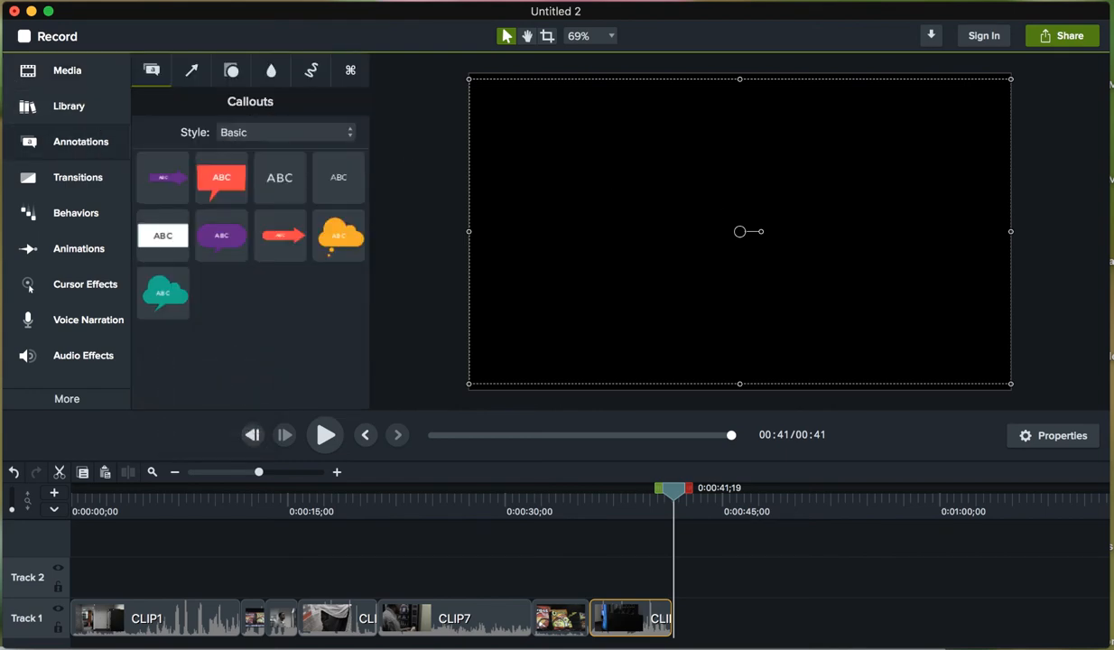
mouse_move(375, 238)
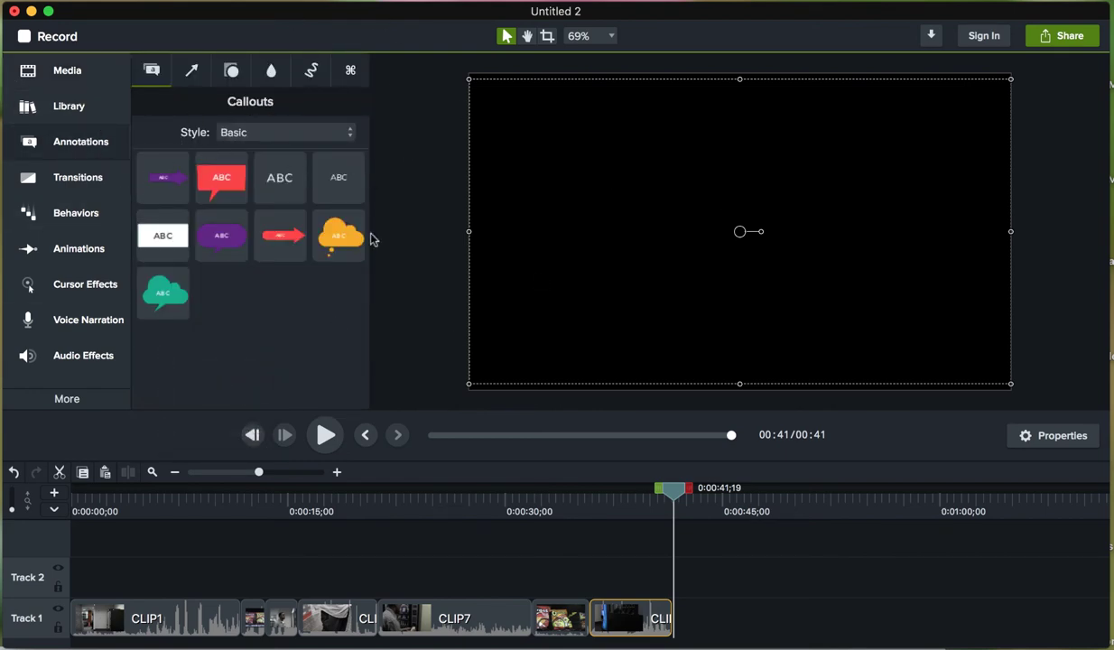
click(280, 177)
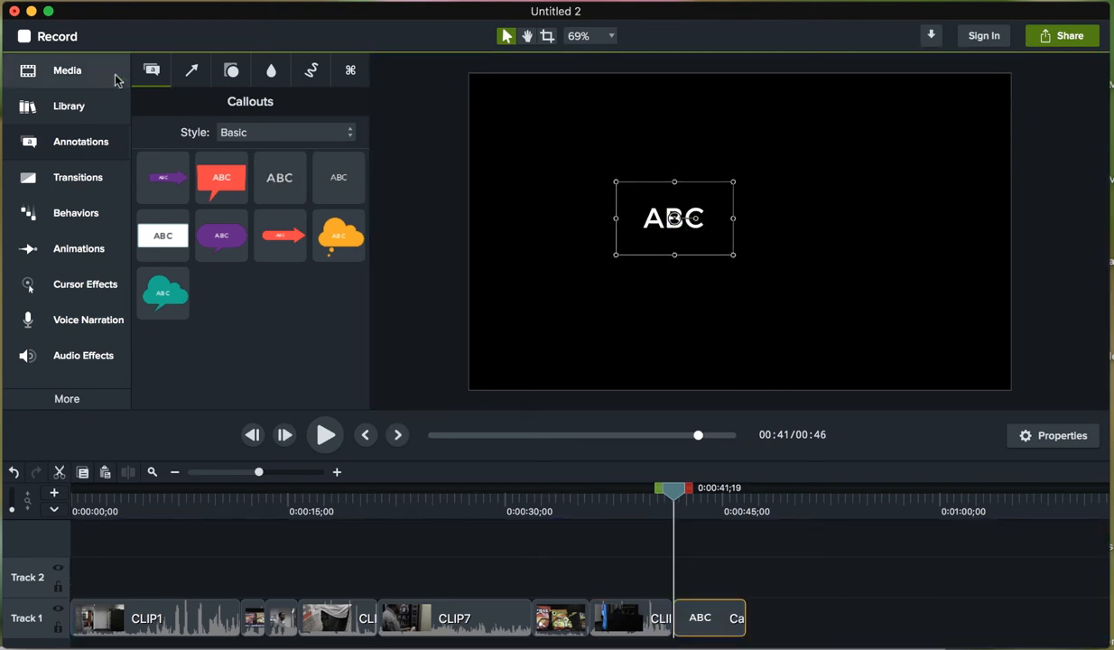
mouse_move(647, 225)
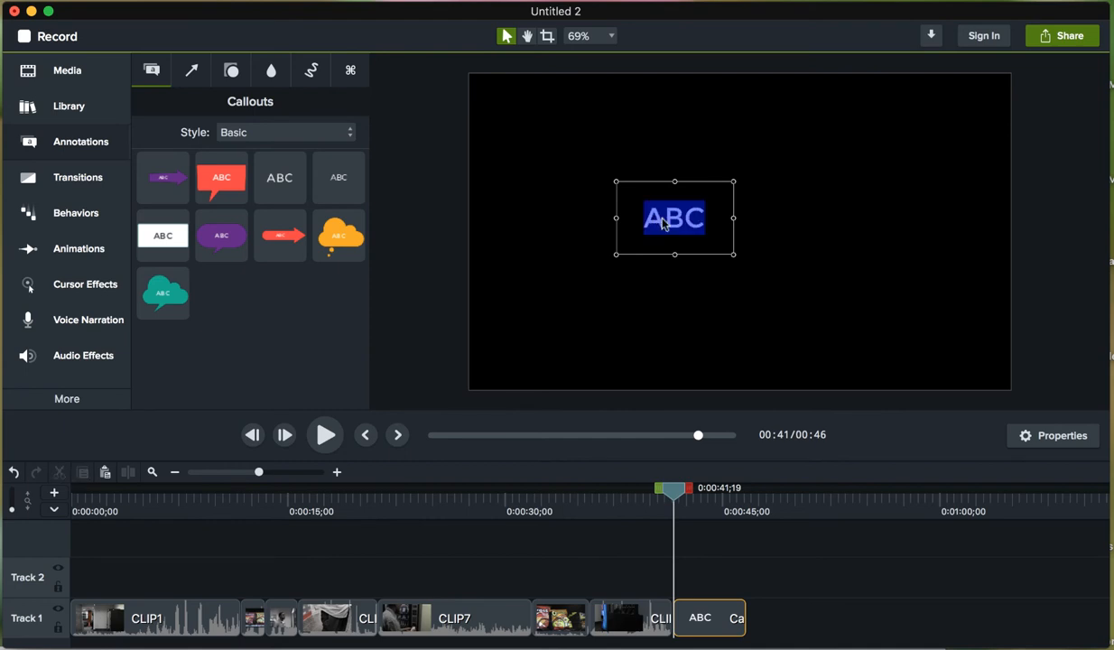
mouse_move(722, 217)
text(Fi)
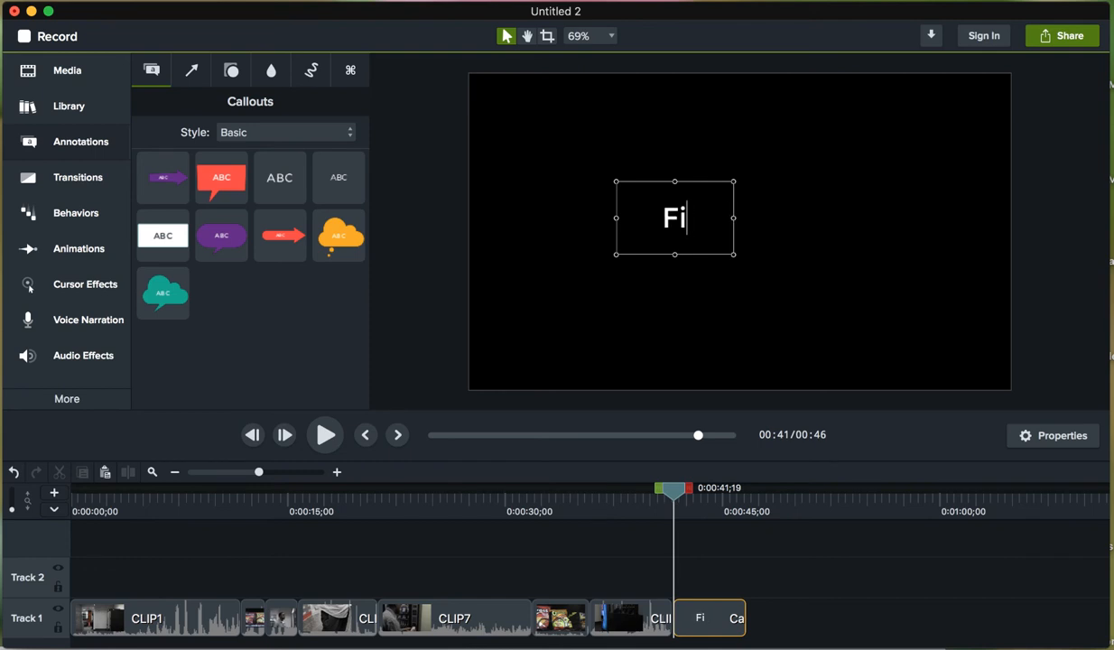
key(Backspace)
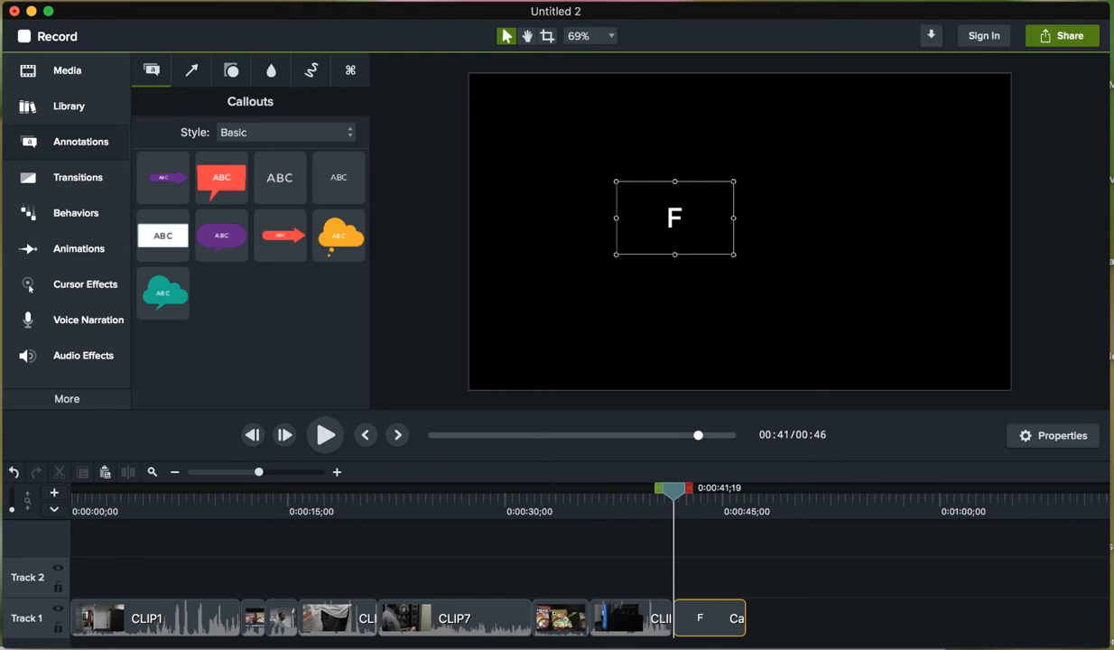
text(l)
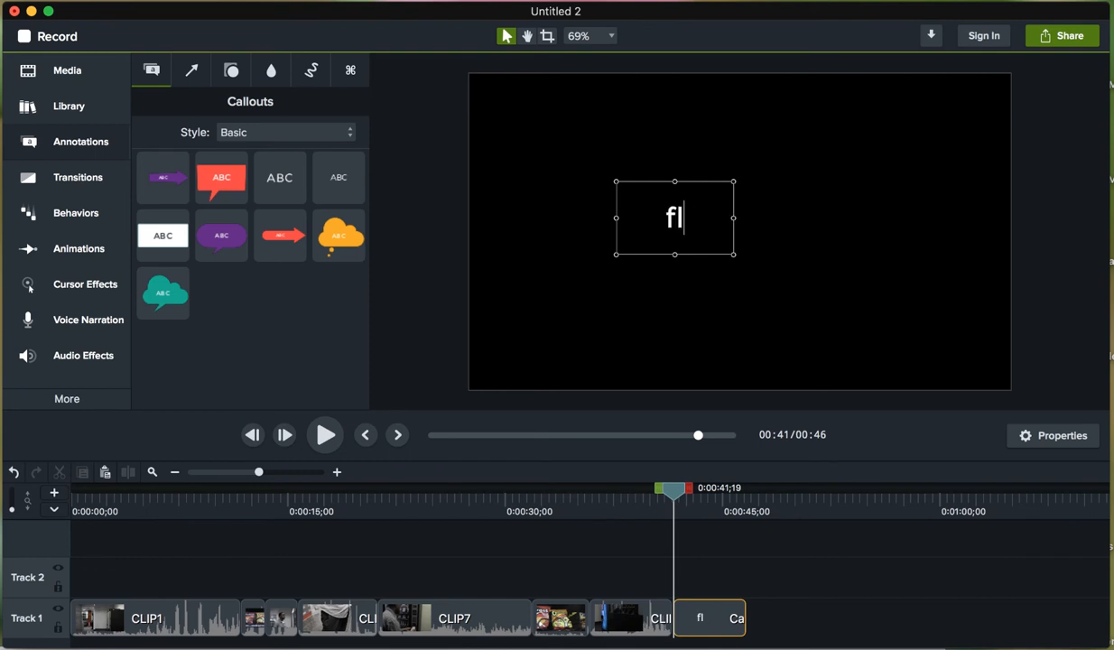
key(backspace)
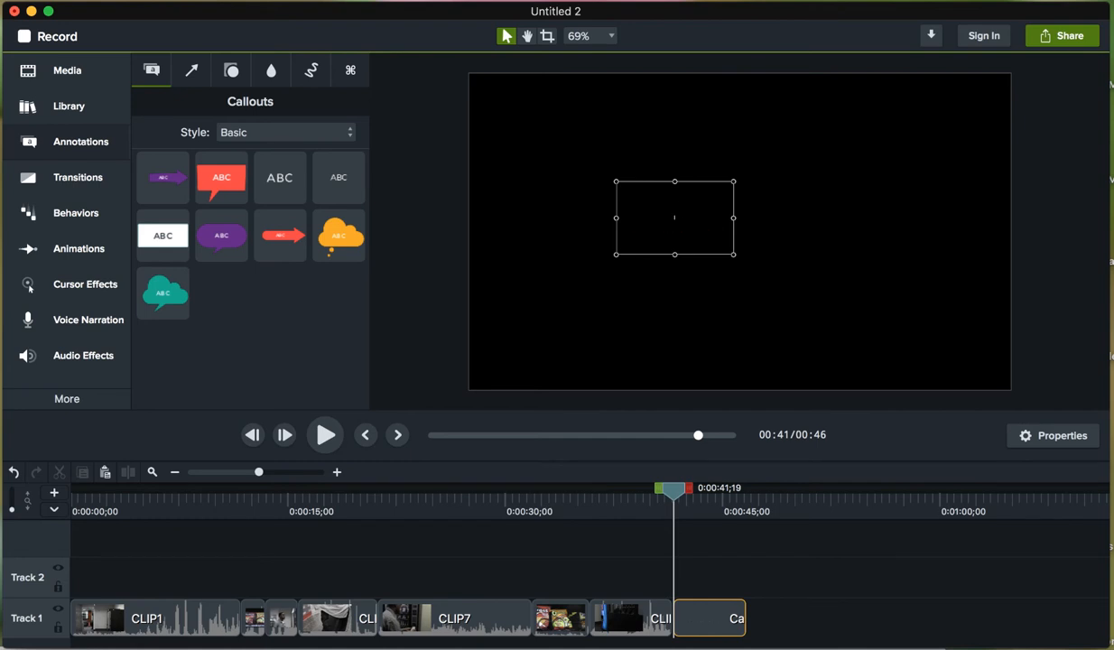
text(Flaming Hot Ch)
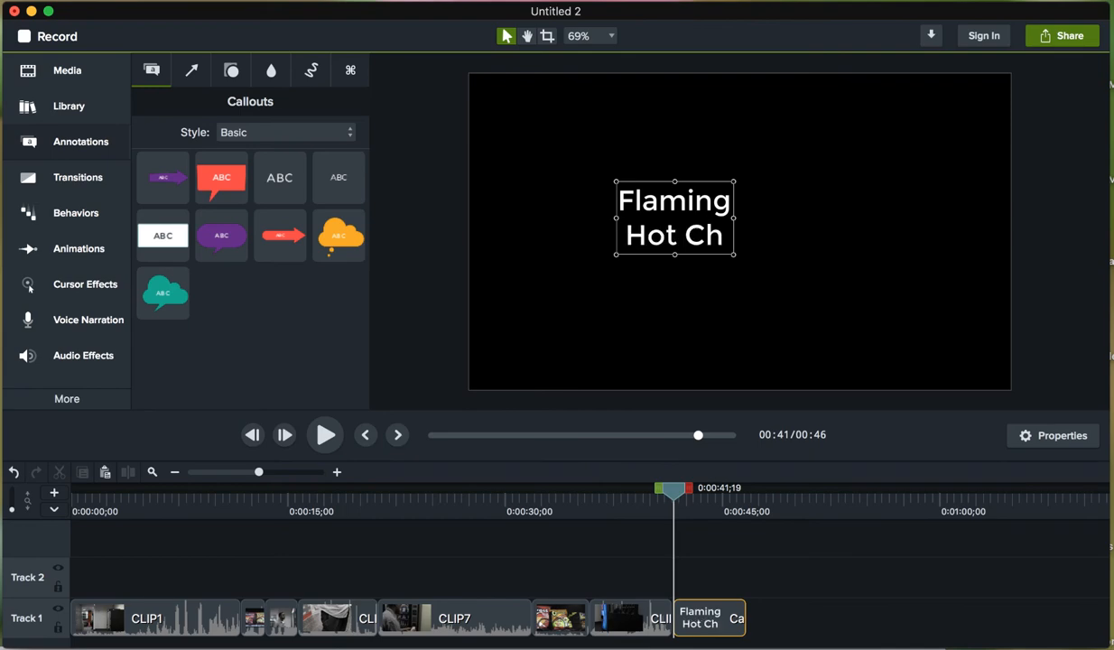
text(eetos)
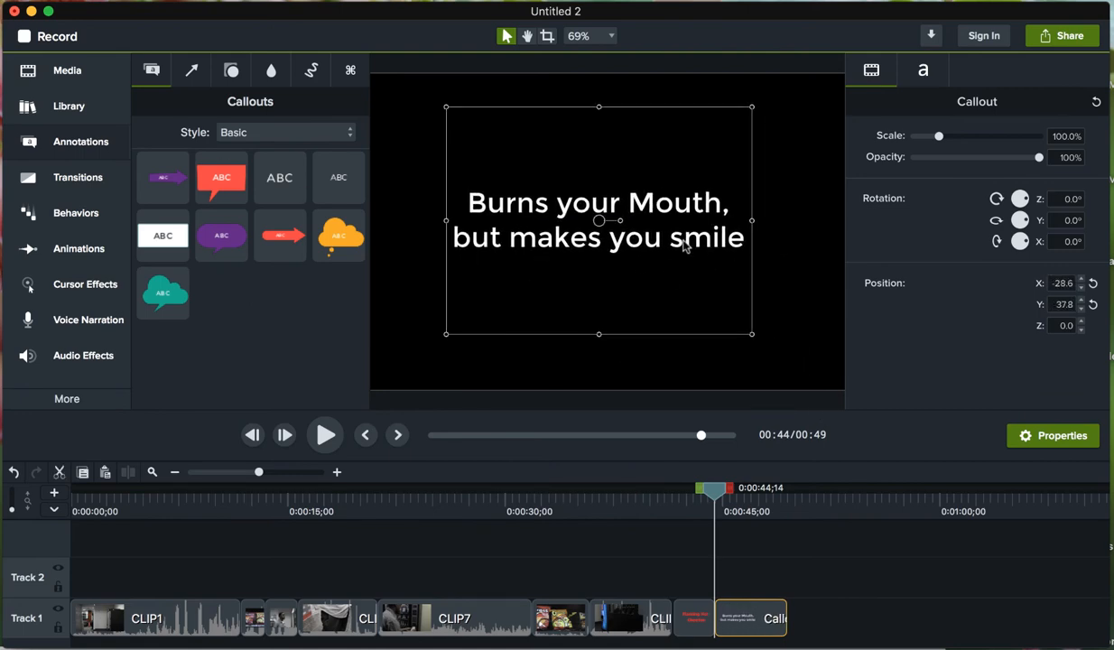
- Enlarge the Burns Your Mouth title, colour it orange and widen its line spacing
drag(939, 136, 946, 136)
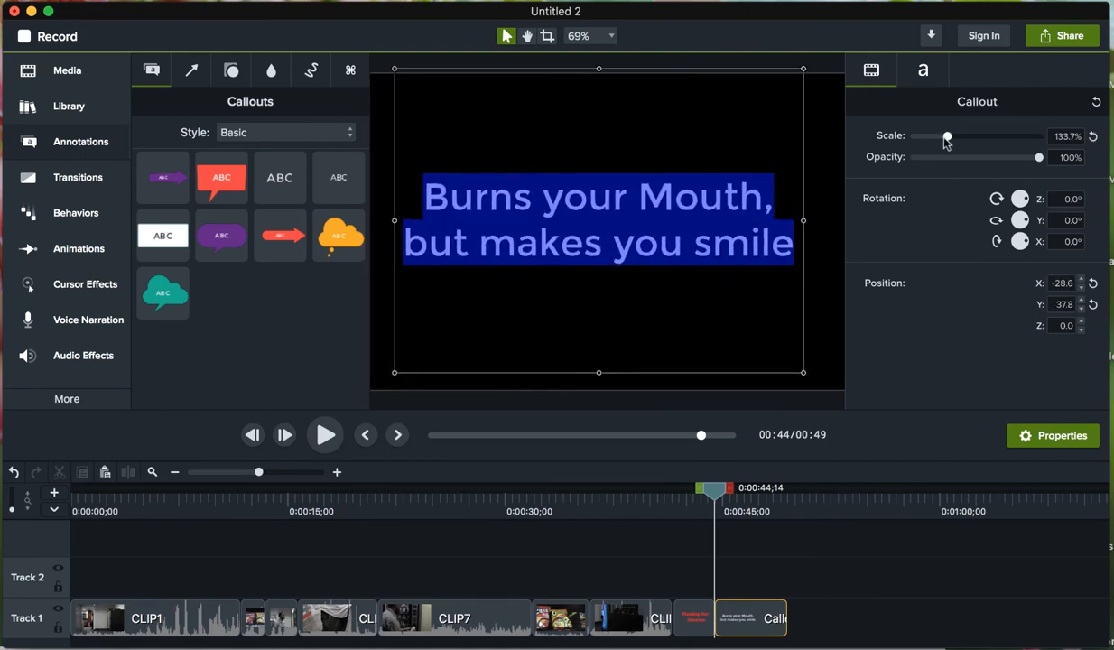
click(923, 70)
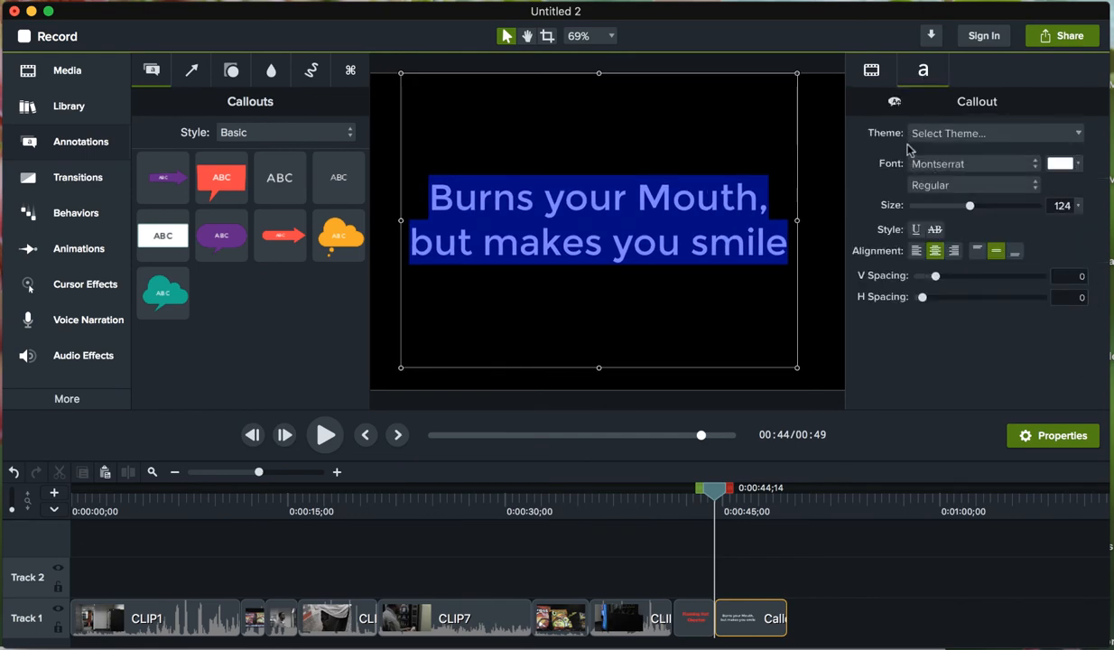
click(1060, 162)
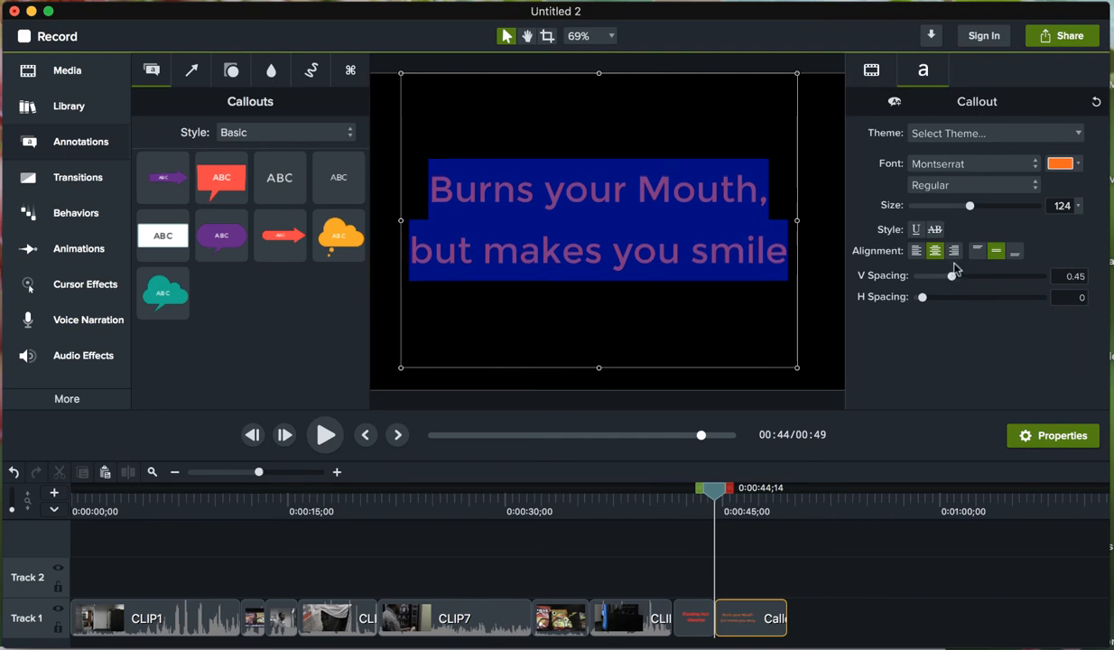
drag(921, 296, 923, 296)
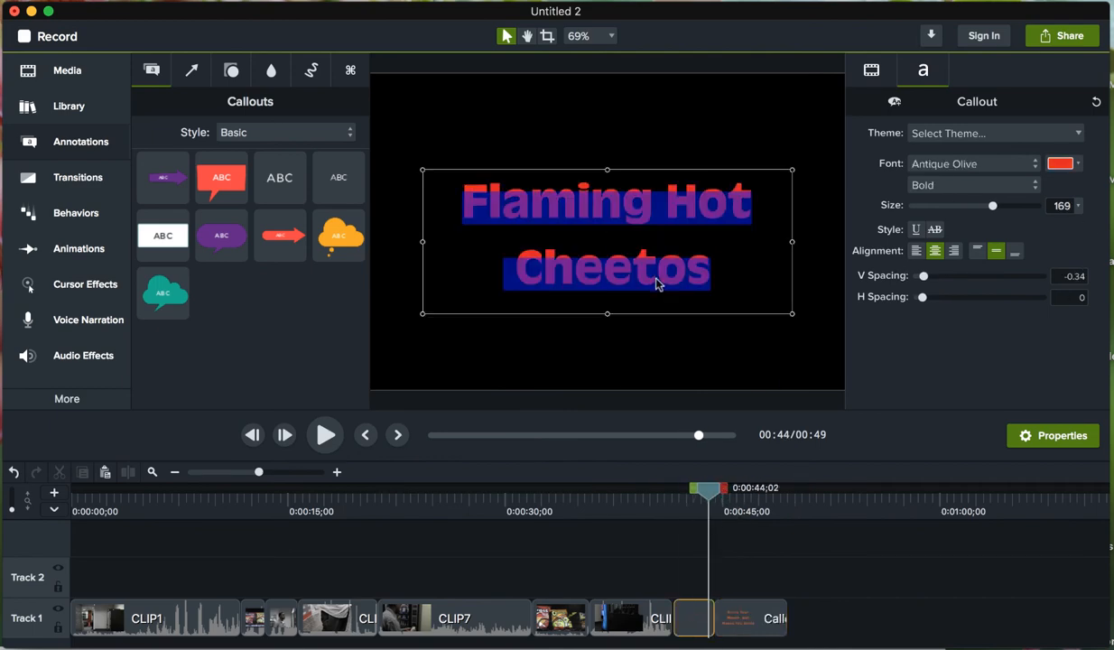
- Restyle the Flaming Hot Cheetos title to match, then preview the cards and the clip before them
click(1060, 162)
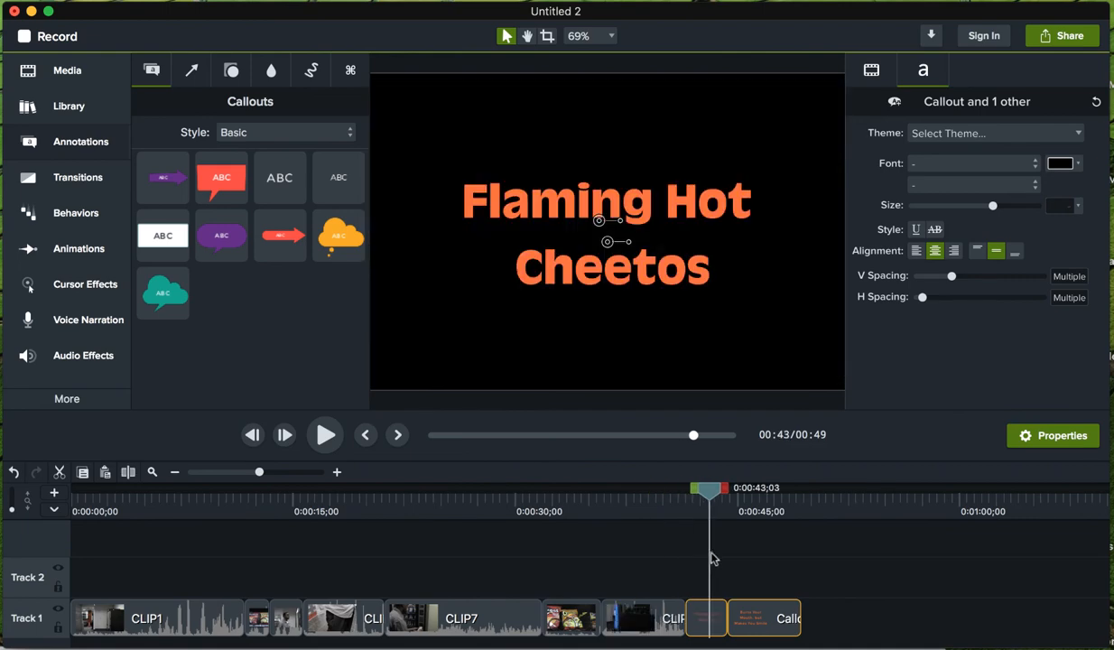
drag(708, 487, 753, 487)
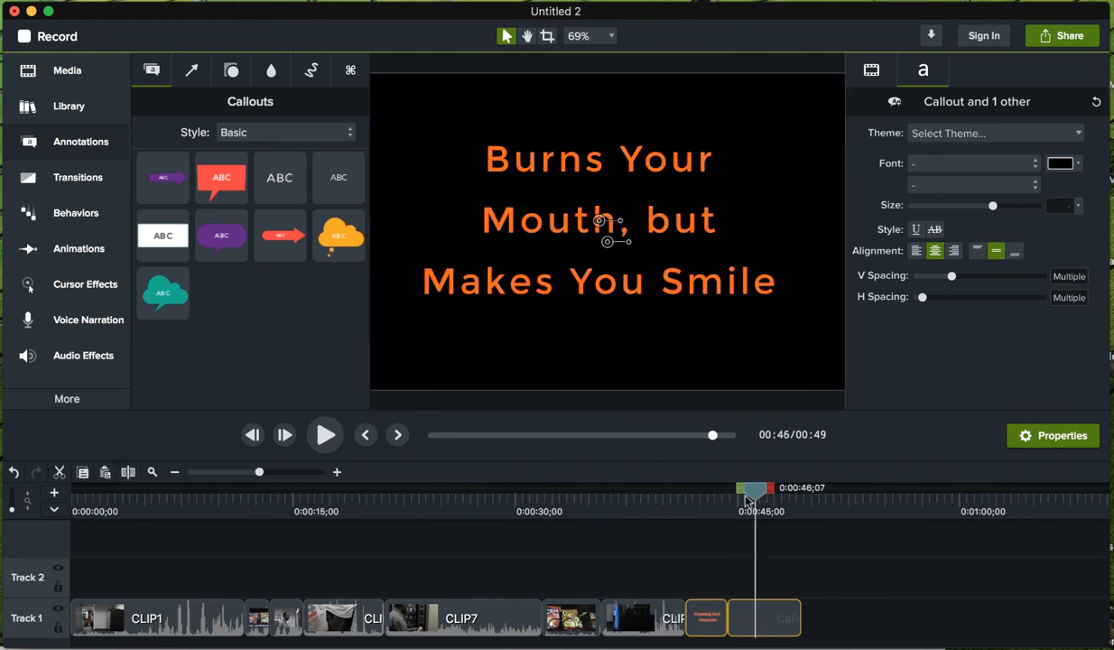
drag(751, 488, 627, 487)
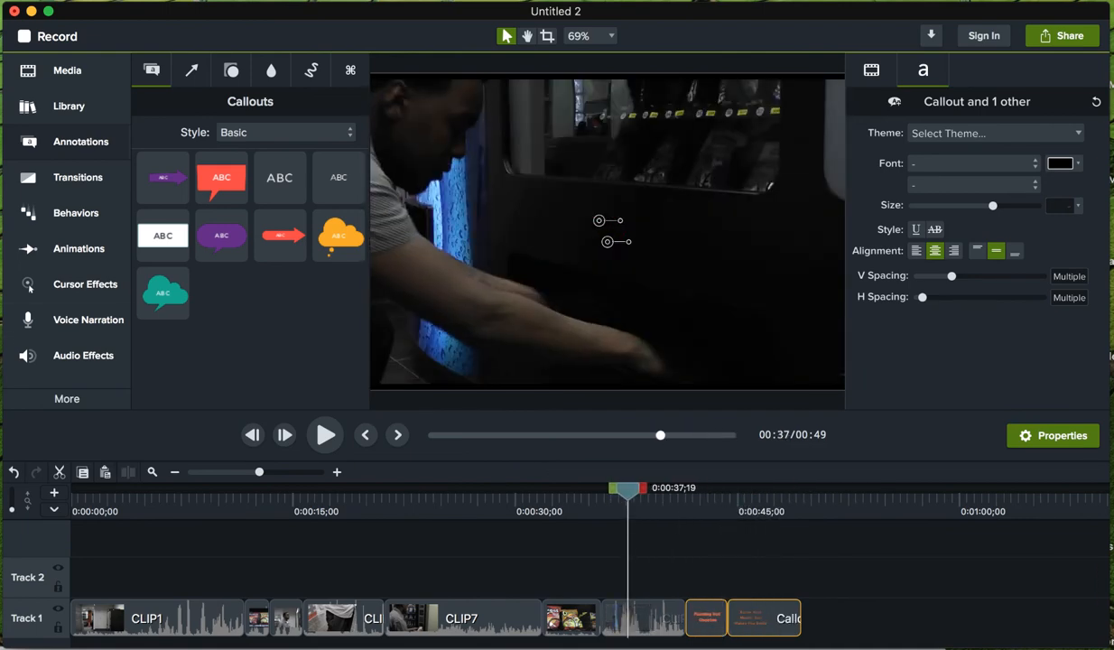
mouse_move(527, 484)
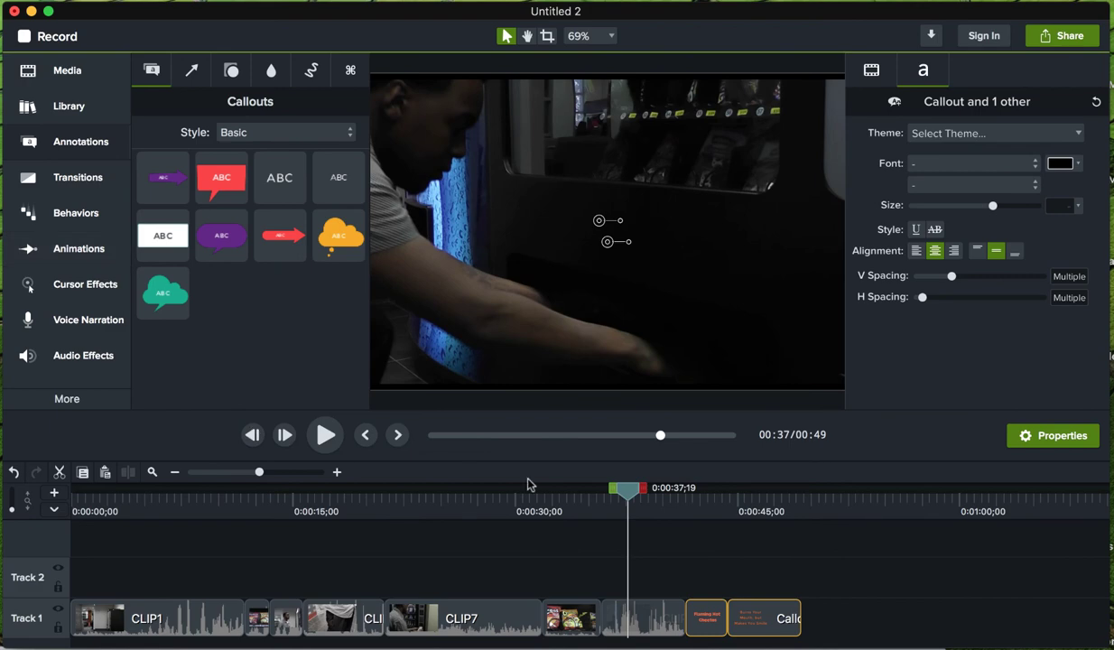
- Browse the Transitions library thumbnails, including Fade and Fade Through Black
click(78, 177)
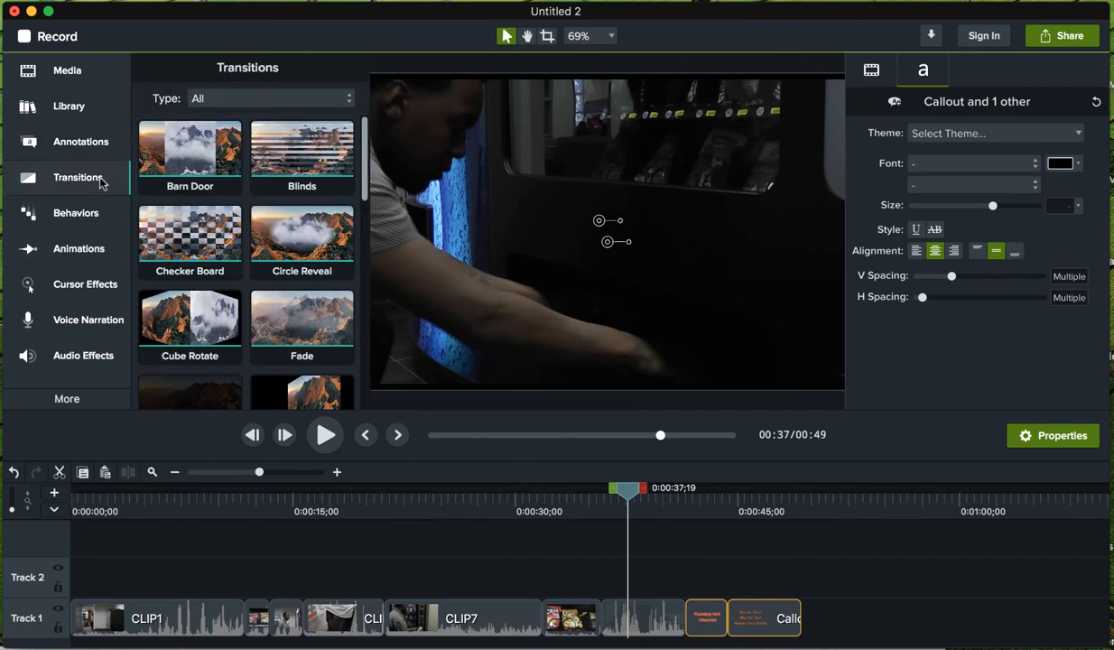
scroll(down, 3)
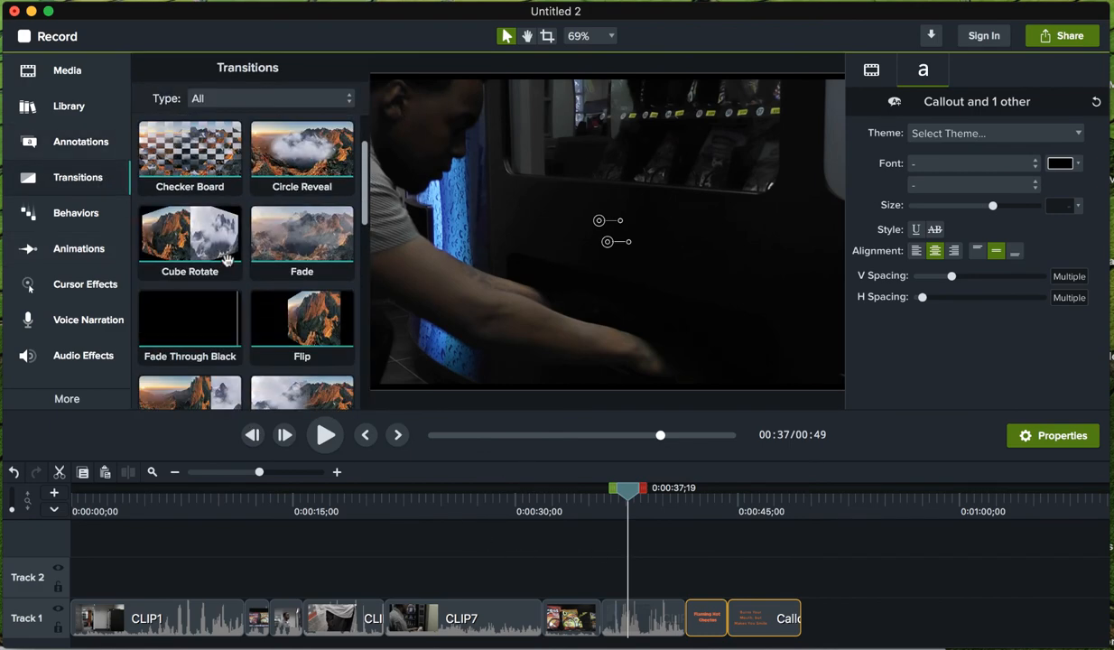
scroll(up, 3)
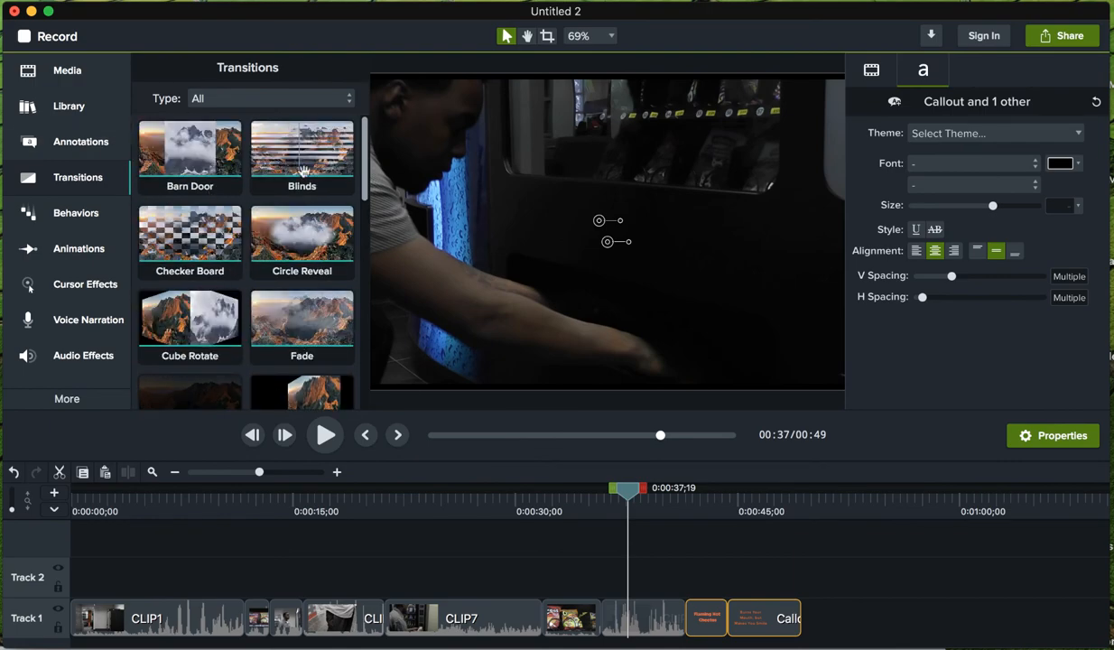
scroll(down, 3)
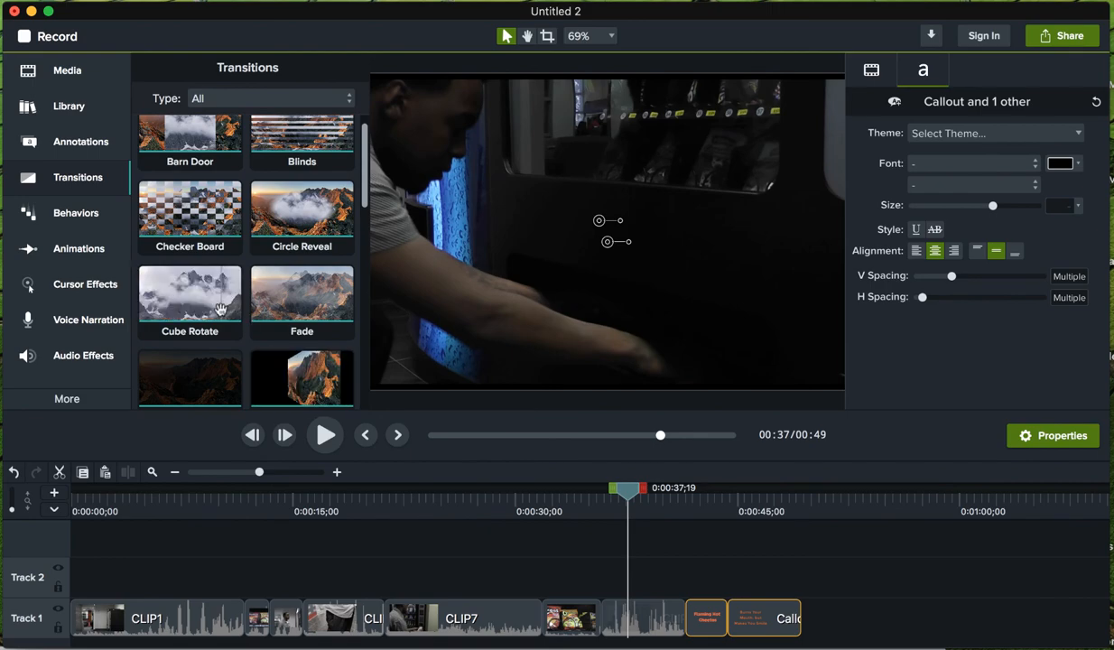
scroll(down, 3)
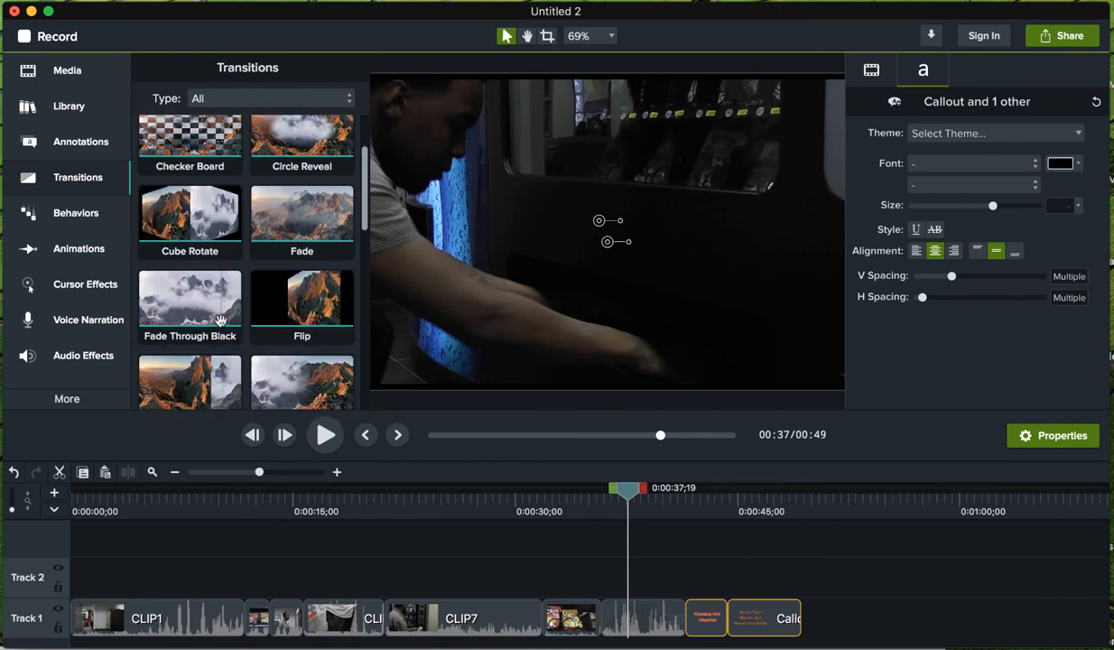
scroll(down, 3)
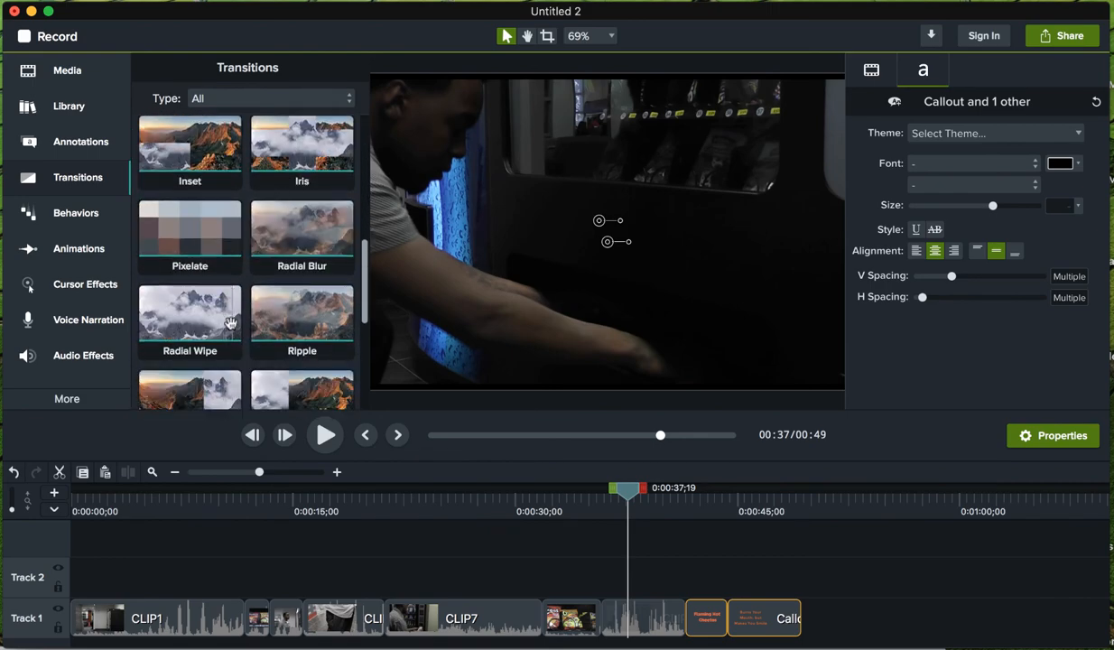
scroll(down, 3)
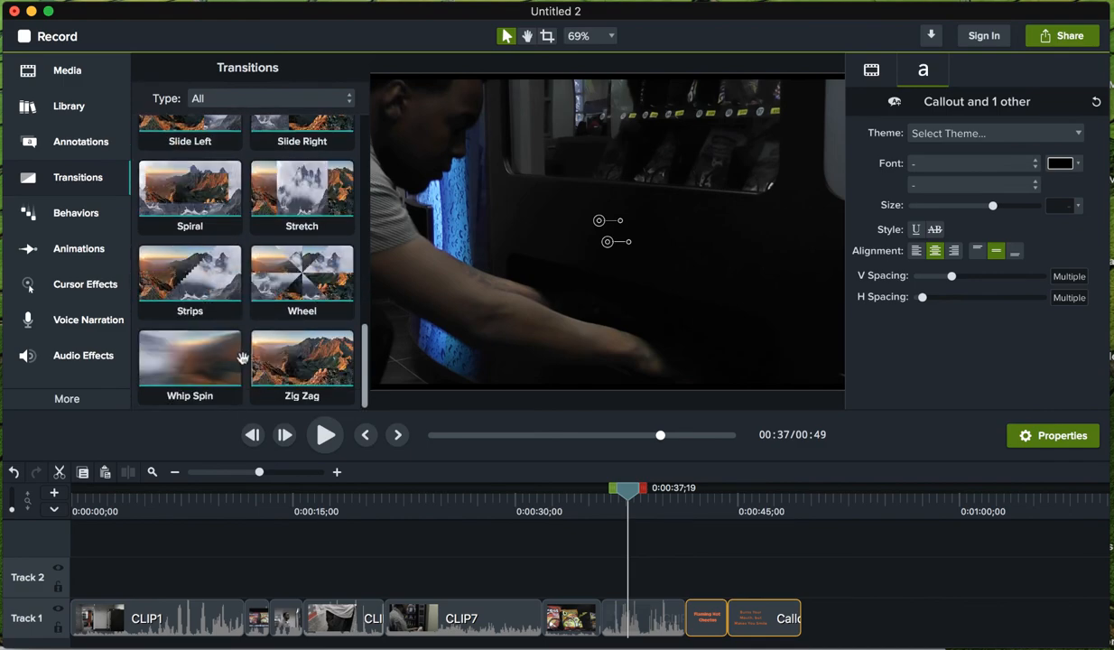
scroll(up, 3)
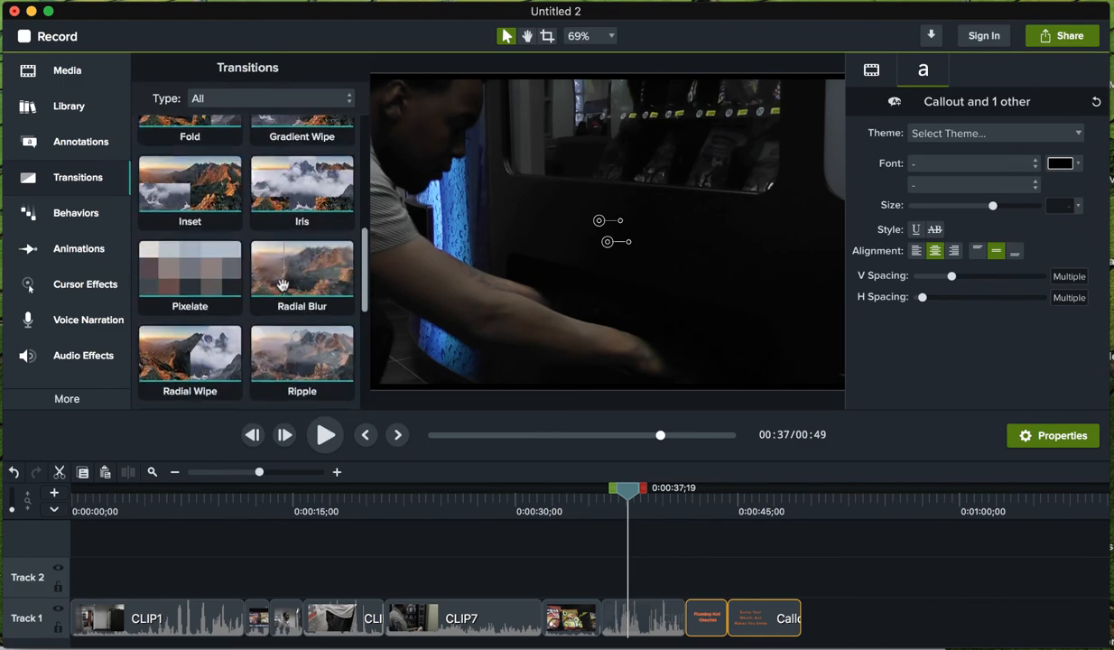
scroll(up, 3)
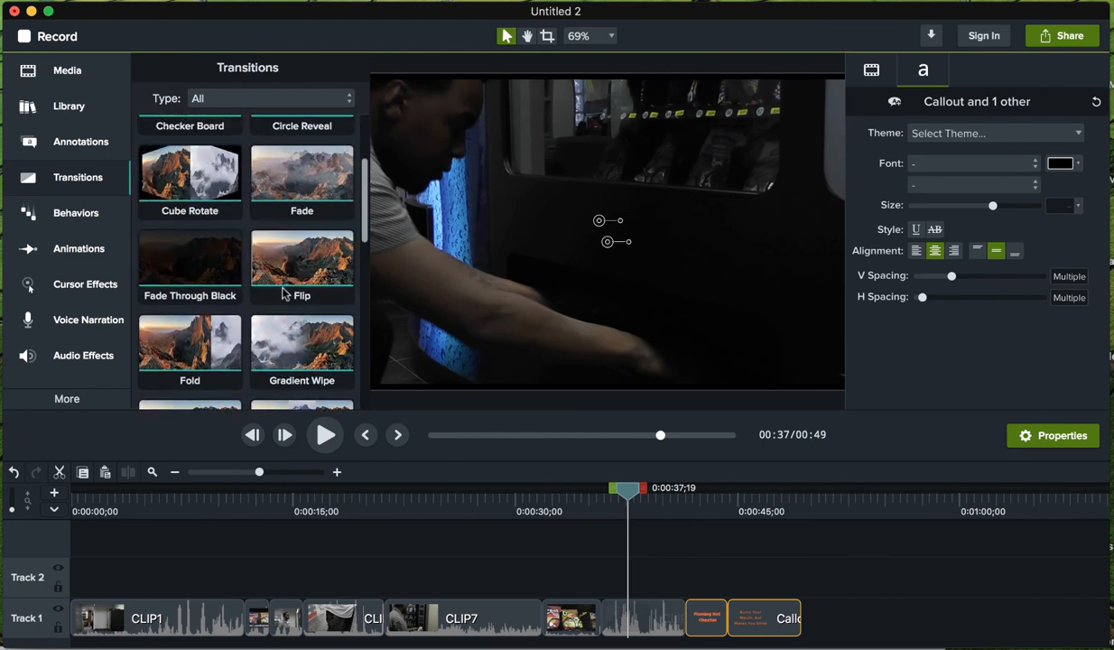
scroll(up, 3)
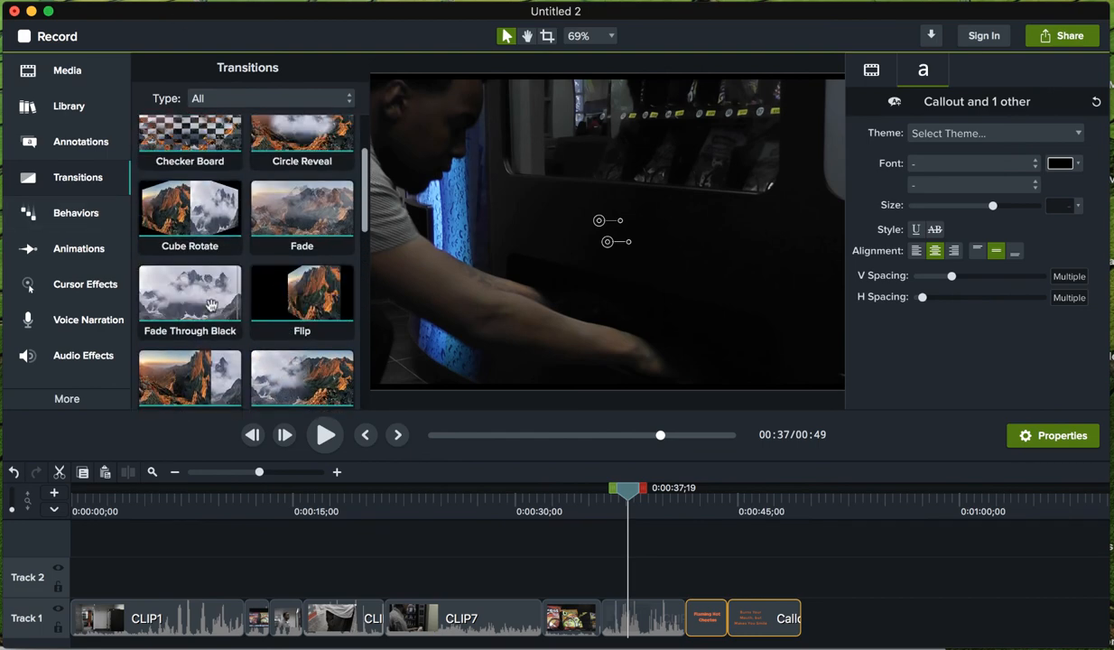
- Apply the Fade transition to the two title cards and rewind the playhead to 0:00
click(190, 301)
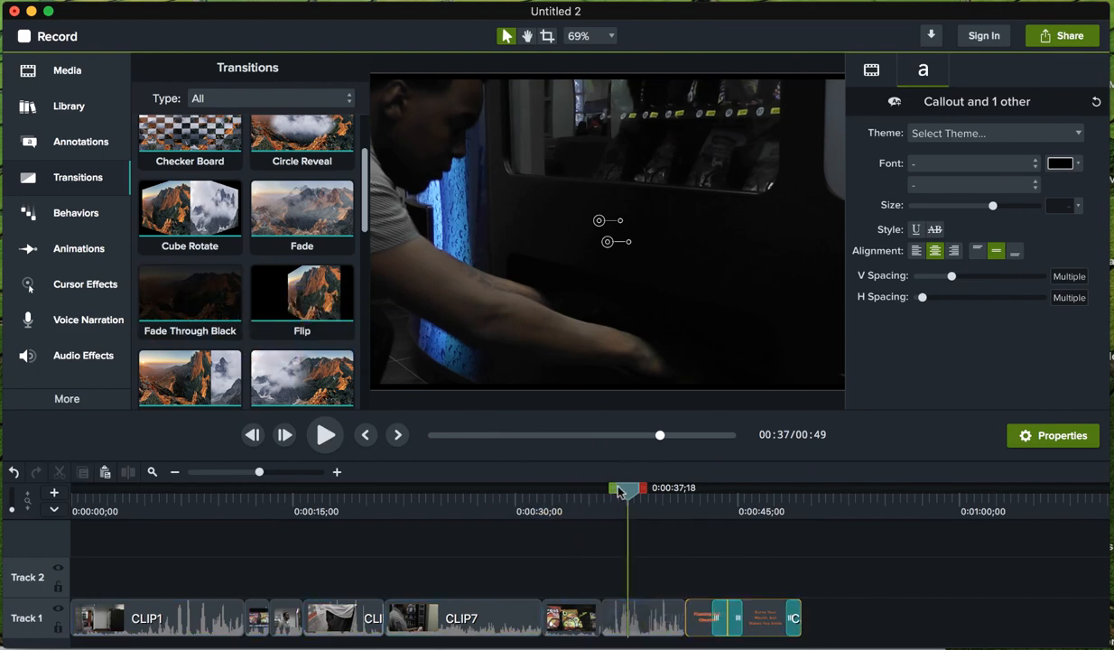
drag(624, 488, 707, 487)
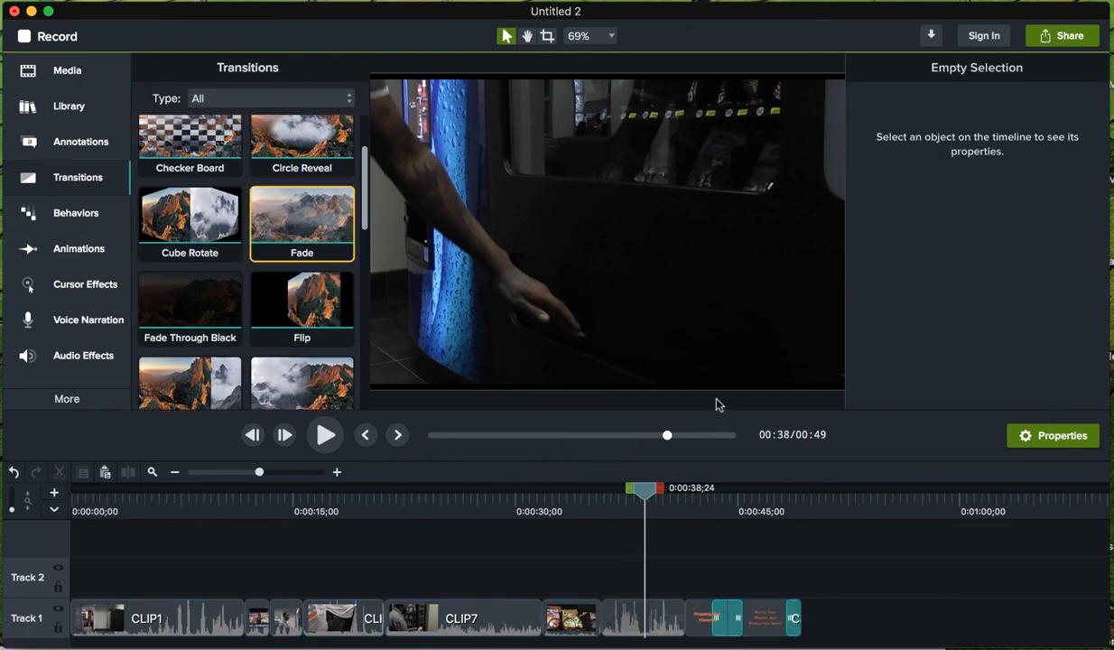
drag(641, 495, 722, 495)
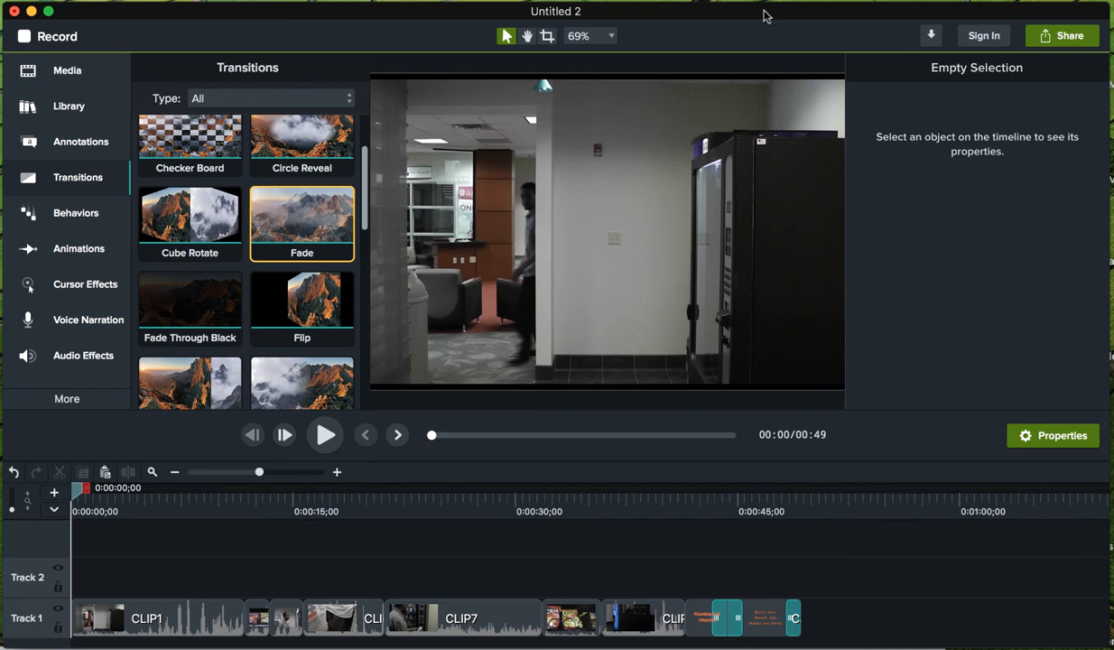
- Choose Share > Local File to export Untitled 2.mp4 as MP4 in Documents
click(1069, 36)
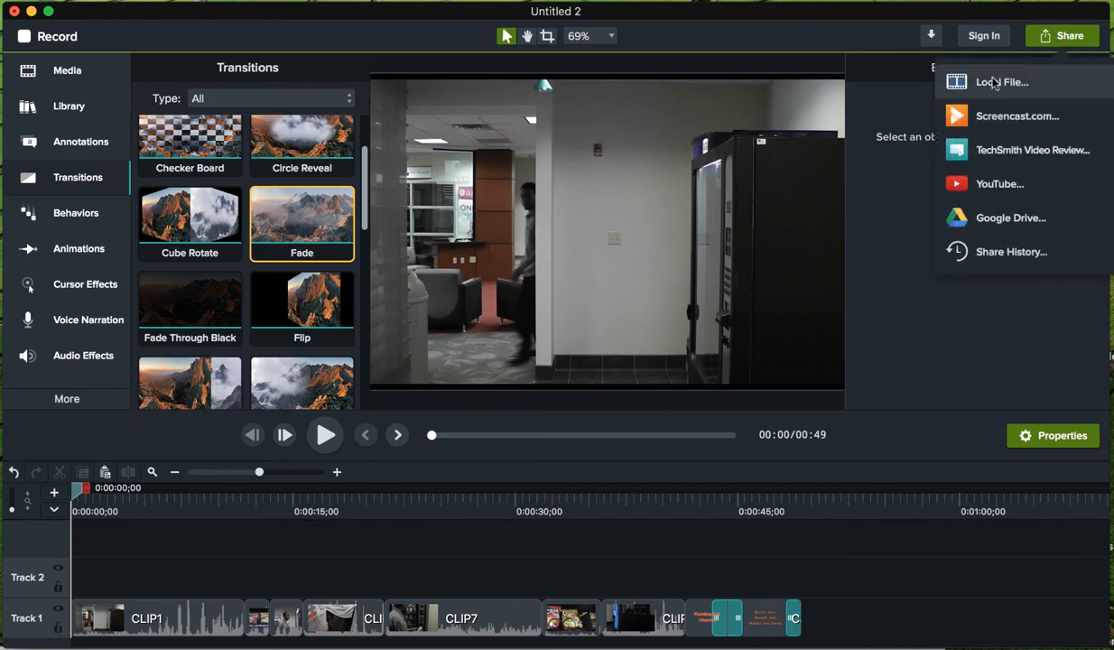
click(1001, 81)
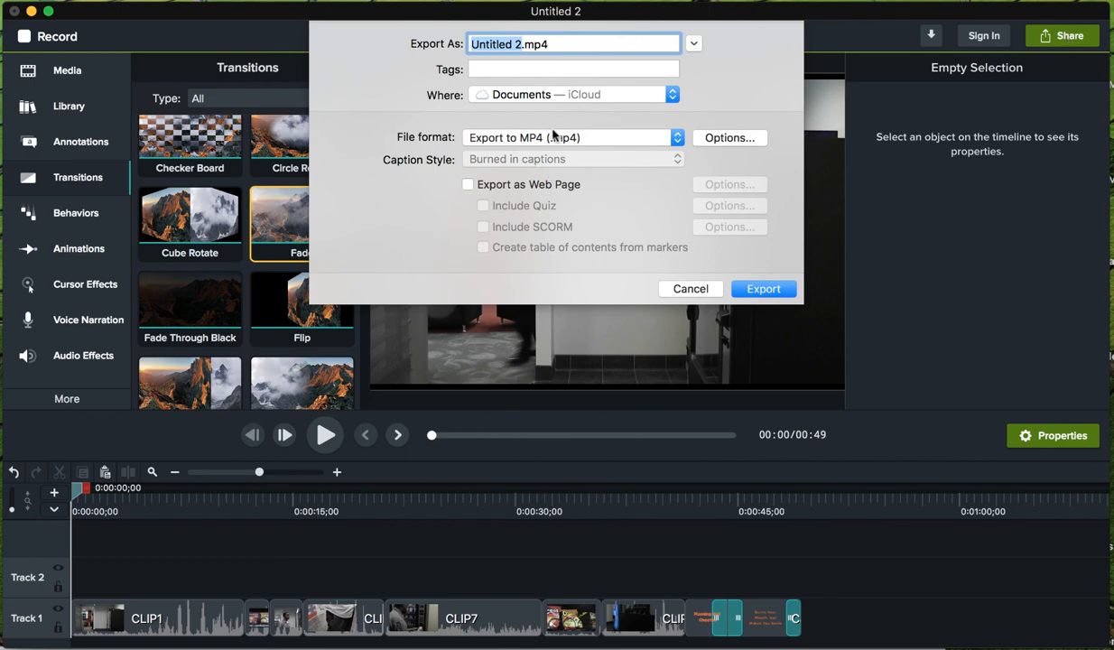
mouse_move(619, 152)
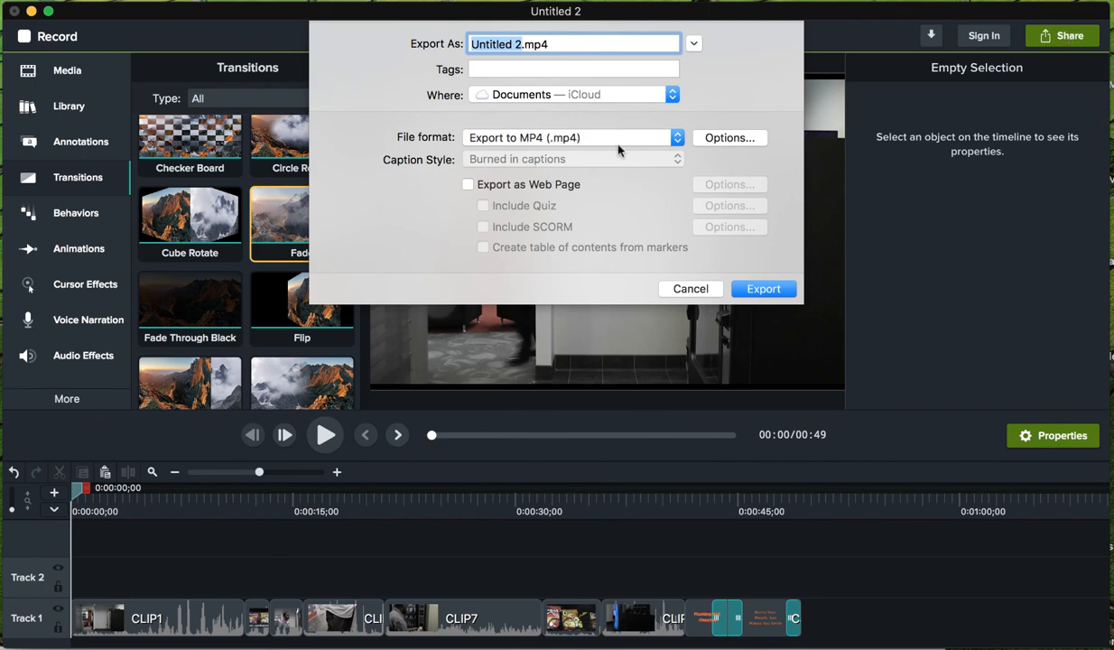